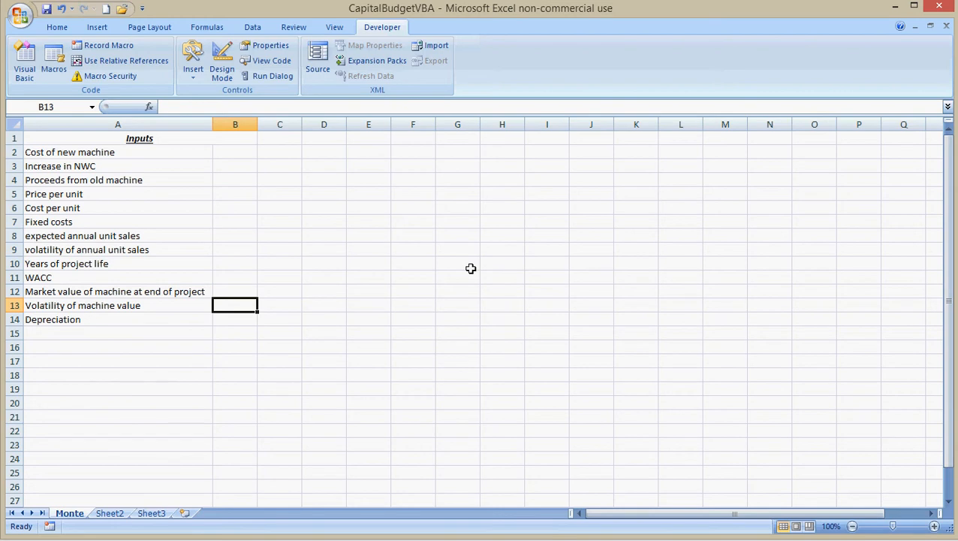
Review the input cells from machine cost through WACC and end-of-project machine value.
left_click(234, 249)
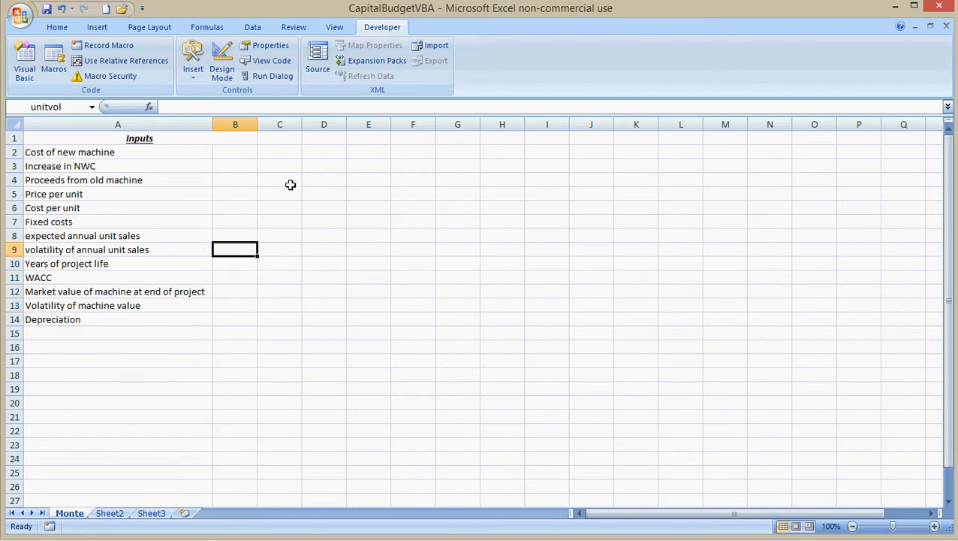
left_click_drag(117, 152, 137, 305)
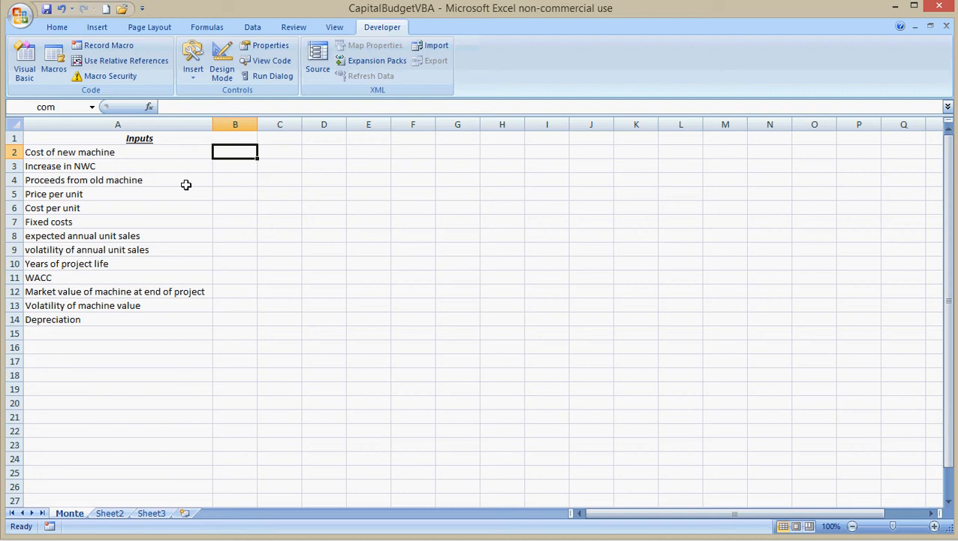
left_click(234, 165)
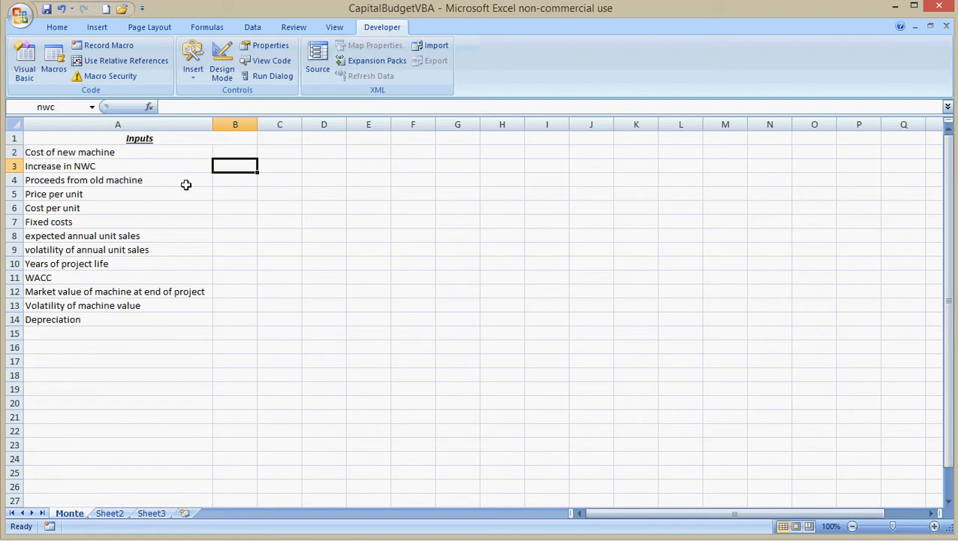
left_click(234, 181)
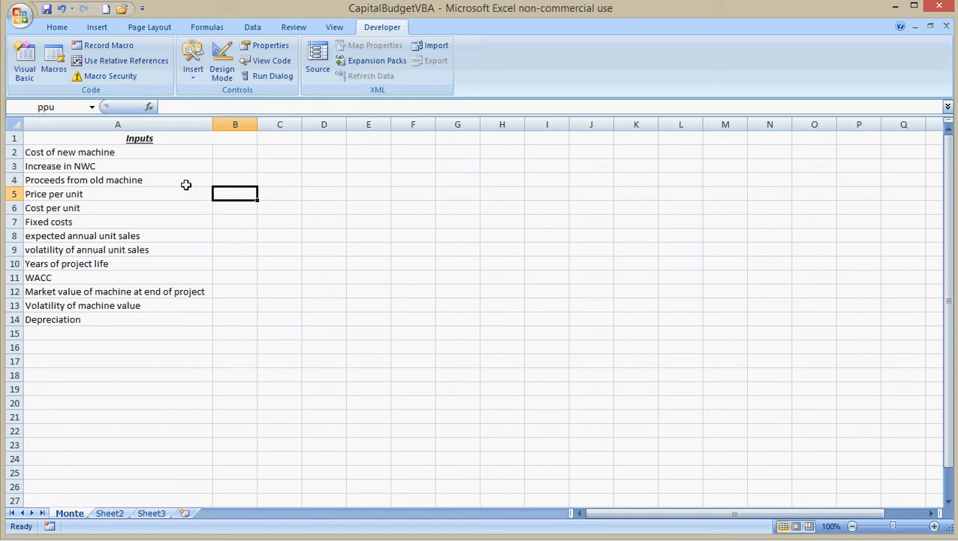
left_click(234, 222)
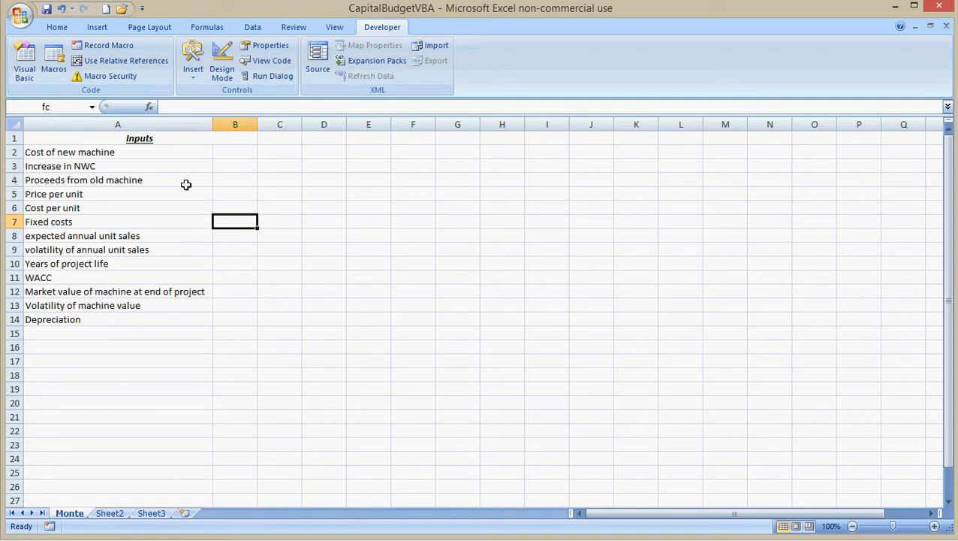
left_click(235, 234)
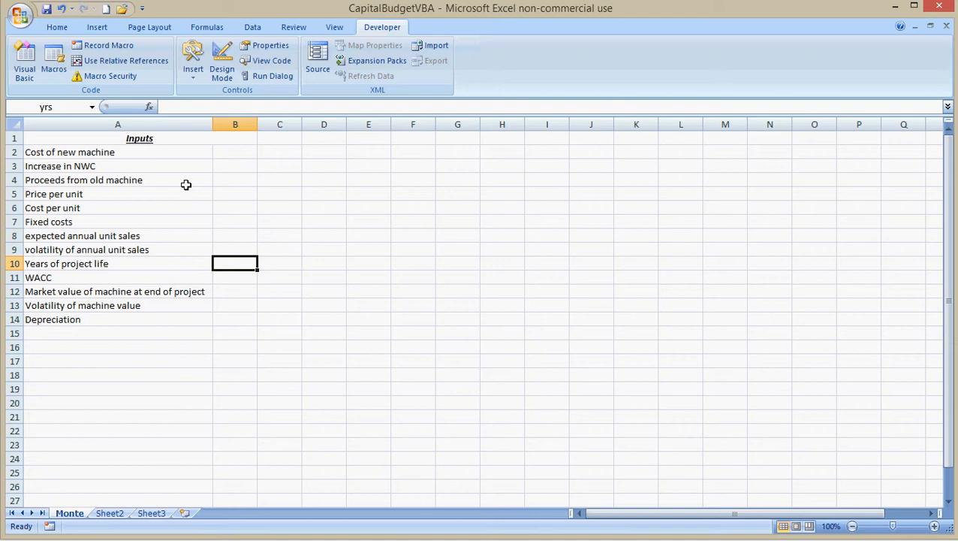
left_click(234, 276)
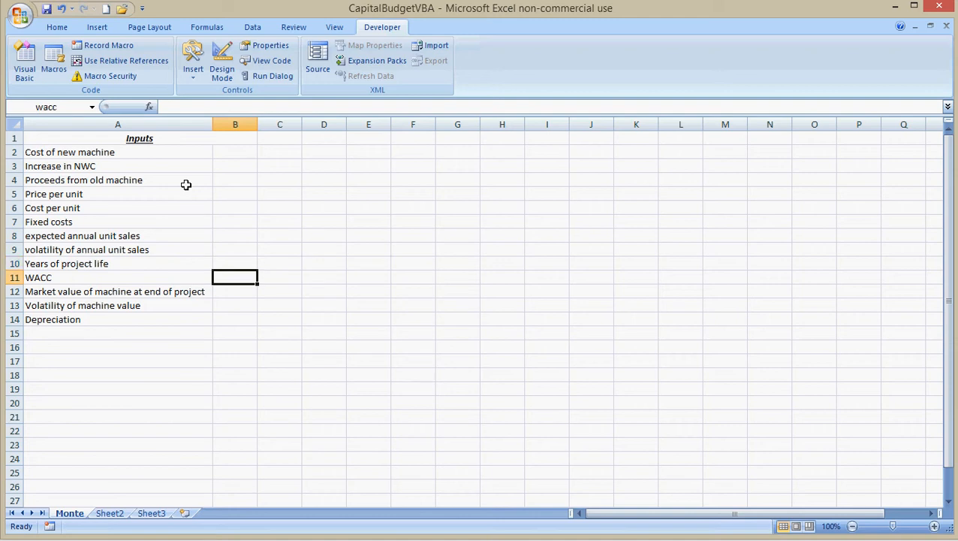
left_click(235, 292)
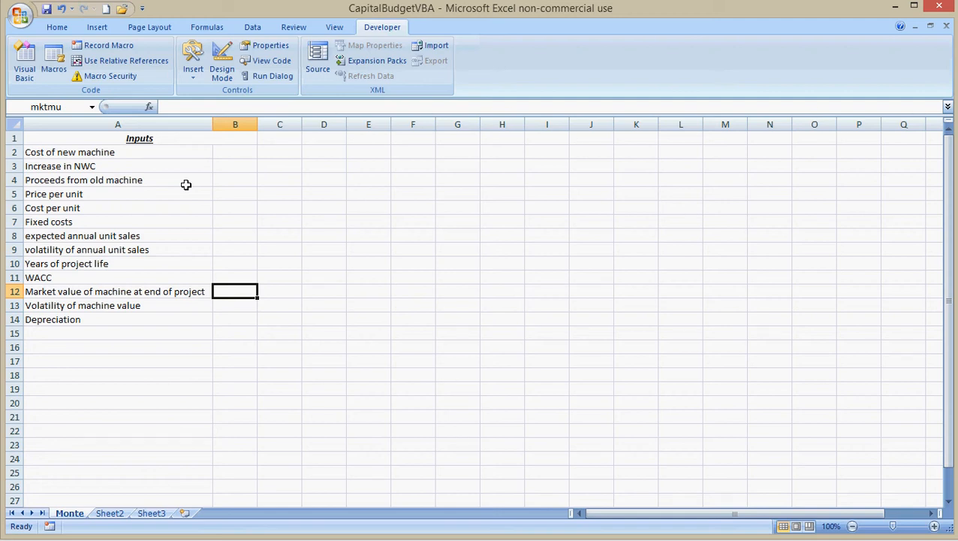
left_click(235, 194)
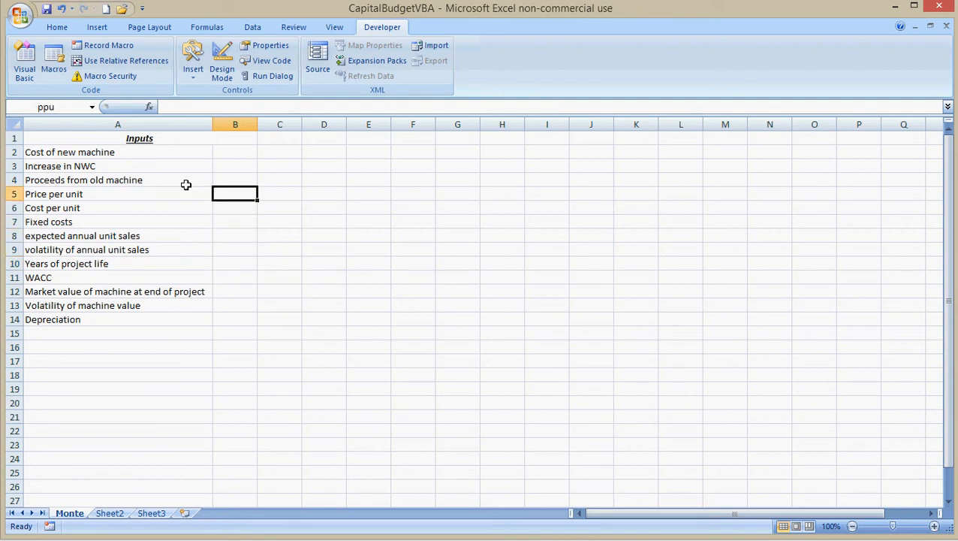
left_click(234, 151)
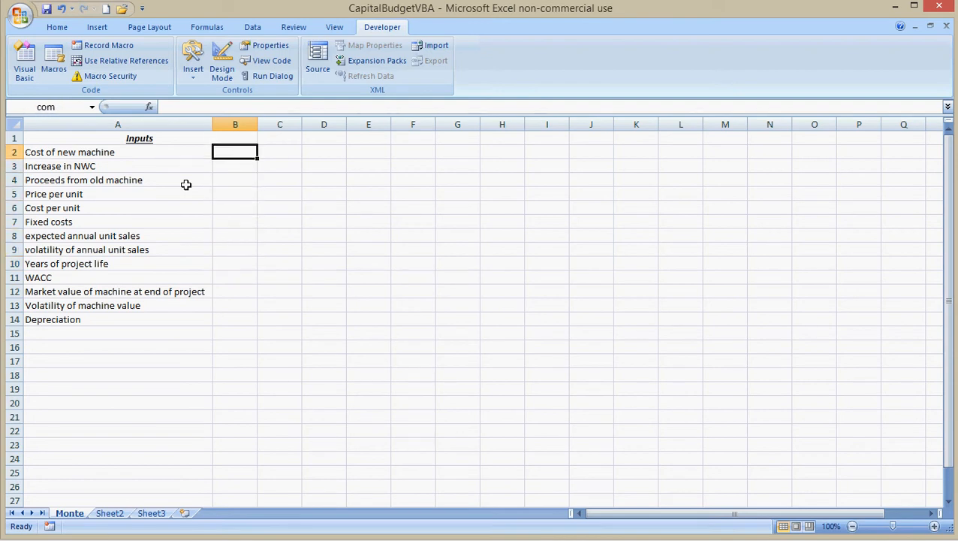
left_click(234, 291)
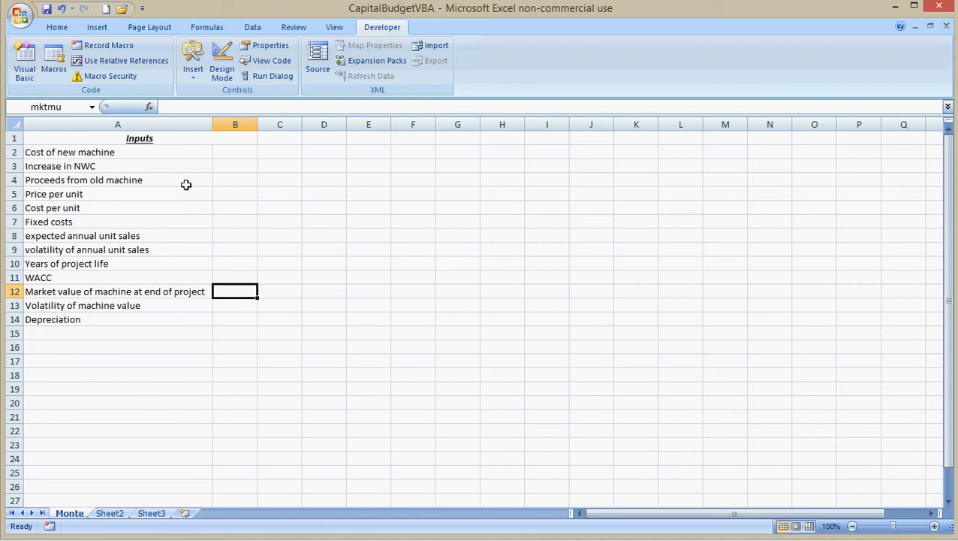
Name the machine-value volatility cell mktvol, then jump to the unitvol name to verify named cells.
left_click(234, 304)
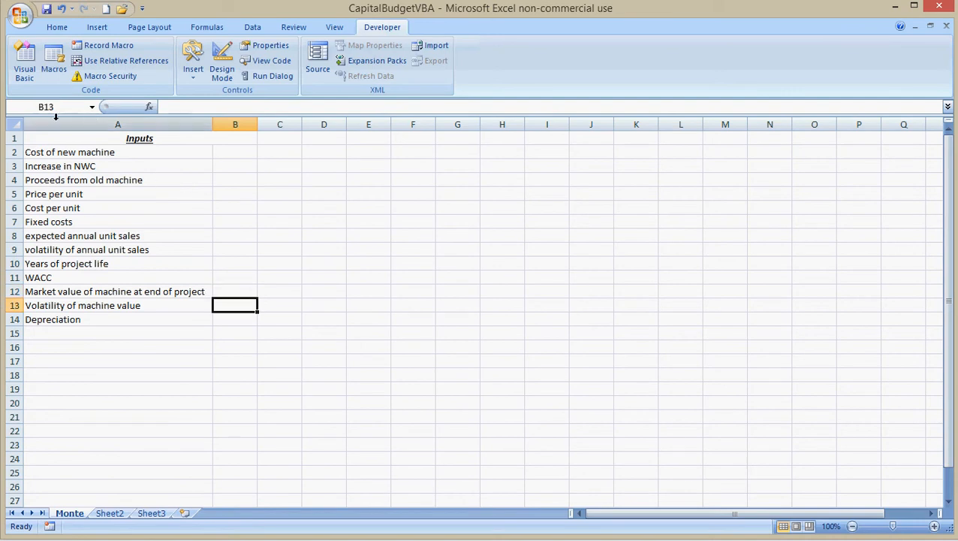
left_click(45, 105)
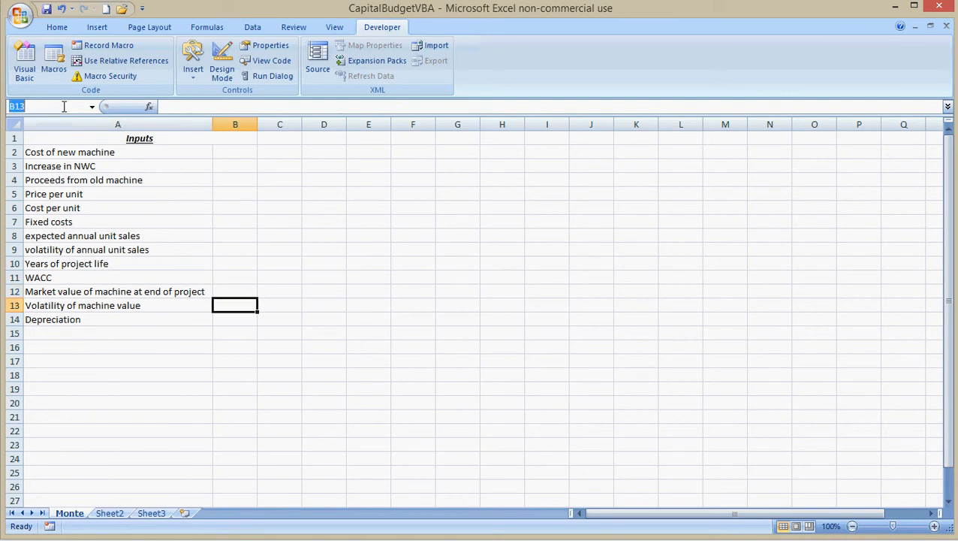
type("mktvol")
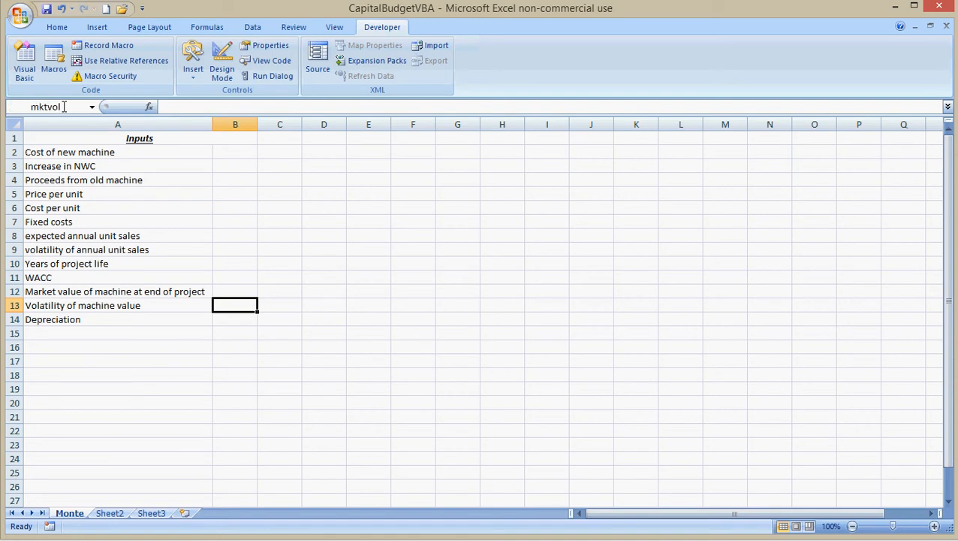
left_click(234, 318)
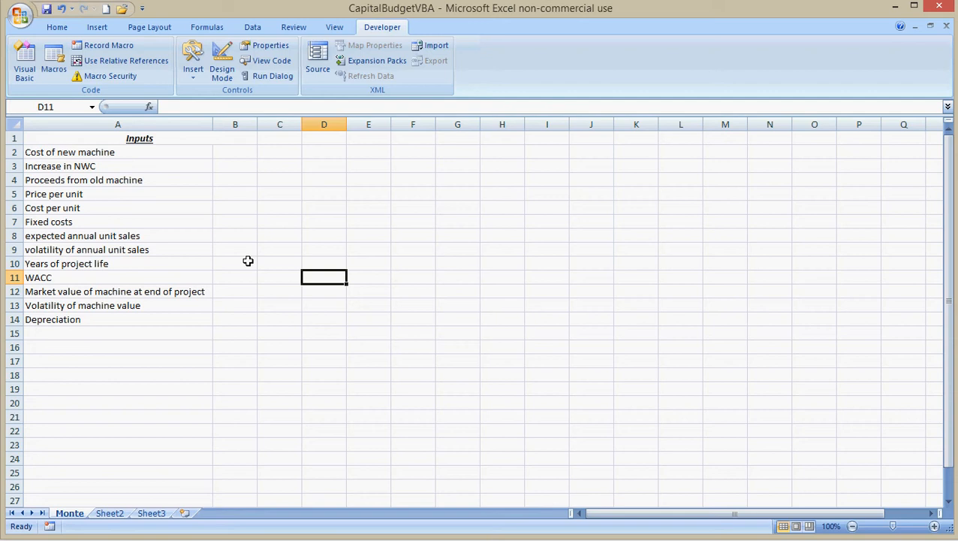
mouse_move(234, 252)
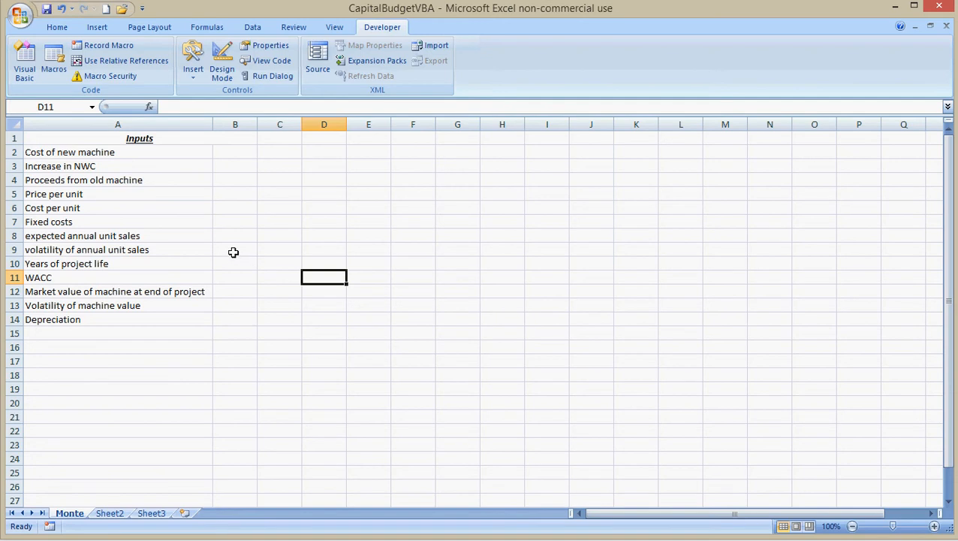
left_click(234, 249)
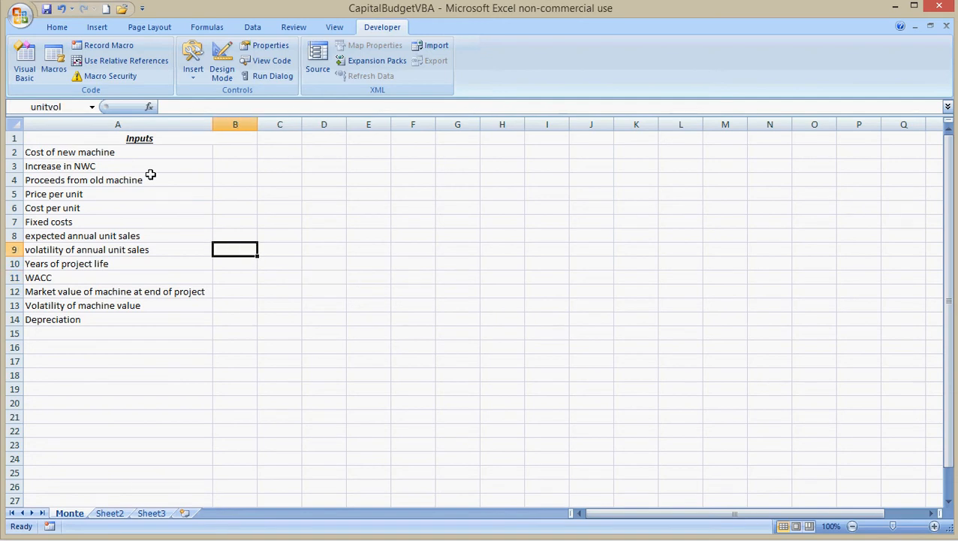
left_click(92, 105)
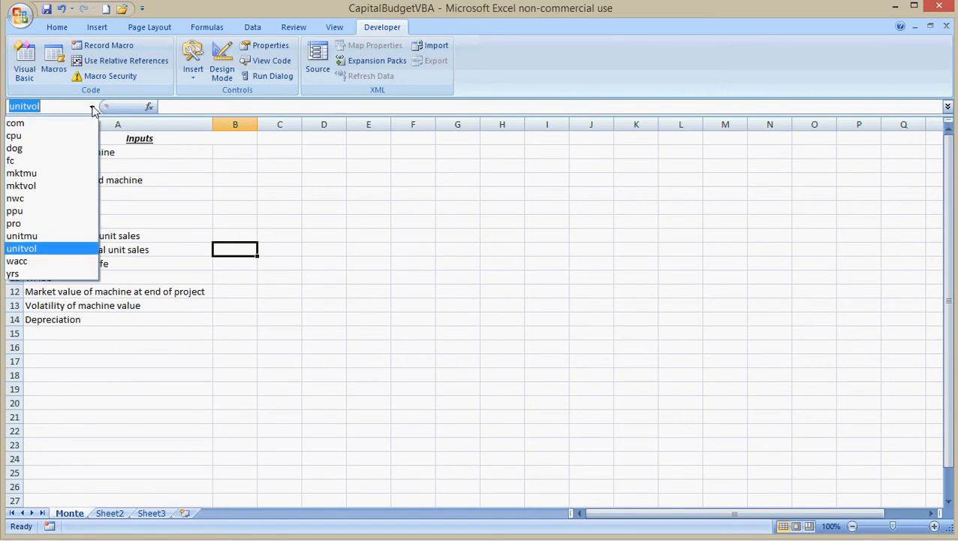
left_click(21, 249)
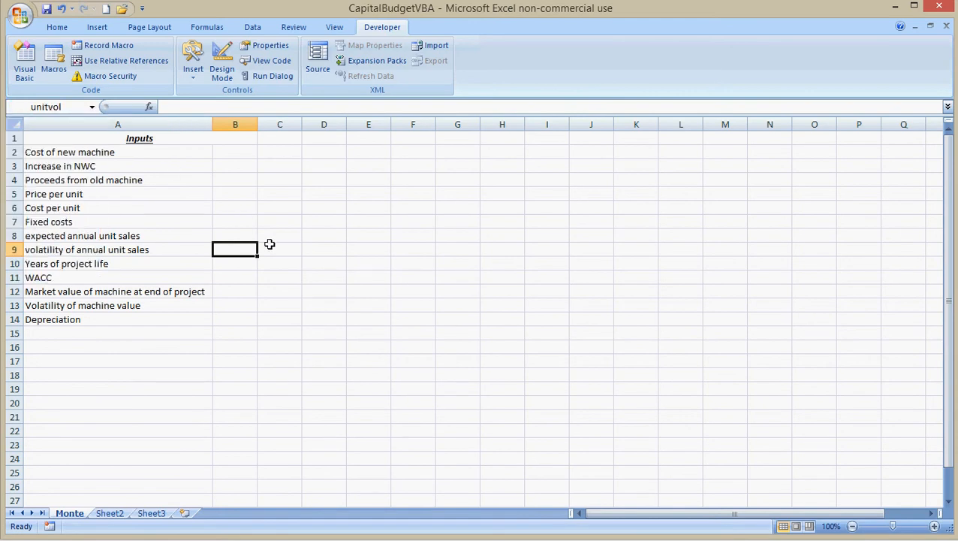
mouse_move(148, 27)
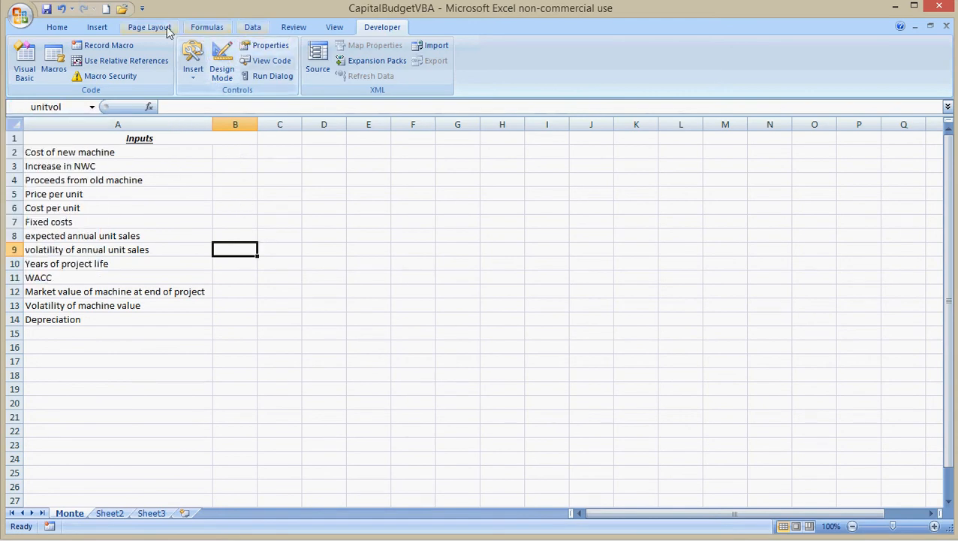
Bring up the Name Manager from the Formulas commands and inspect the name com.
left_click(208, 27)
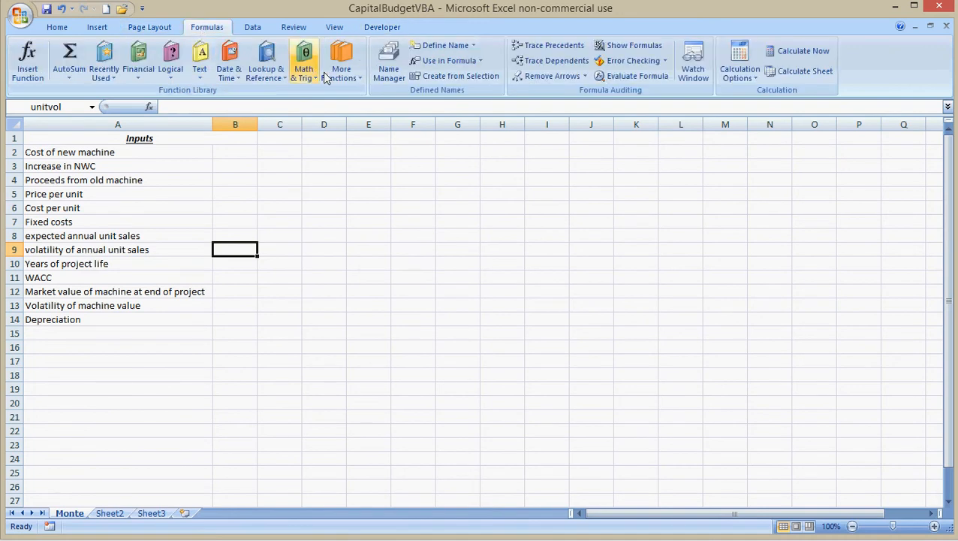
left_click(388, 62)
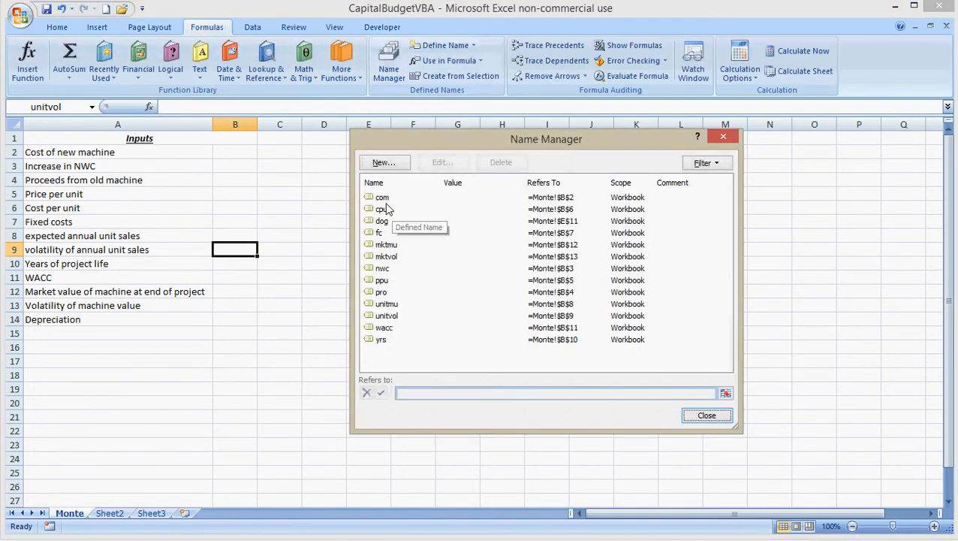
left_click(381, 197)
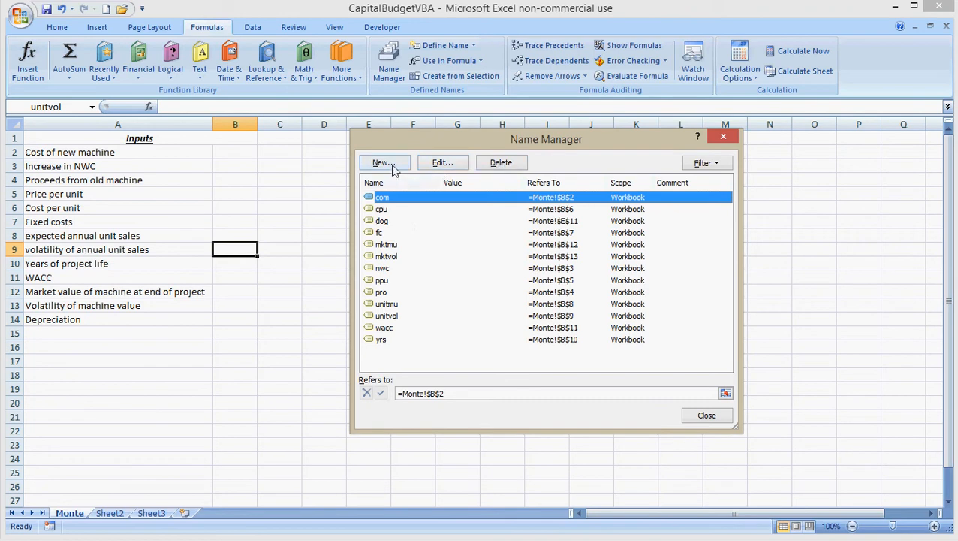
left_click(381, 162)
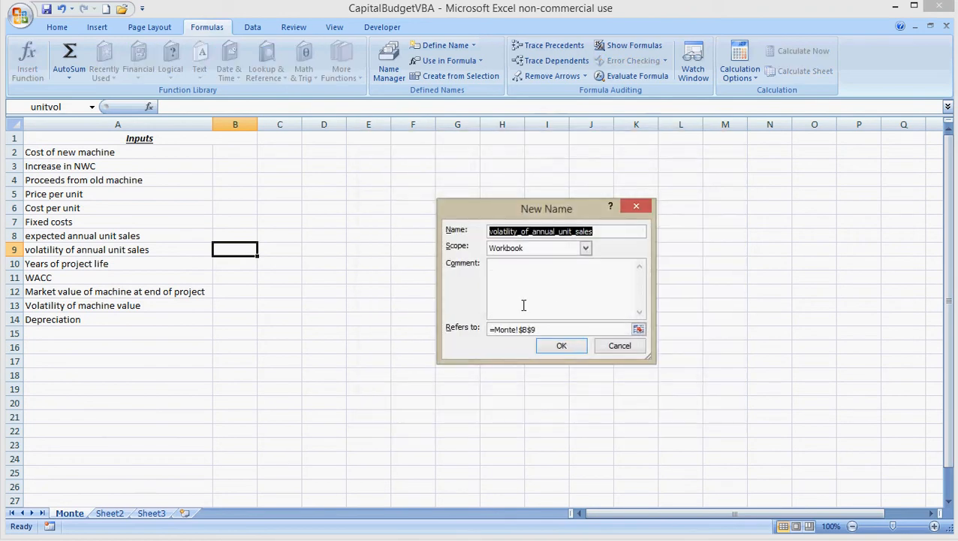
left_click(619, 346)
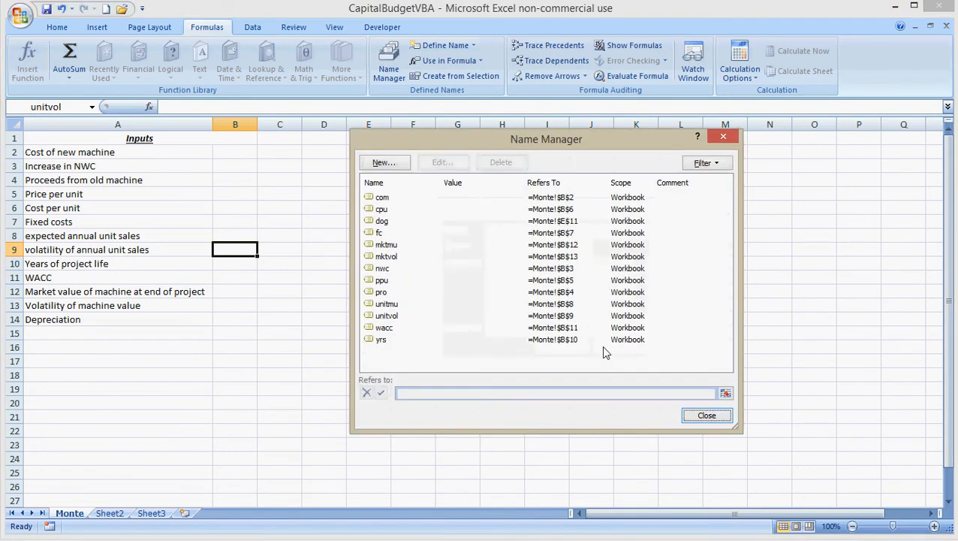
Cancel out of a new-name form twice and close the Name Manager without changes.
left_click(384, 162)
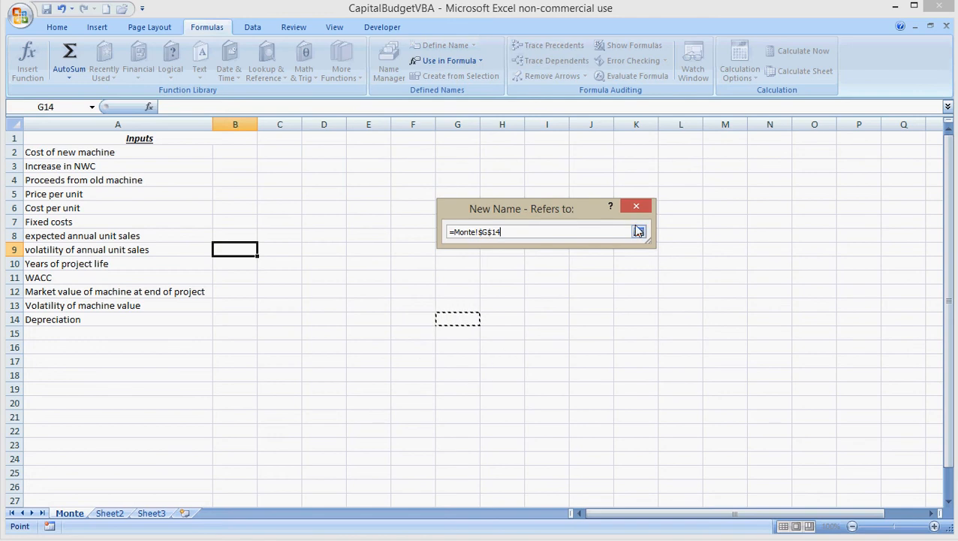
left_click(638, 231)
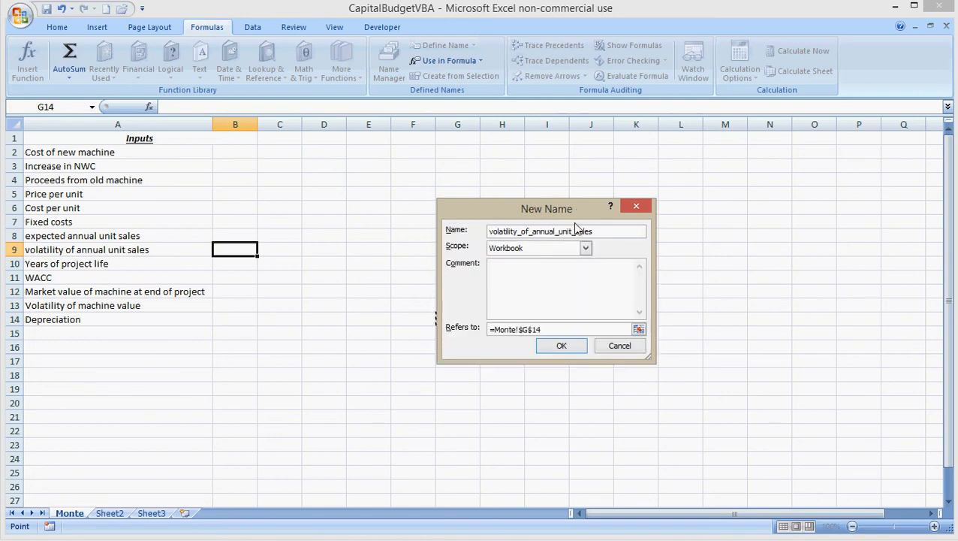
left_click(561, 345)
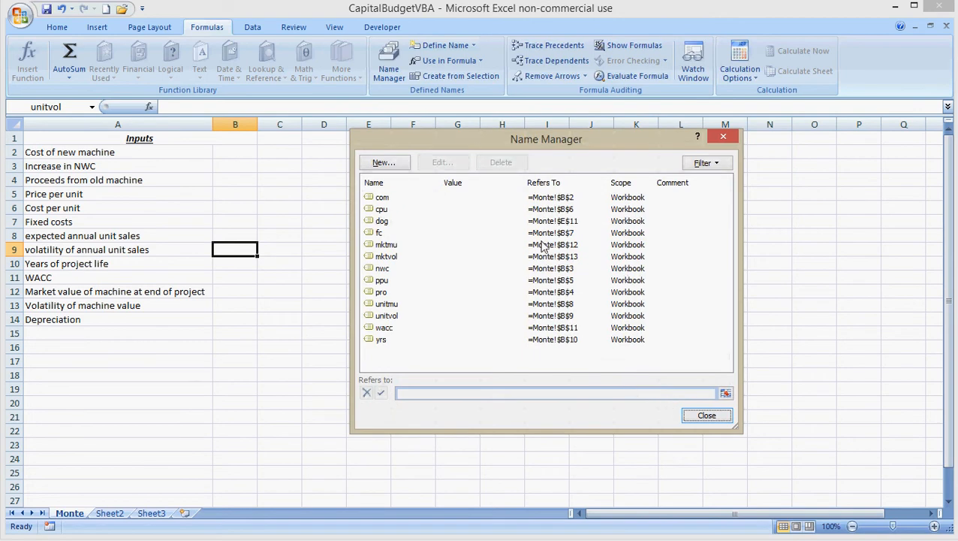
mouse_move(547, 216)
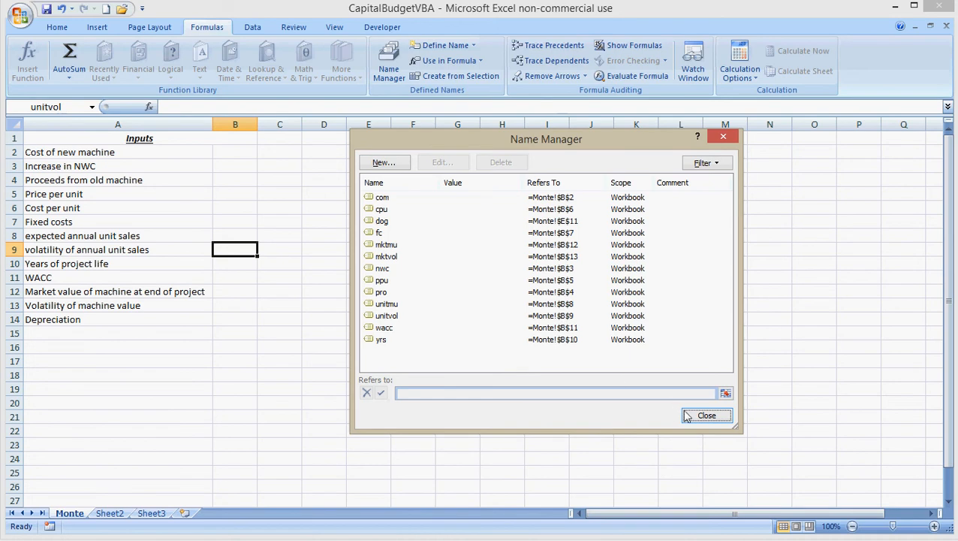
left_click(706, 414)
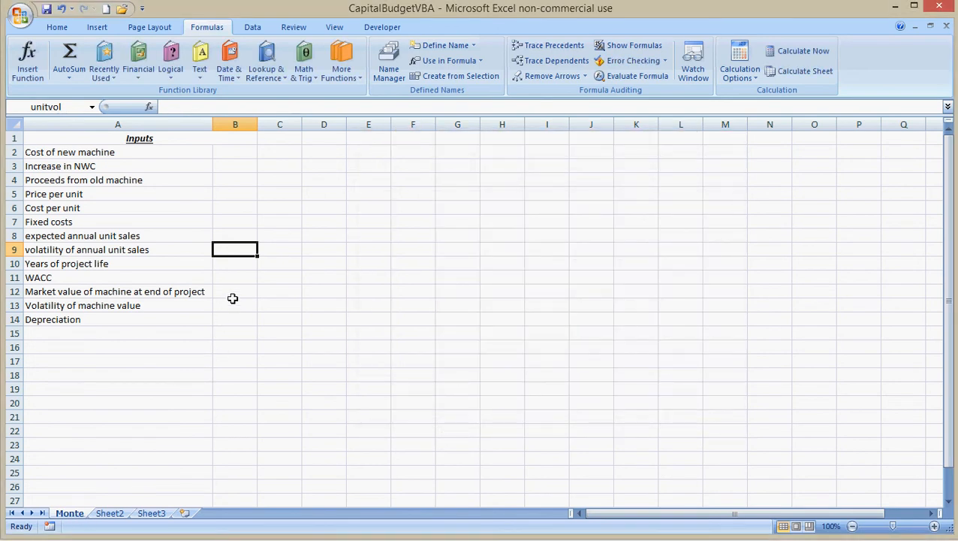
Launch the Visual Basic editor for the workbook from the Developer tools.
left_click(234, 305)
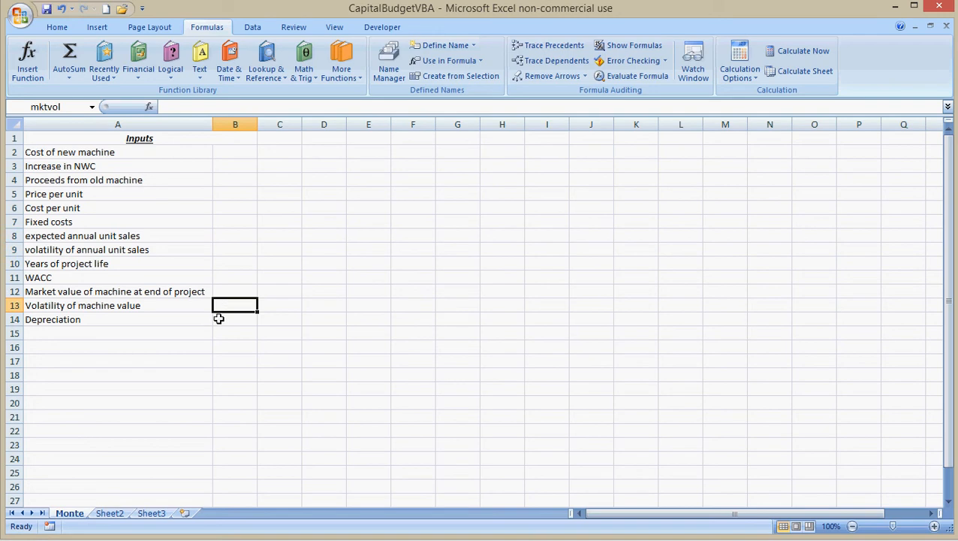
mouse_move(78, 93)
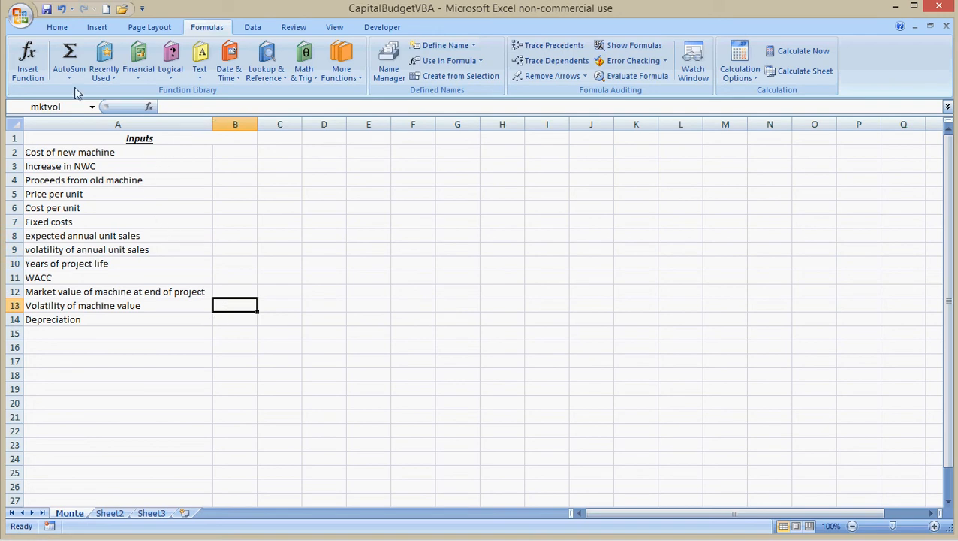
left_click(57, 27)
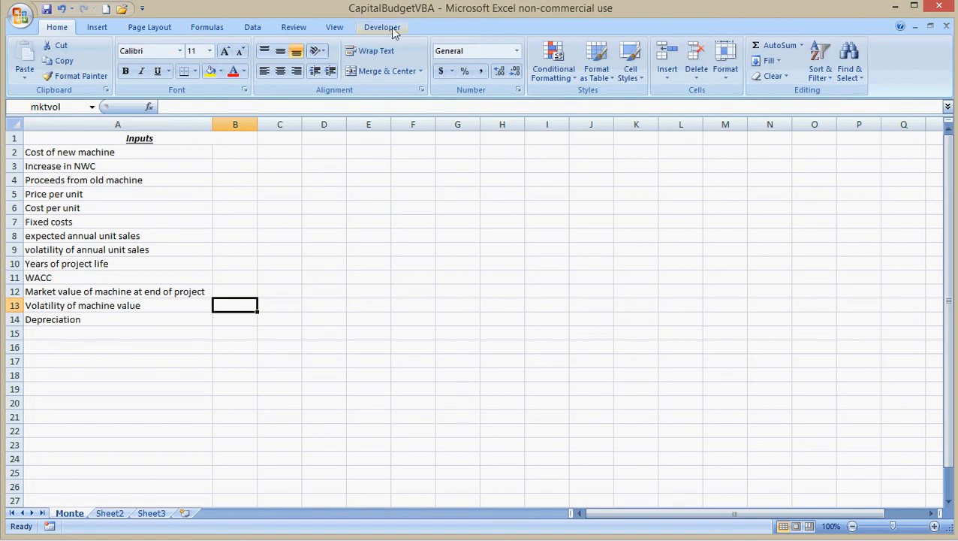
left_click(382, 27)
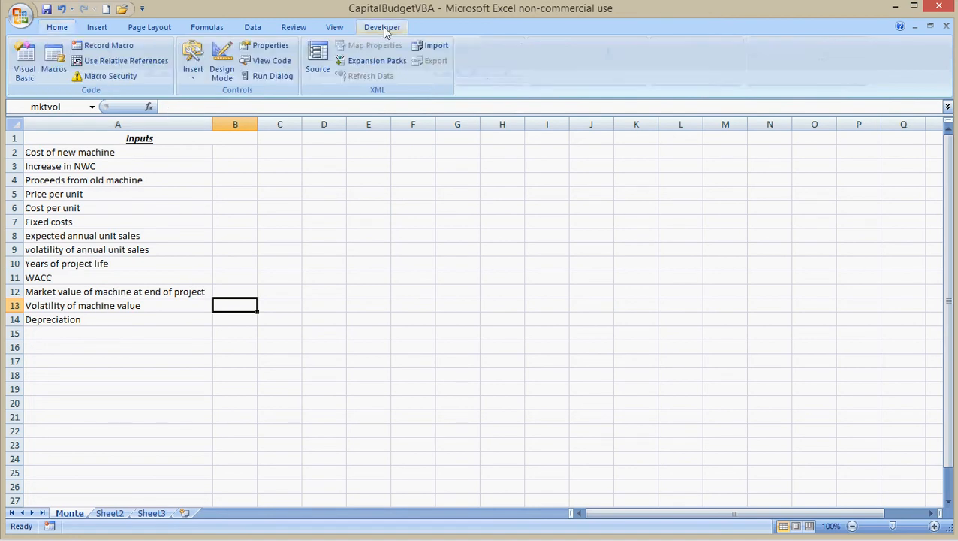
left_click(24, 60)
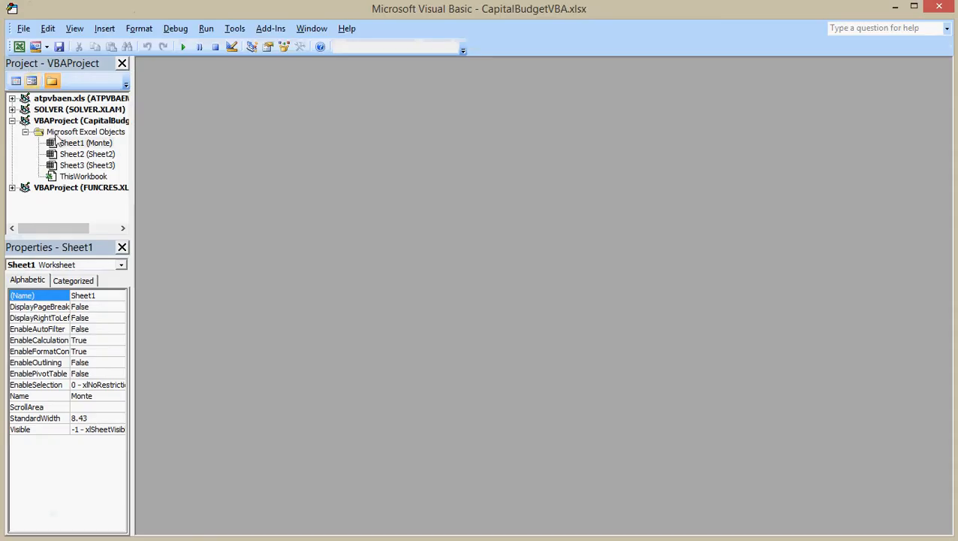
mouse_move(156, 239)
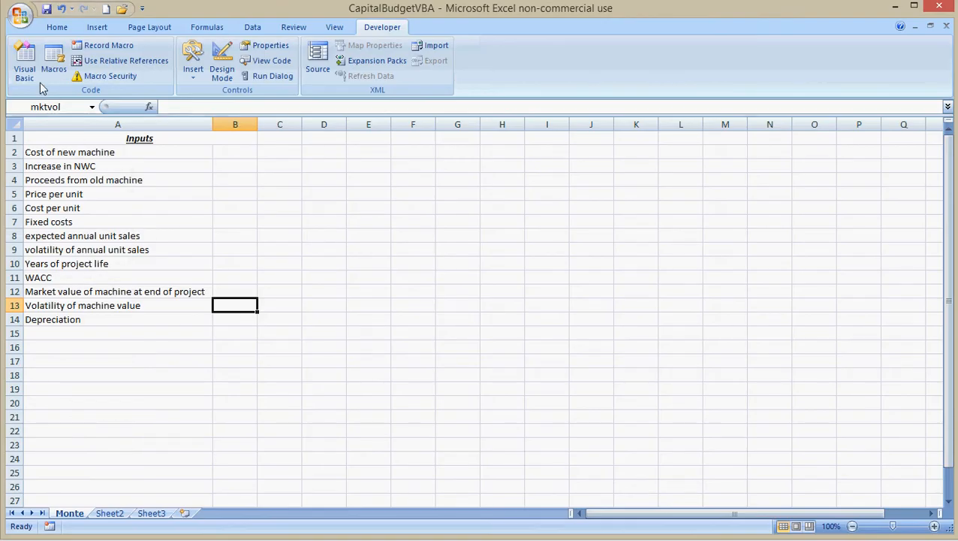
left_click(24, 60)
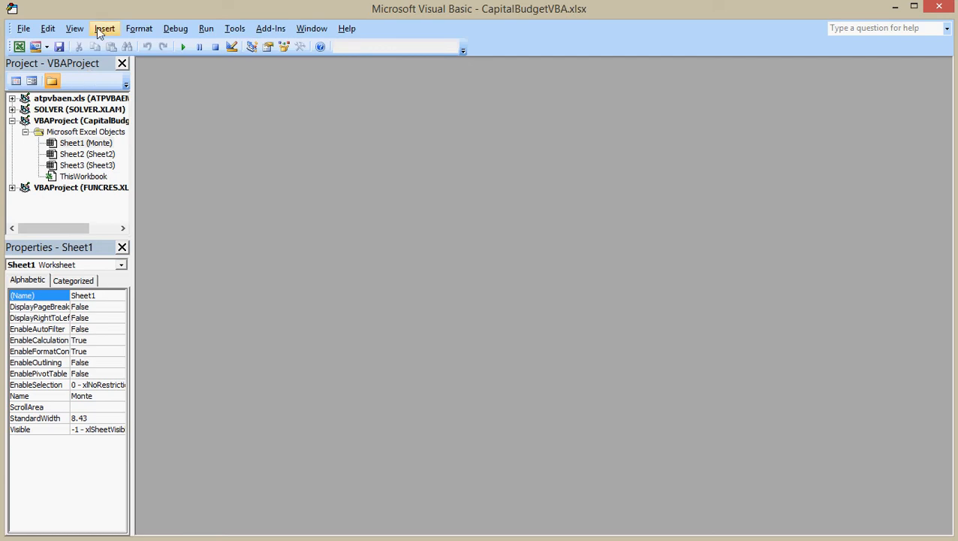
Insert a new module with an empty public Sub named CapBudMonteSim.
left_click(105, 27)
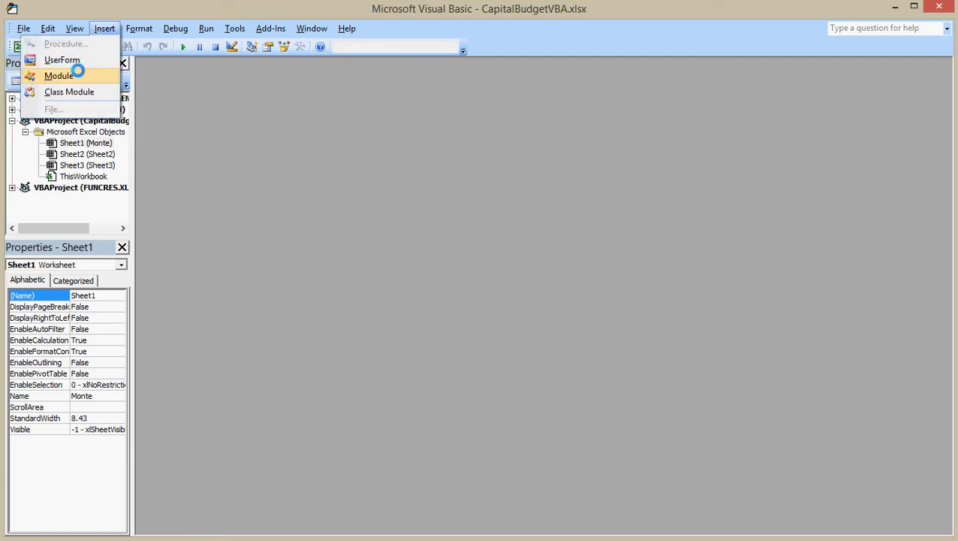
left_click(59, 76)
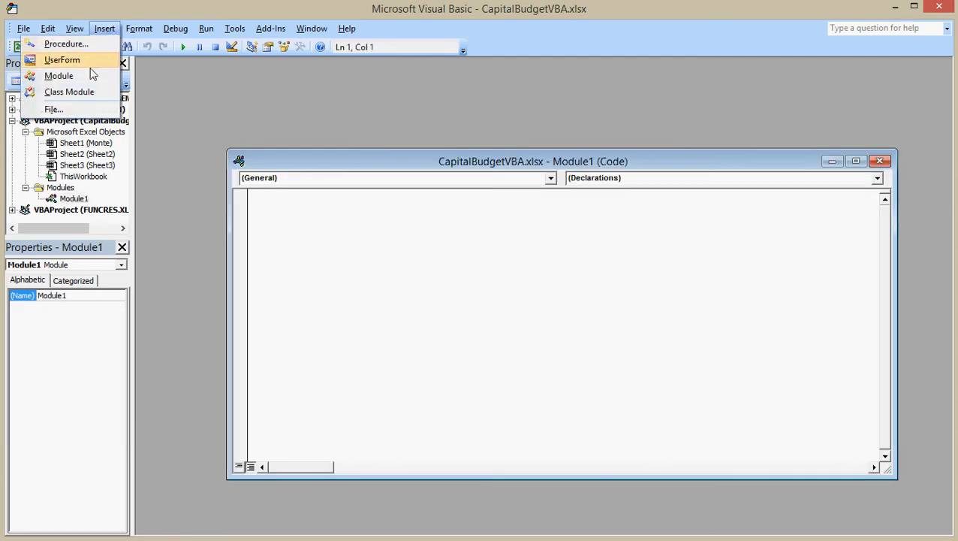
left_click(66, 44)
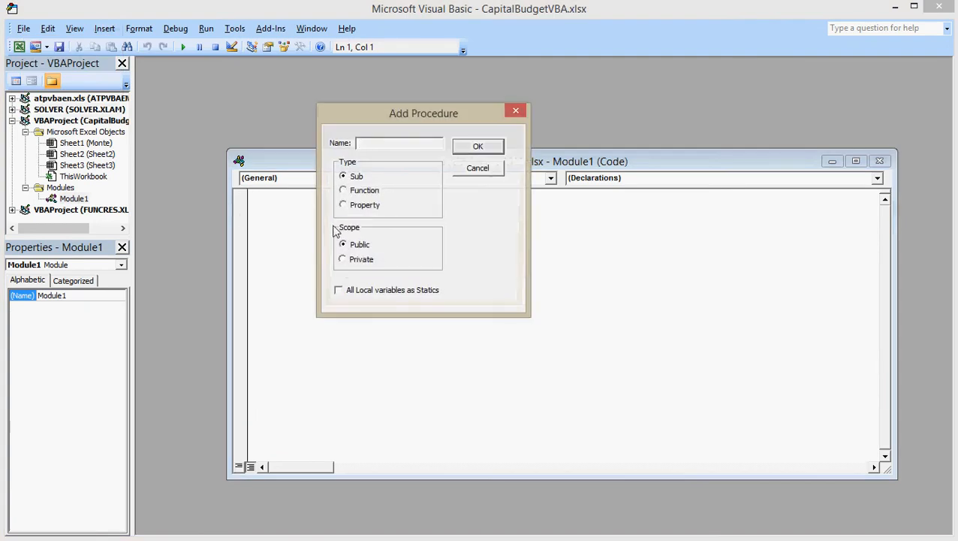
type("CapBudMonte")
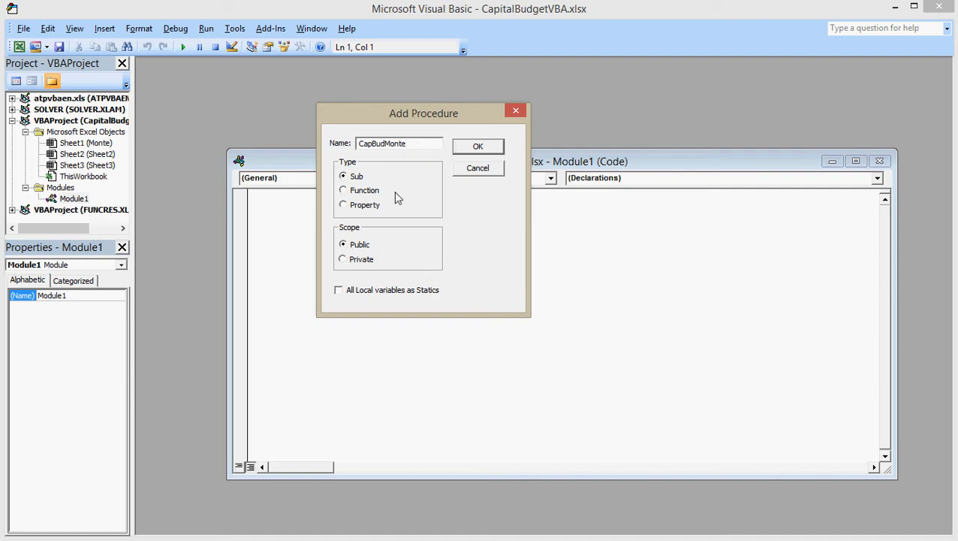
type("SIM")
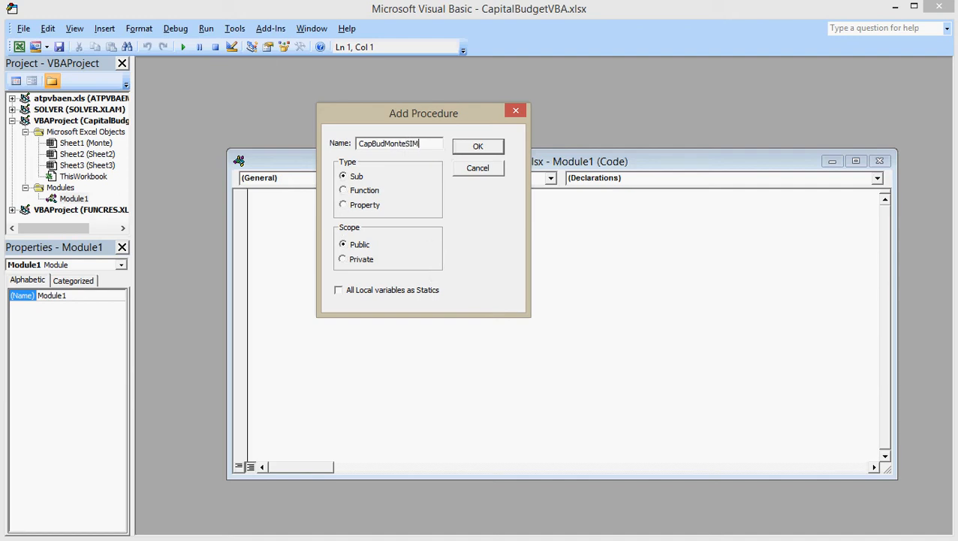
key("Backspace")
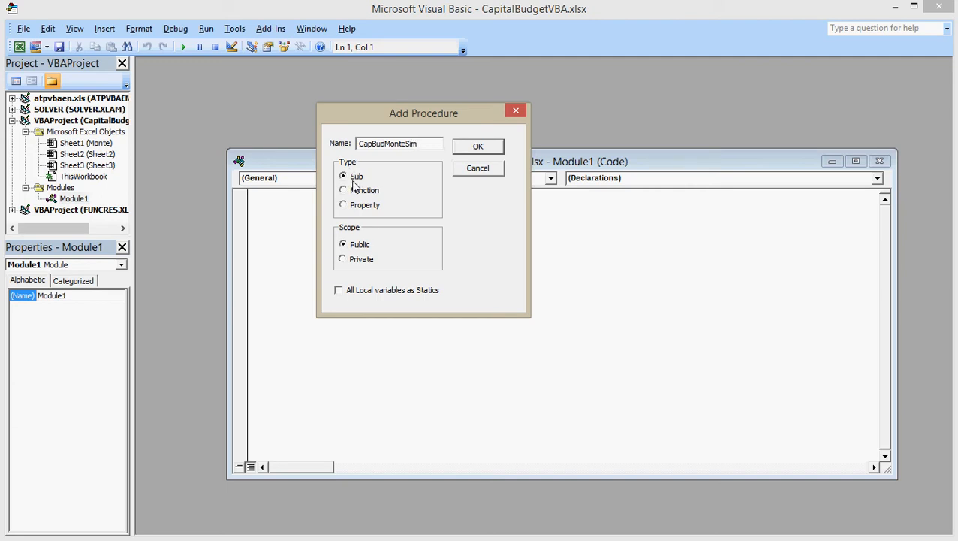
left_click(477, 146)
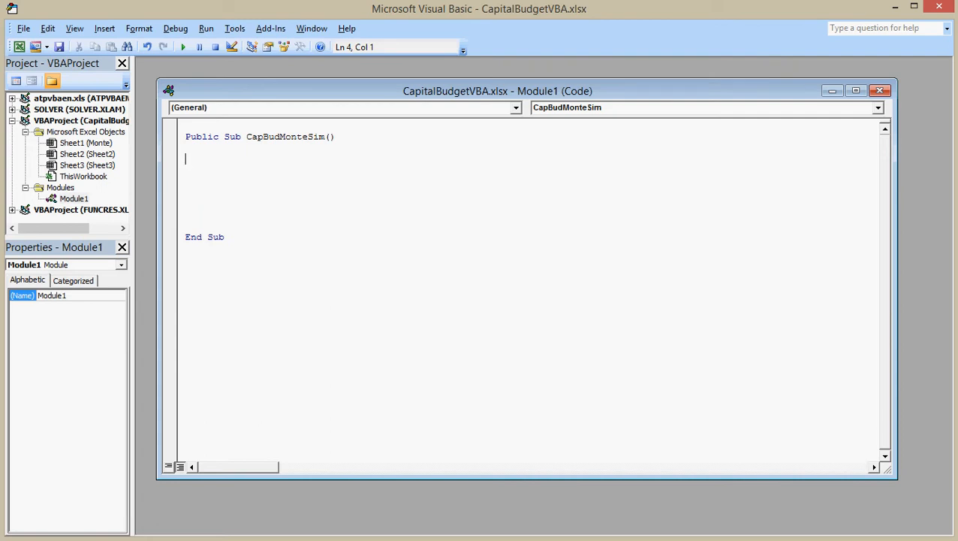
Add the line cost = worksheets("Monte").range("com") to the subroutine.
type("cost")
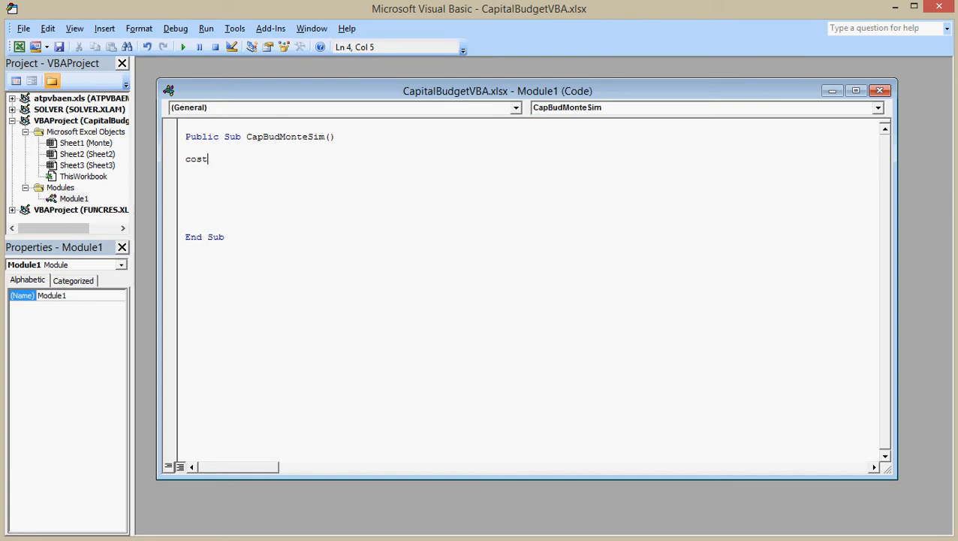
type("=")
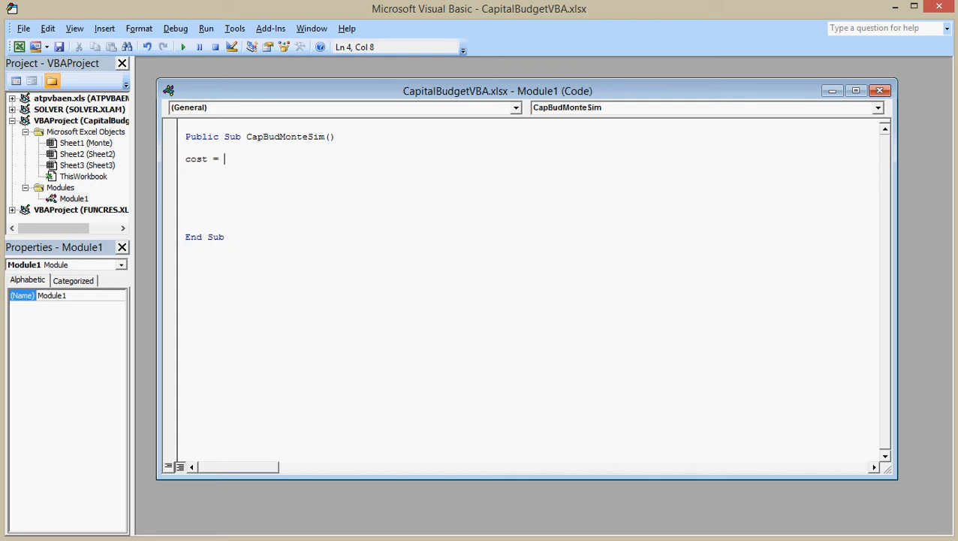
type("worksheet")
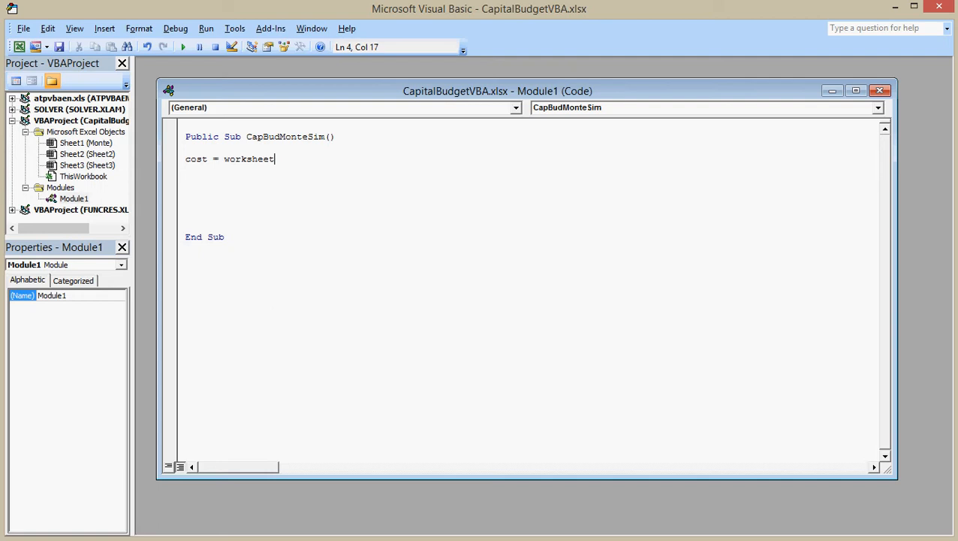
type("s(")
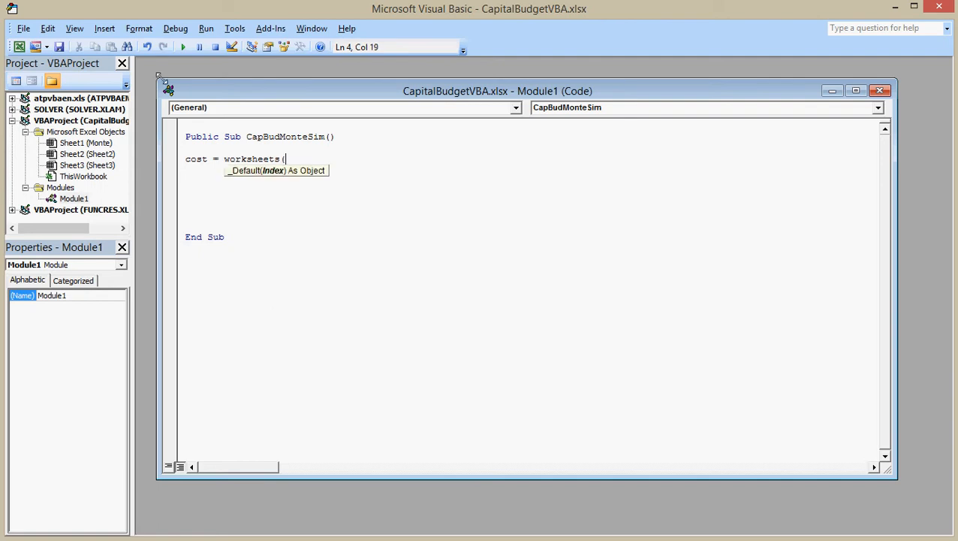
type("\"Mo")
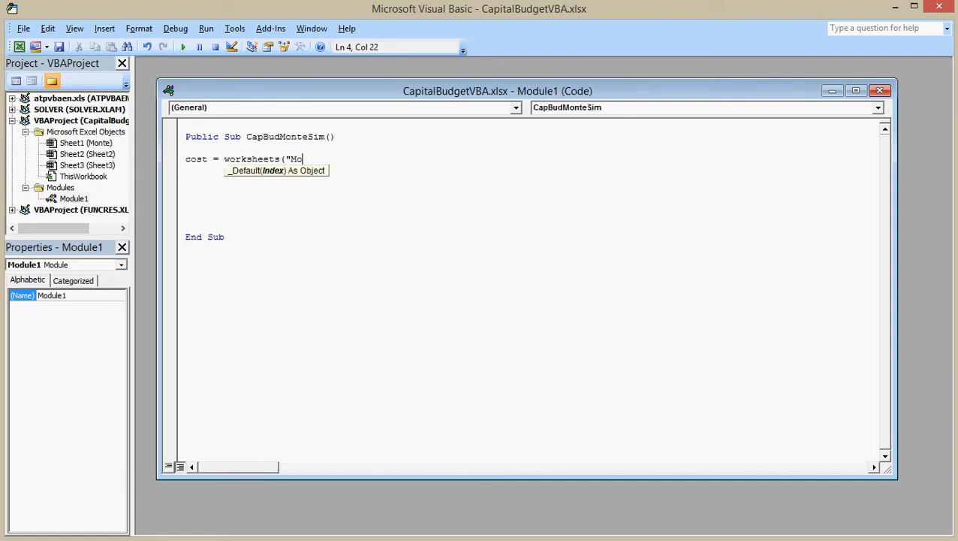
type("nte\").")
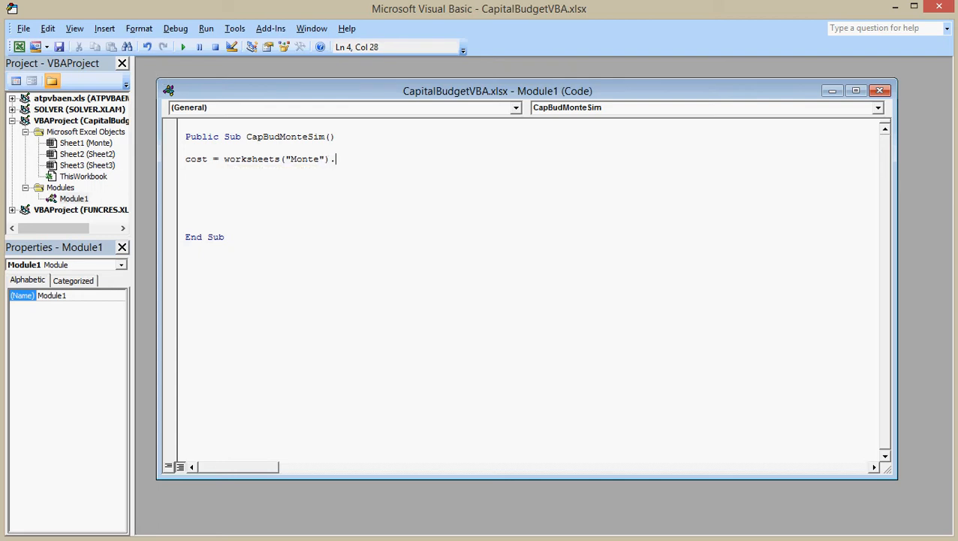
type("range")
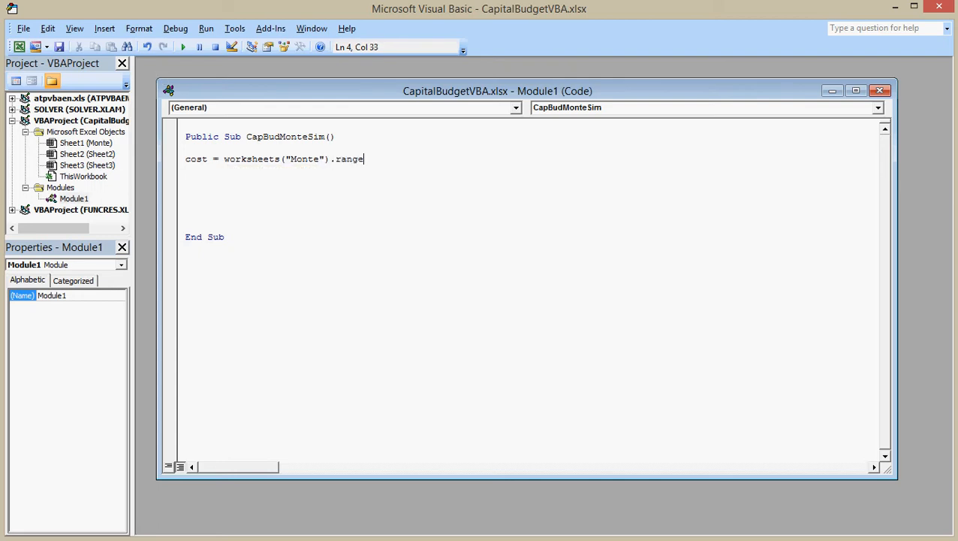
type("(\"")
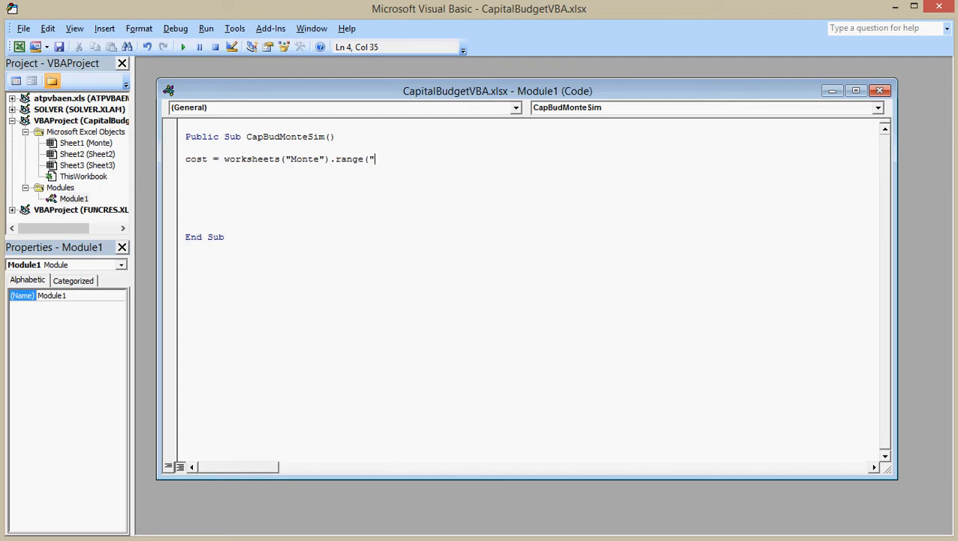
type("com\")")
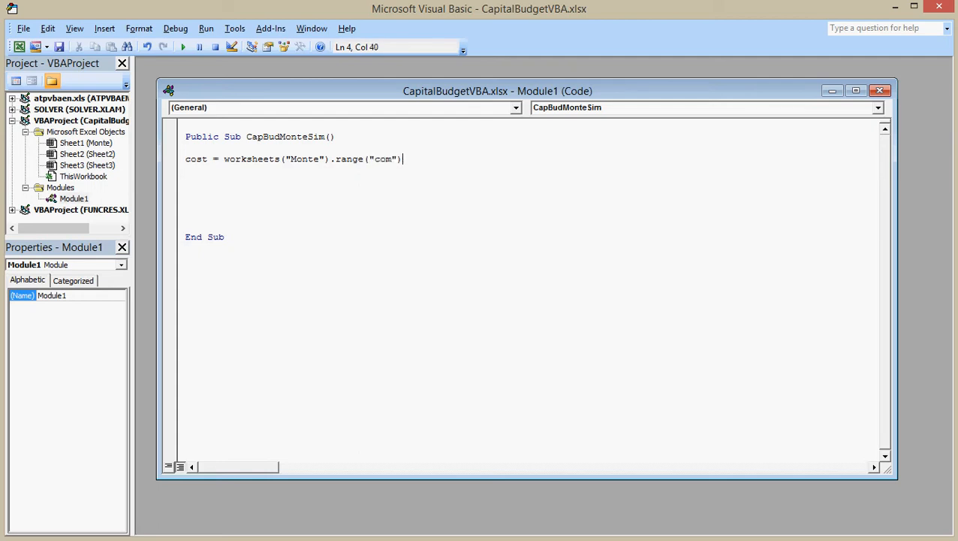
key("enter")
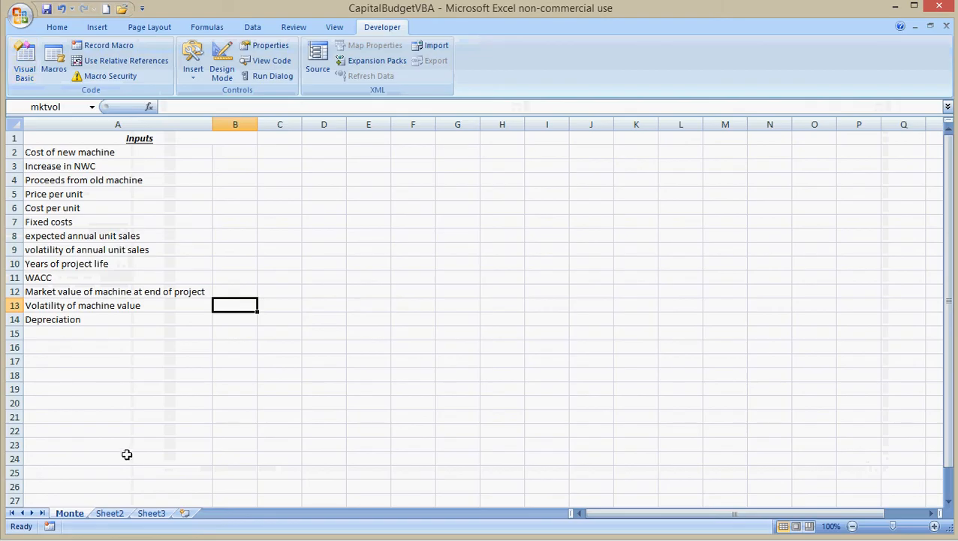
On the Monte sheet, name the output cell beside the inputs dog.
left_click(150, 513)
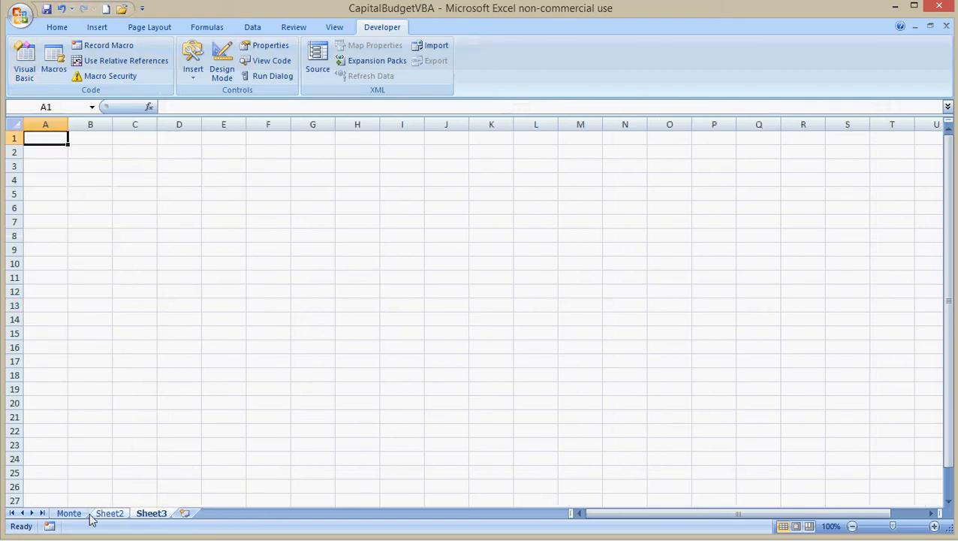
left_click(69, 513)
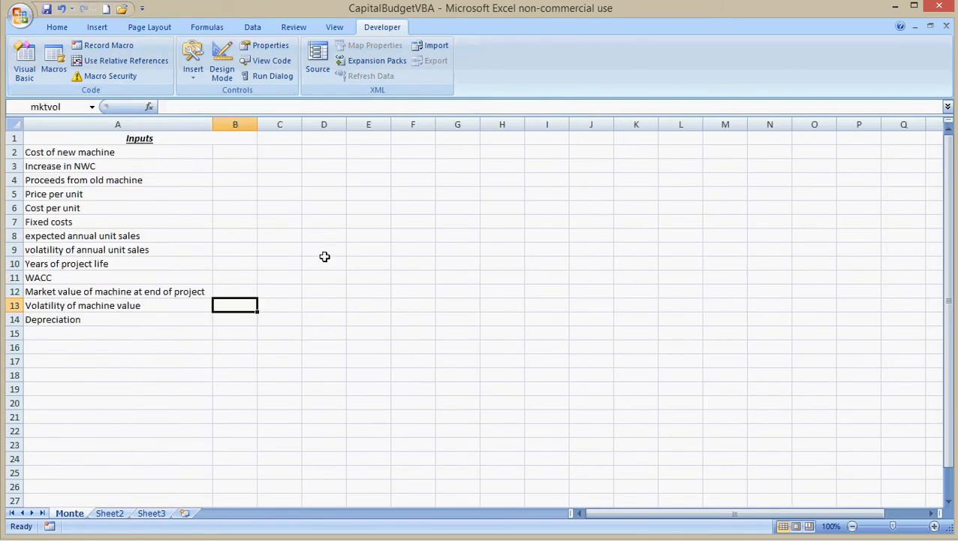
left_click(367, 250)
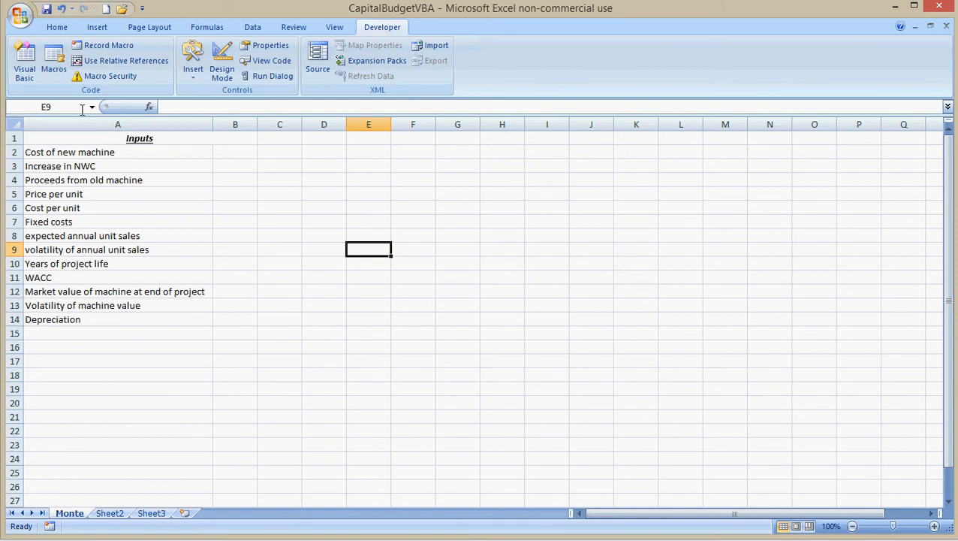
type("dog")
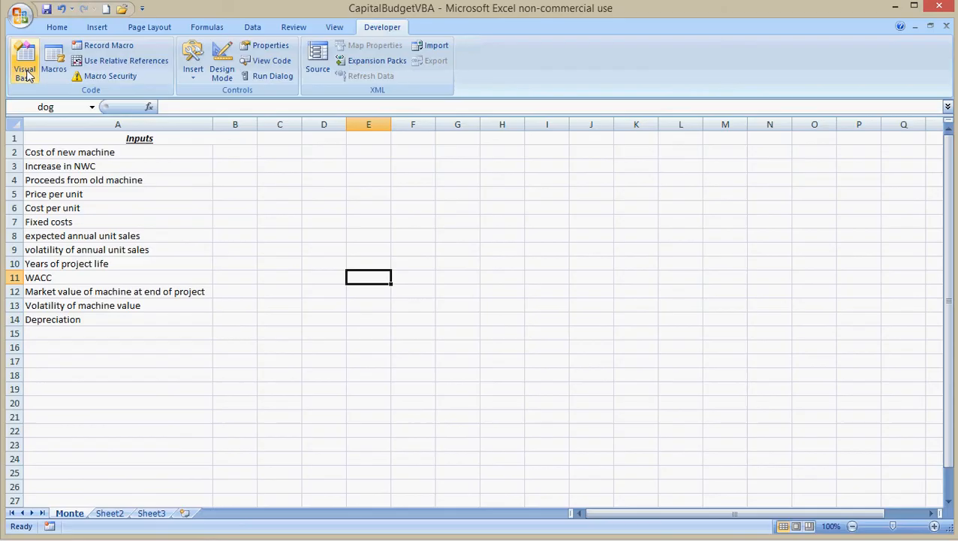
Add range("dog") = cost to the subroutine and run it.
left_click(24, 62)
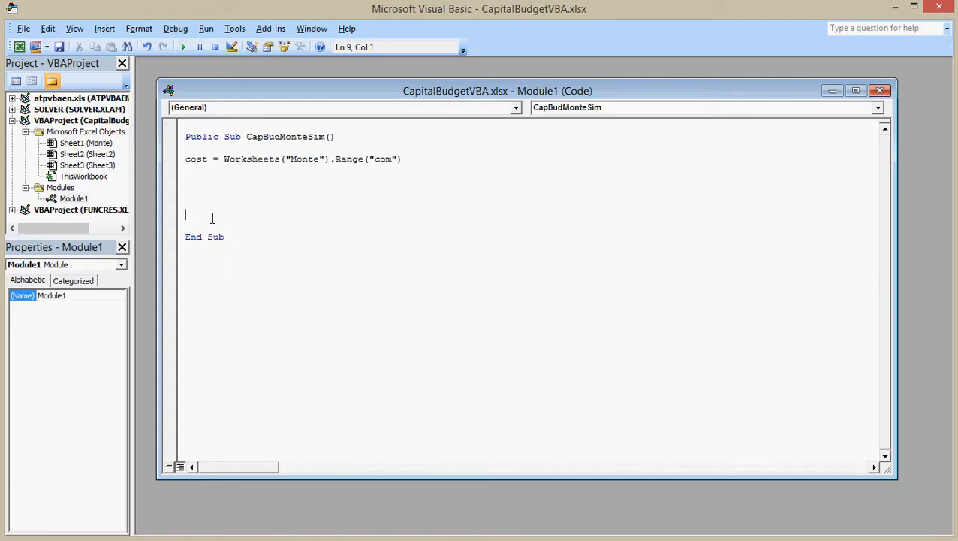
type("r")
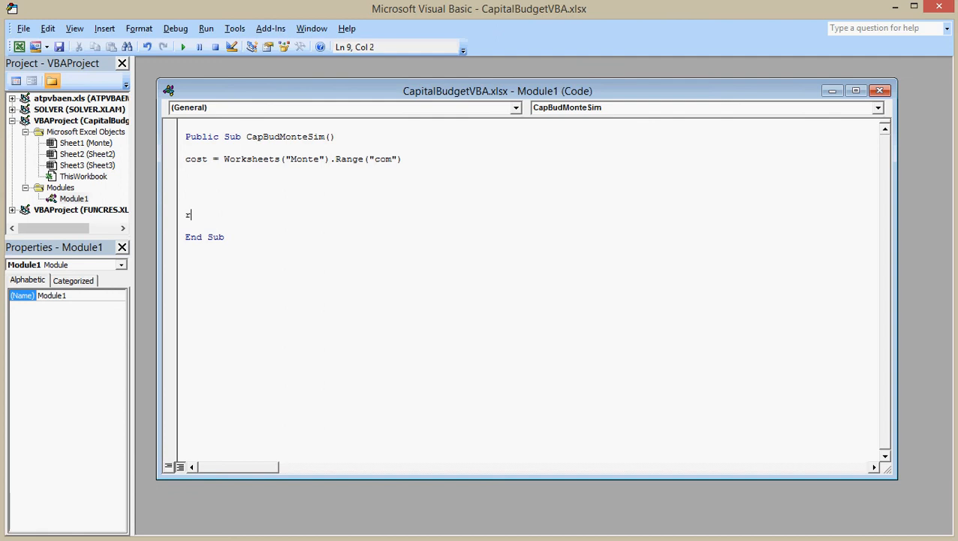
type("range(")
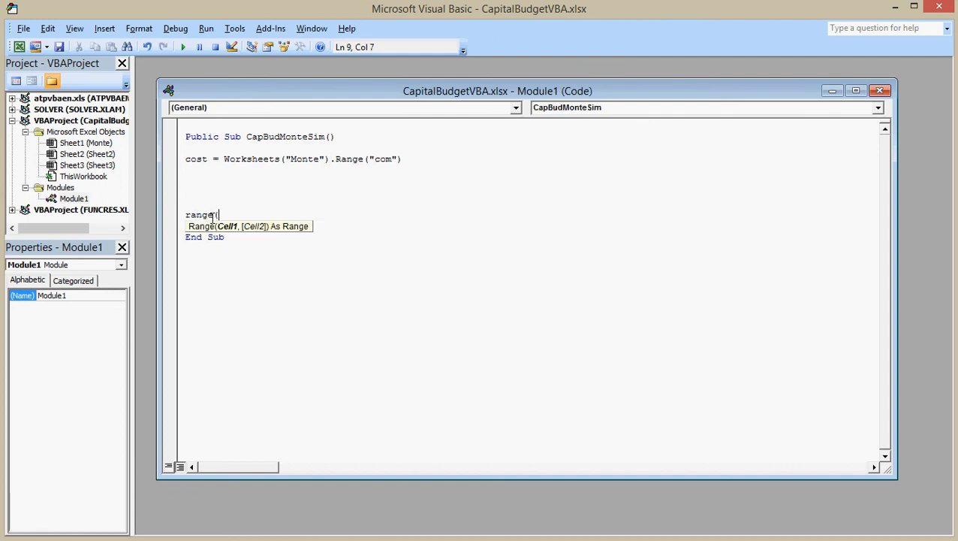
type("\"")
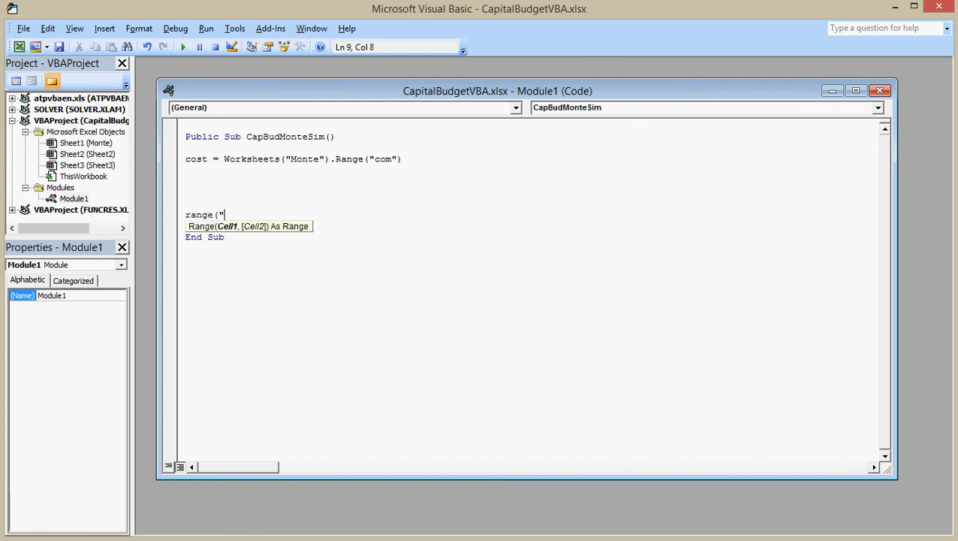
type("dog\")")
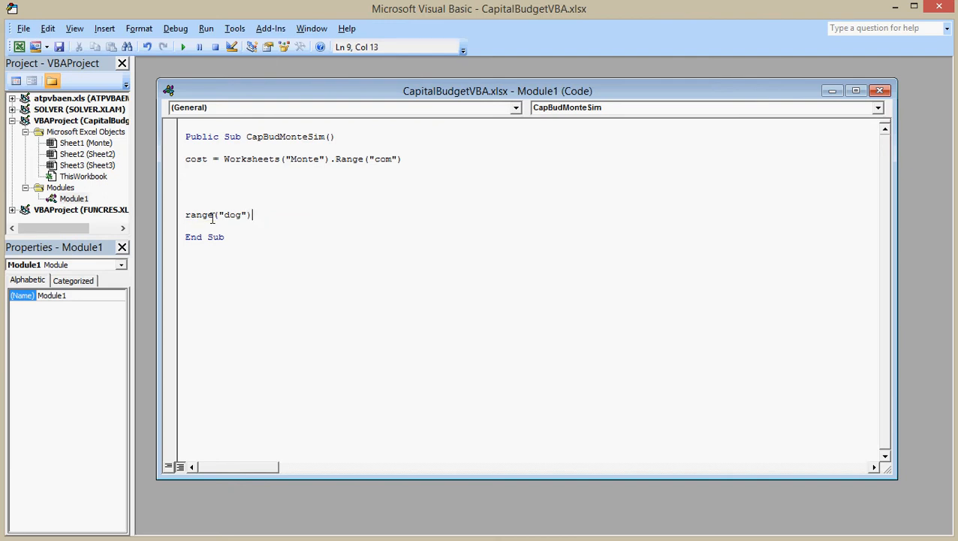
type("=")
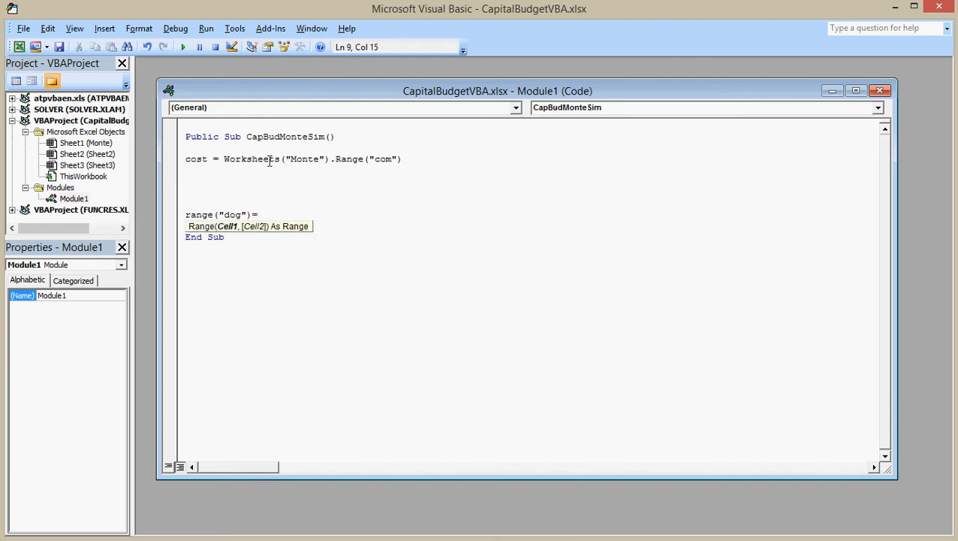
mouse_move(312, 165)
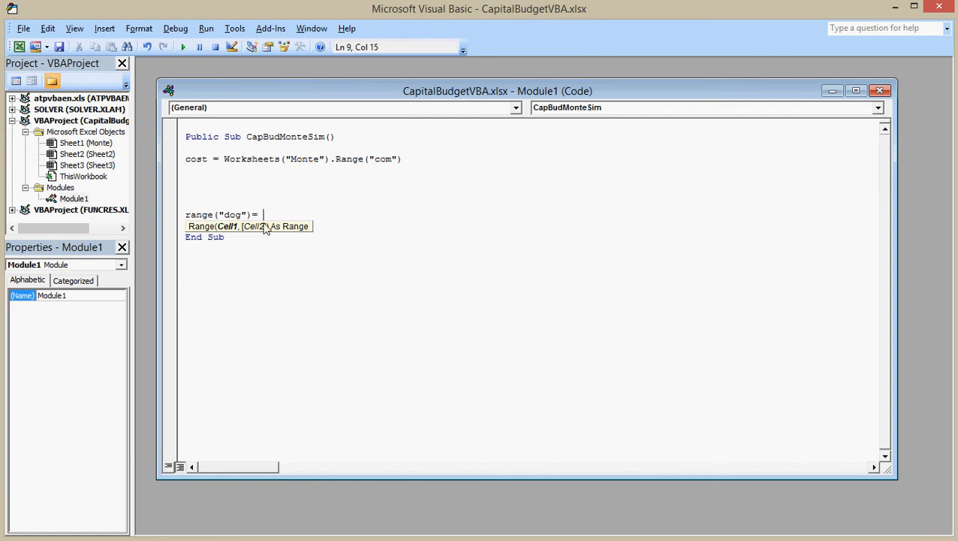
mouse_move(231, 186)
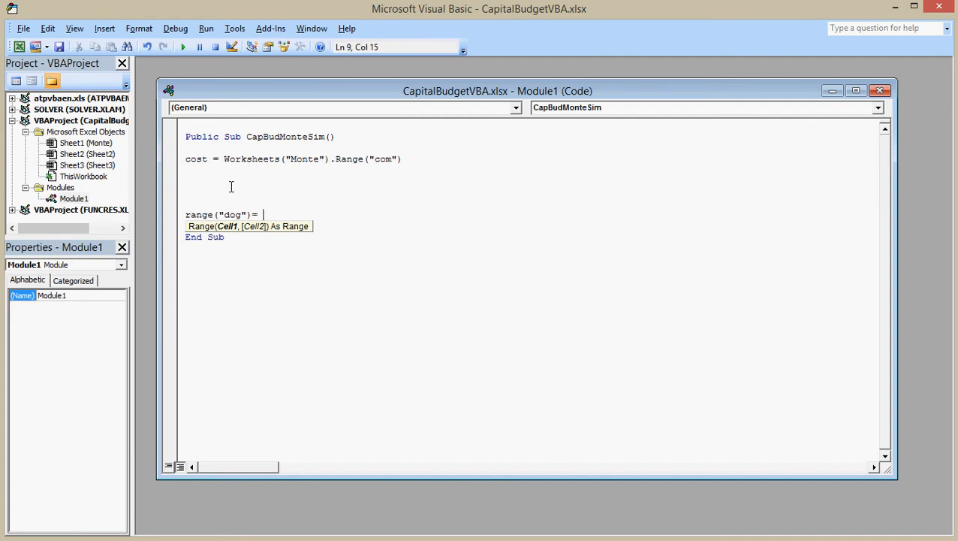
mouse_move(320, 203)
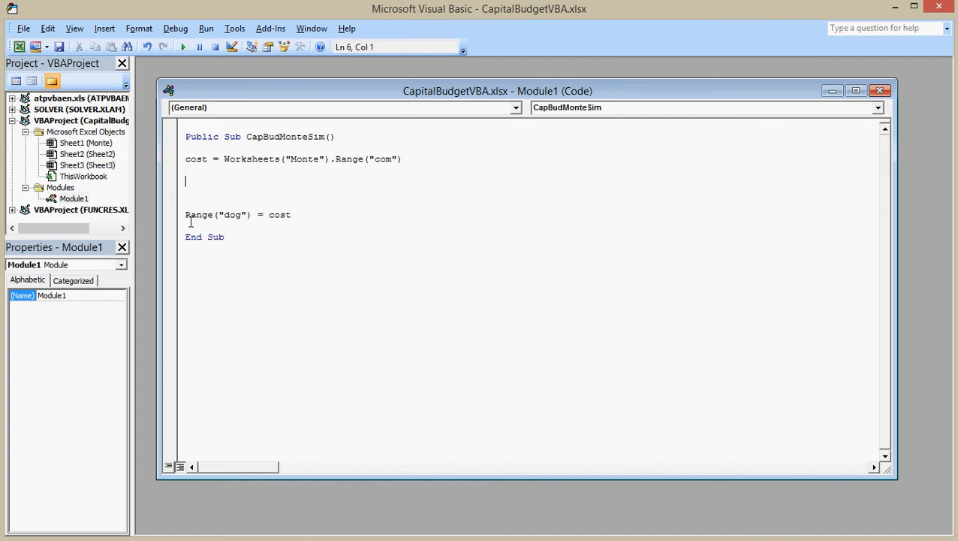
left_click(184, 46)
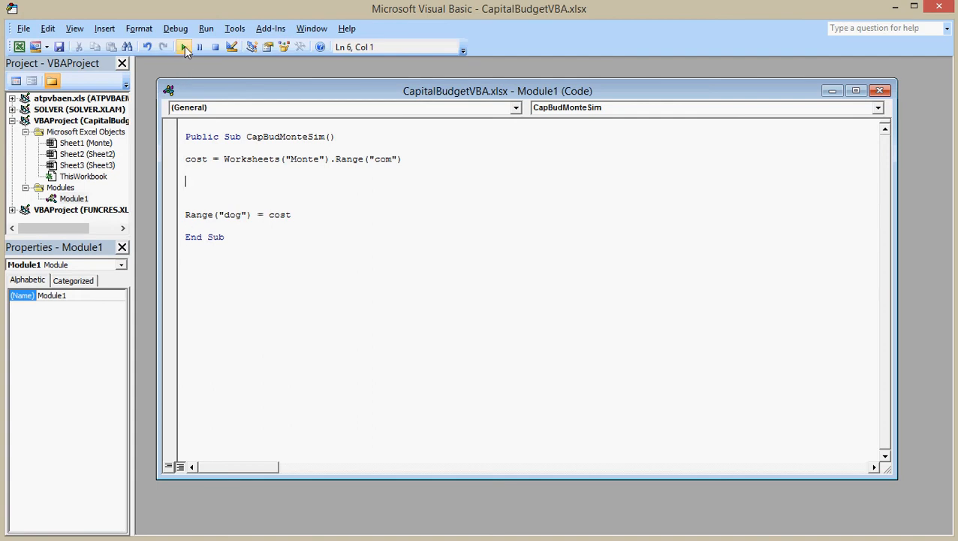
mouse_move(184, 47)
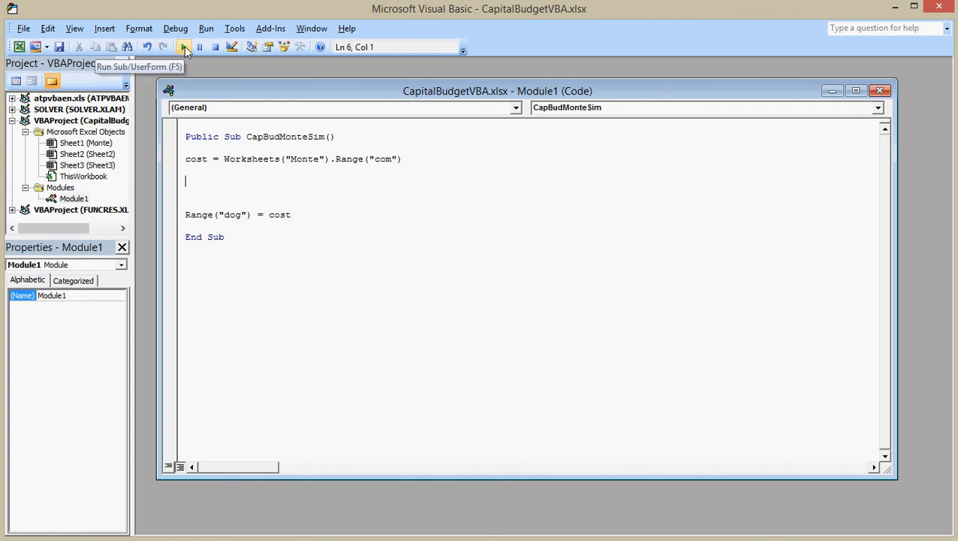
Enter 50000 as the machine cost in B2, rerun the macro and check it appears in E11.
left_click(184, 46)
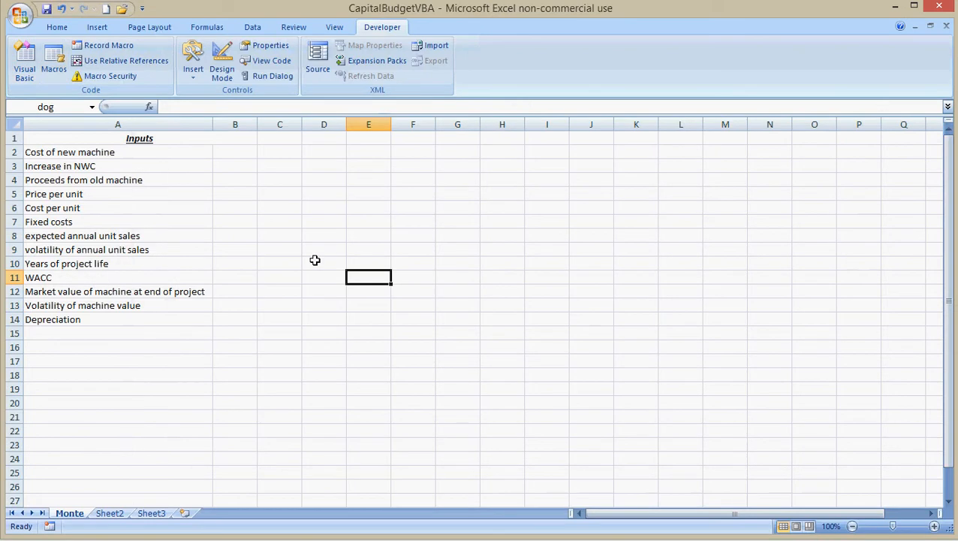
left_click(234, 152)
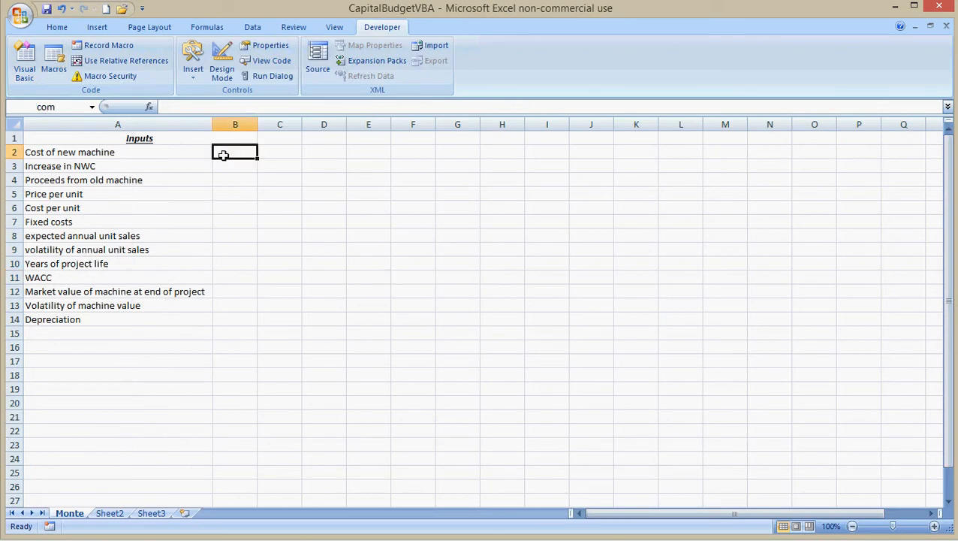
type("50")
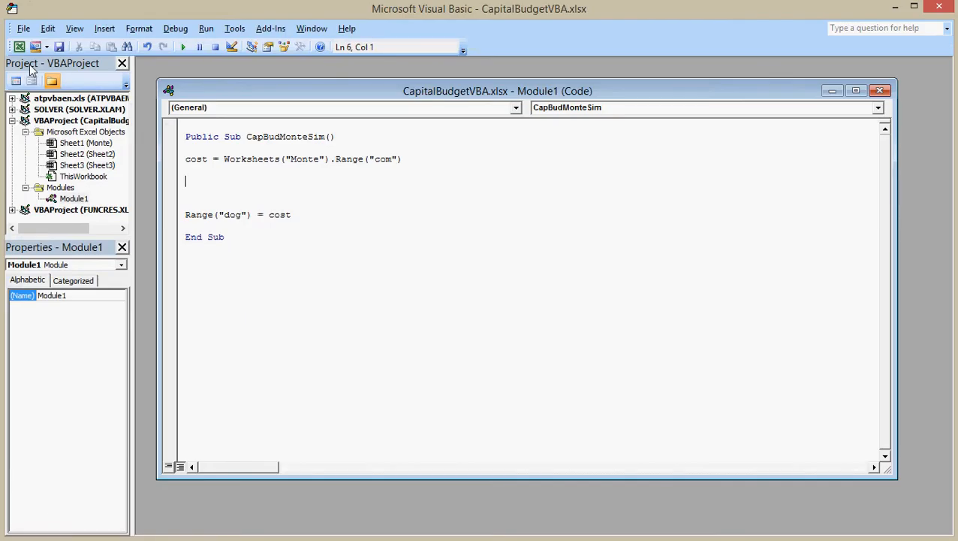
left_click(183, 46)
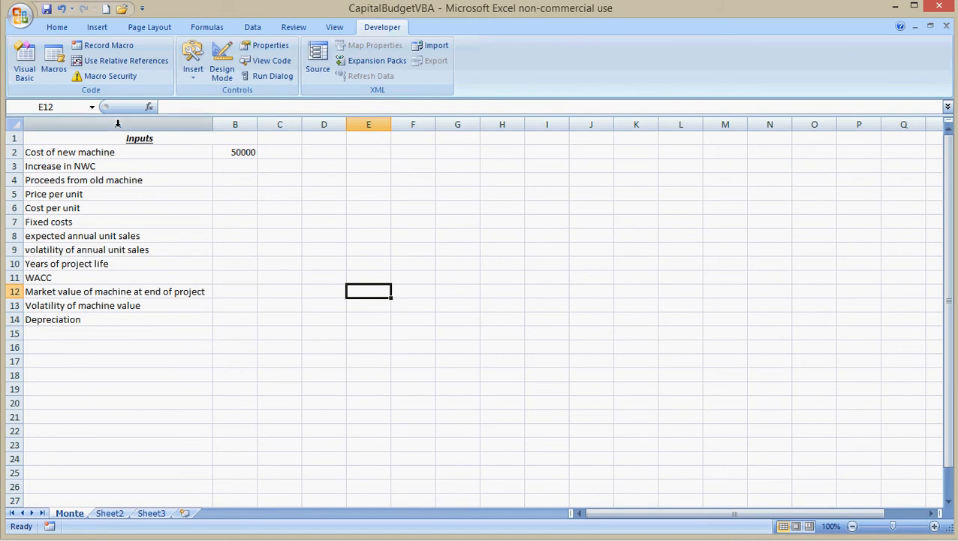
left_click(54, 60)
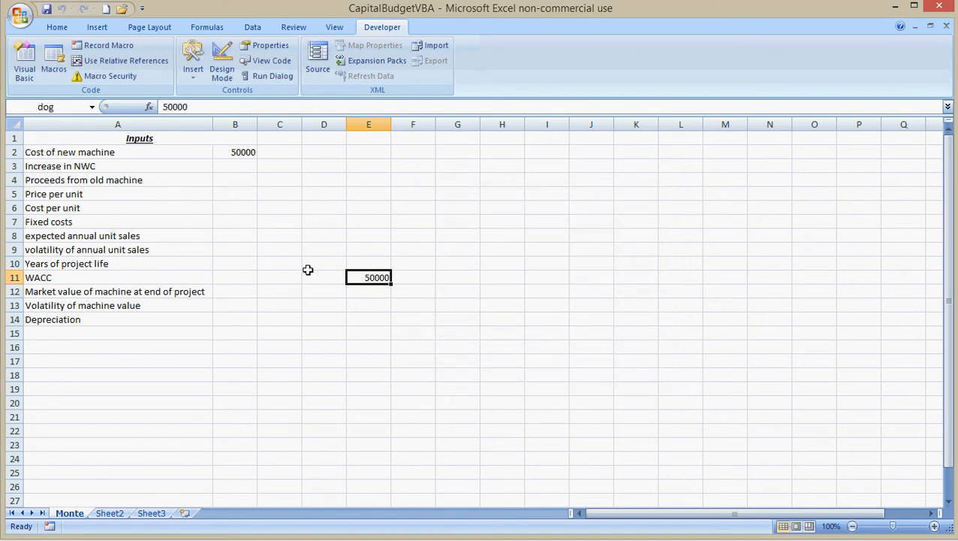
mouse_move(132, 114)
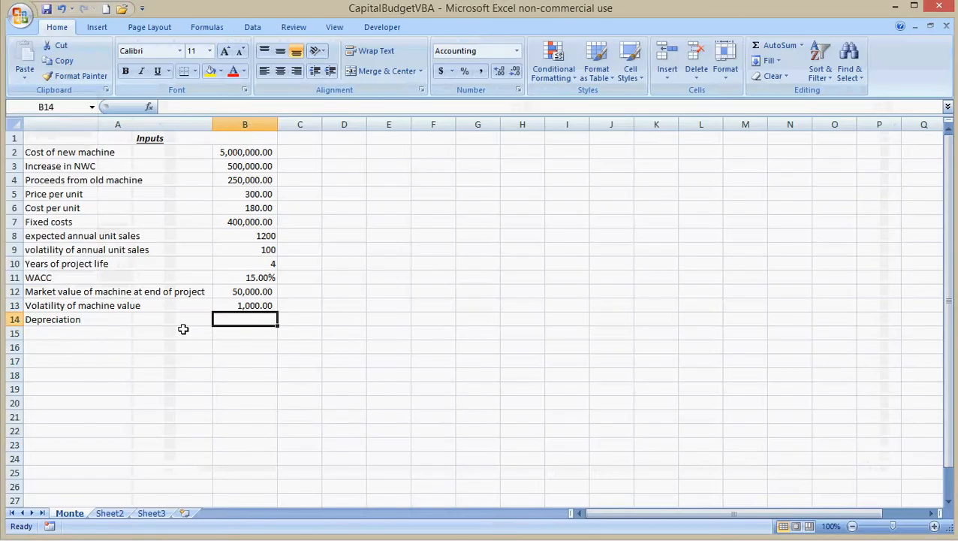
Extend the macro to read nwc and the other named inputs and echo nwc to E11.
left_click(245, 152)
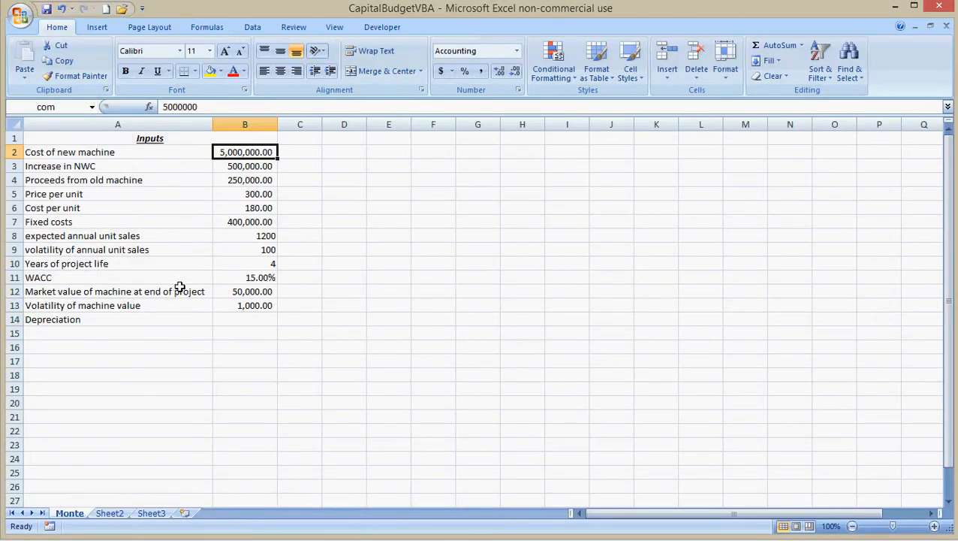
left_click(381, 27)
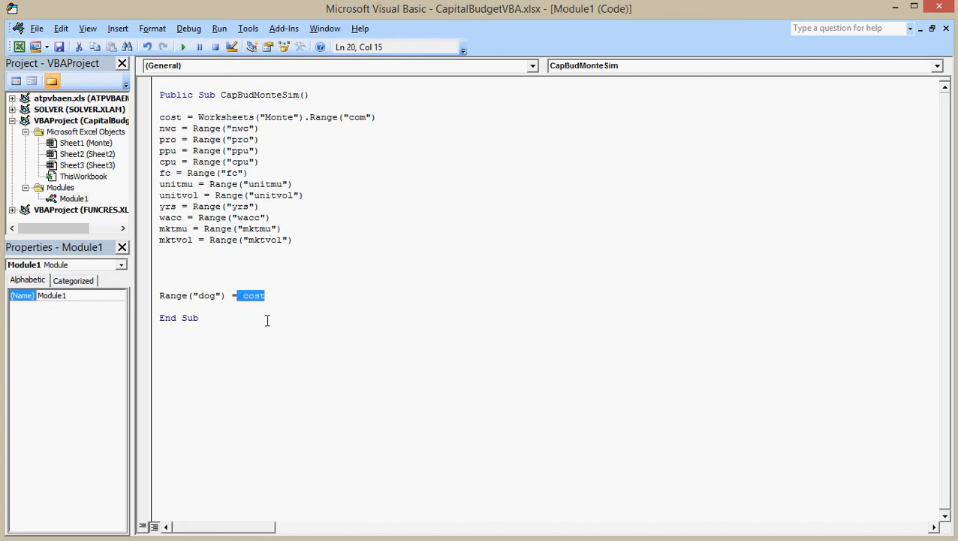
type("nwc")
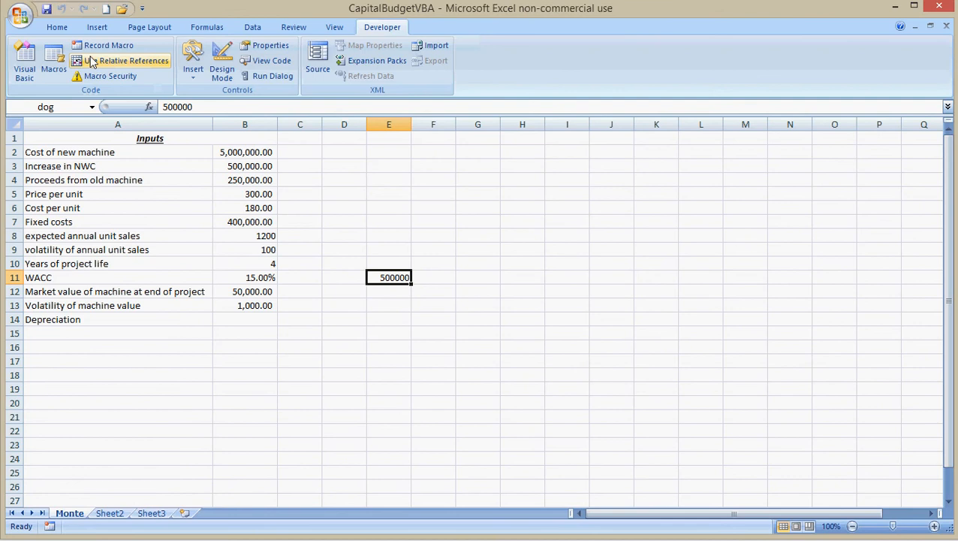
Check the filled input values in B3 through B10 on the Monte sheet.
left_click(58, 27)
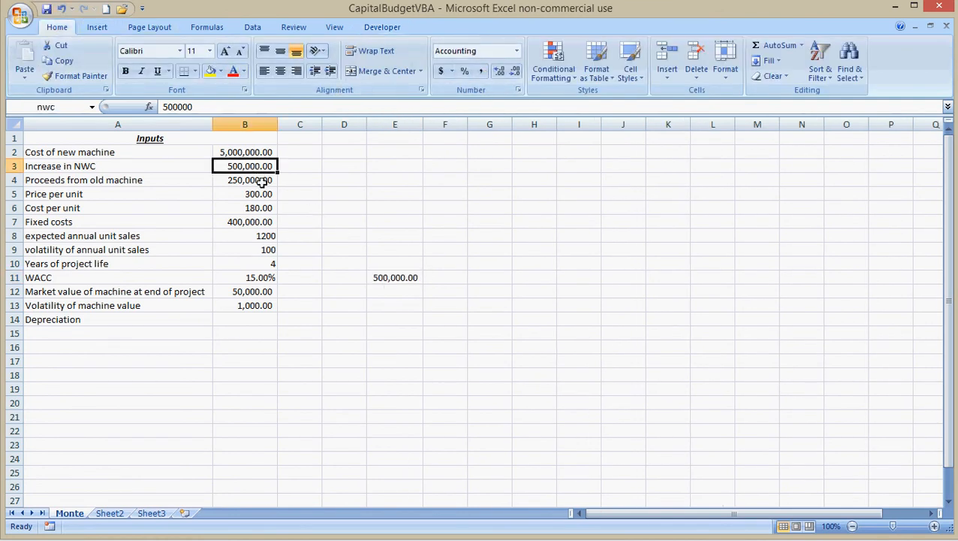
left_click(245, 194)
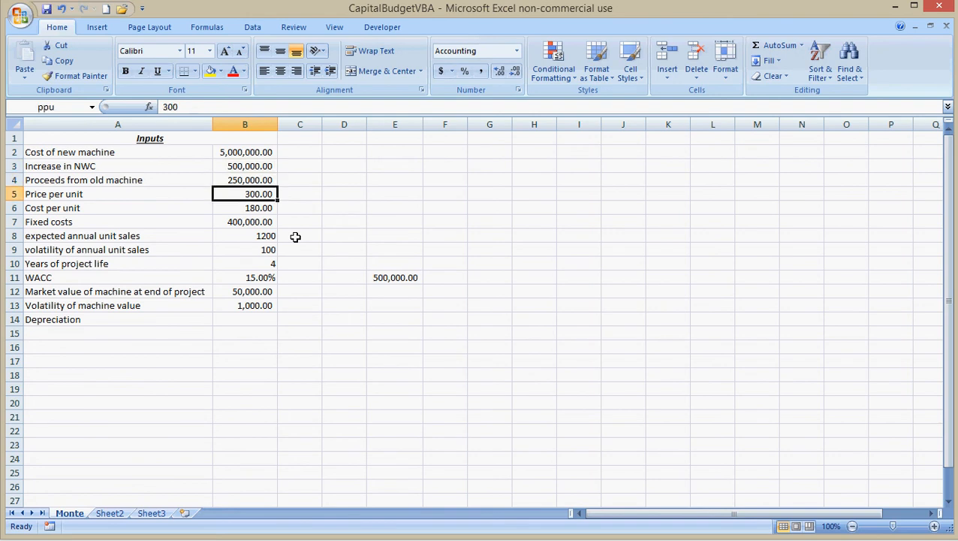
left_click(245, 262)
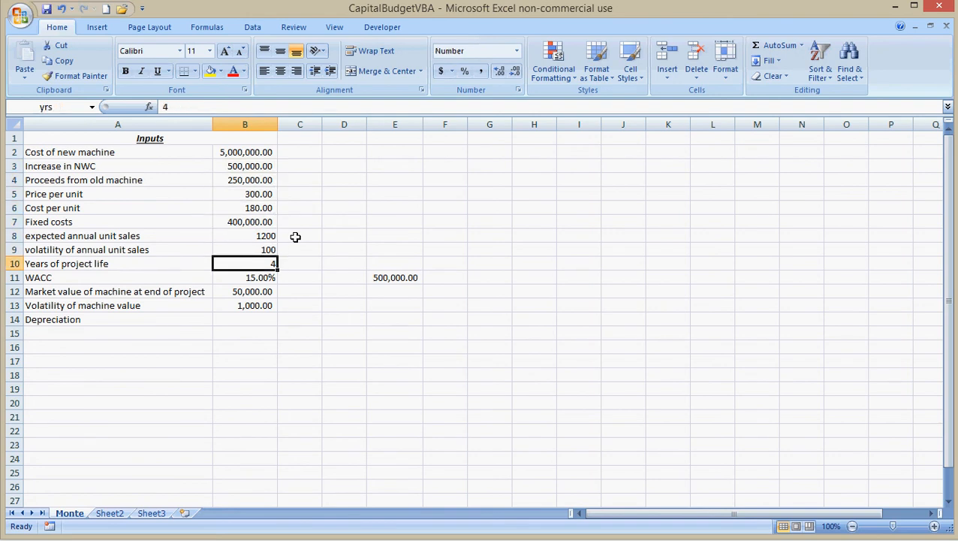
left_click(244, 223)
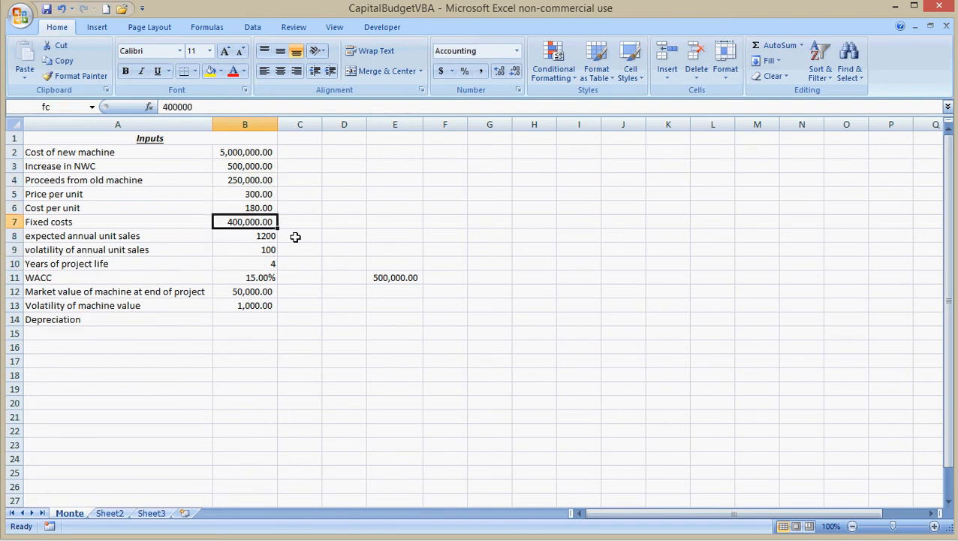
left_click_drag(244, 235, 245, 249)
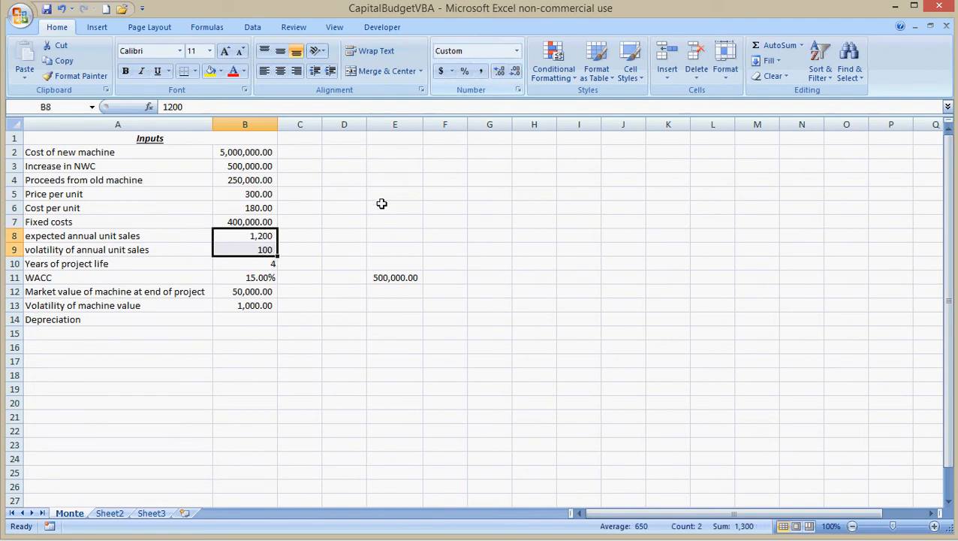
left_click(245, 234)
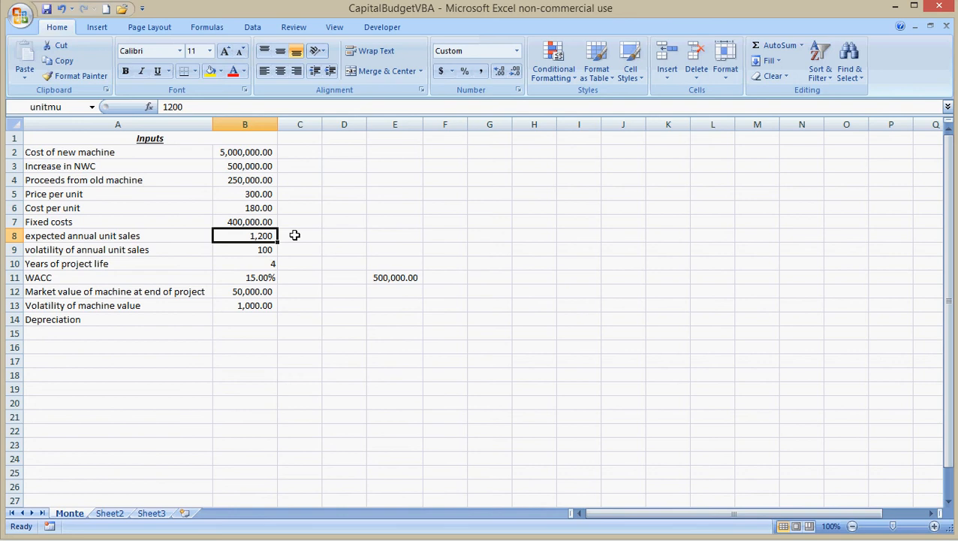
left_click(245, 194)
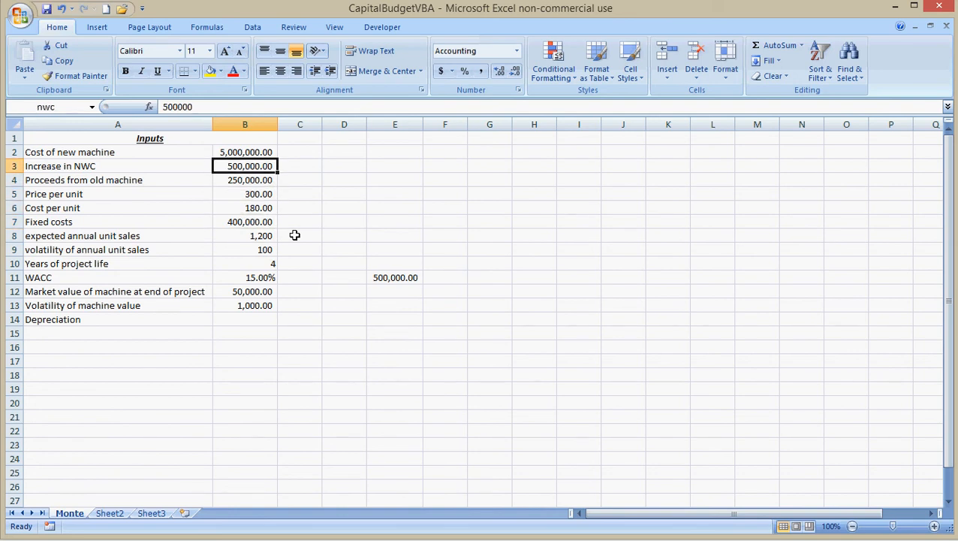
mouse_move(342, 286)
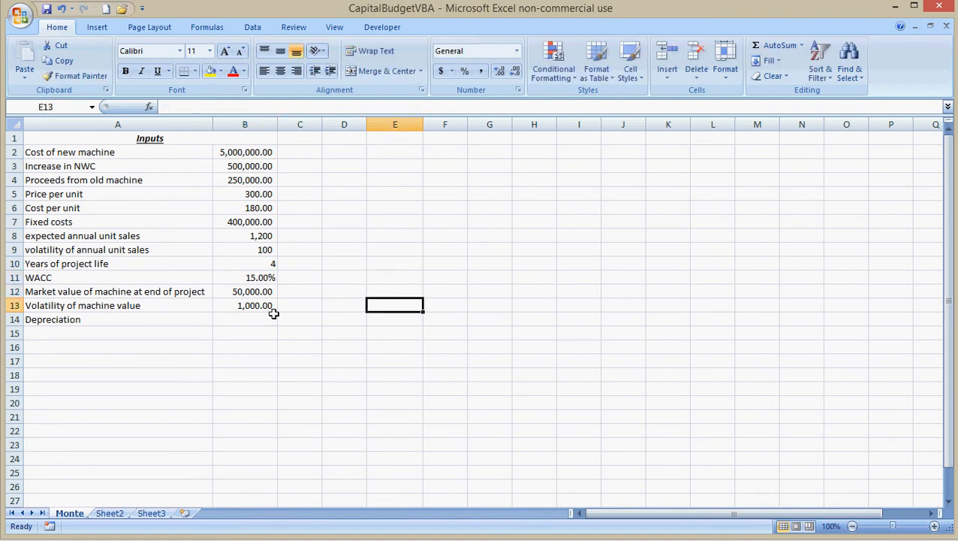
mouse_move(253, 317)
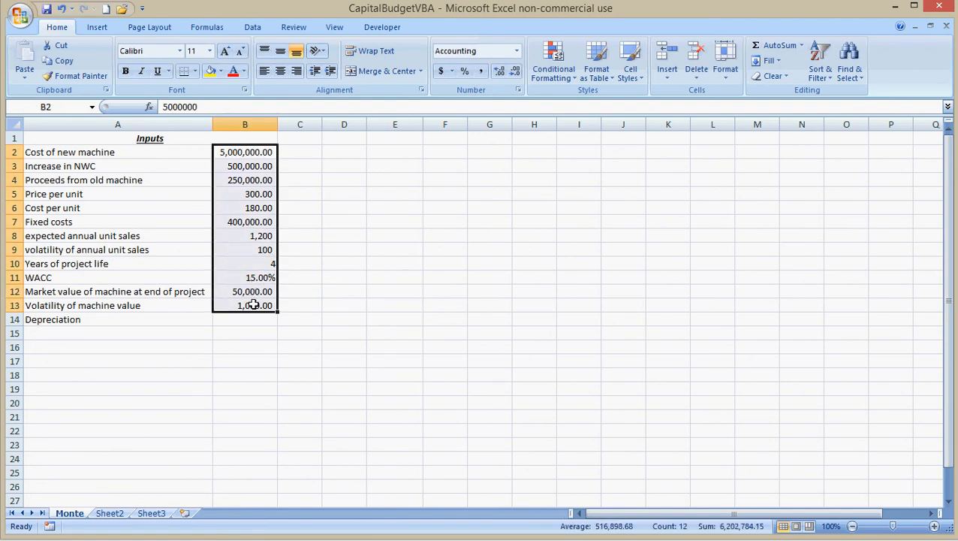
left_click(245, 70)
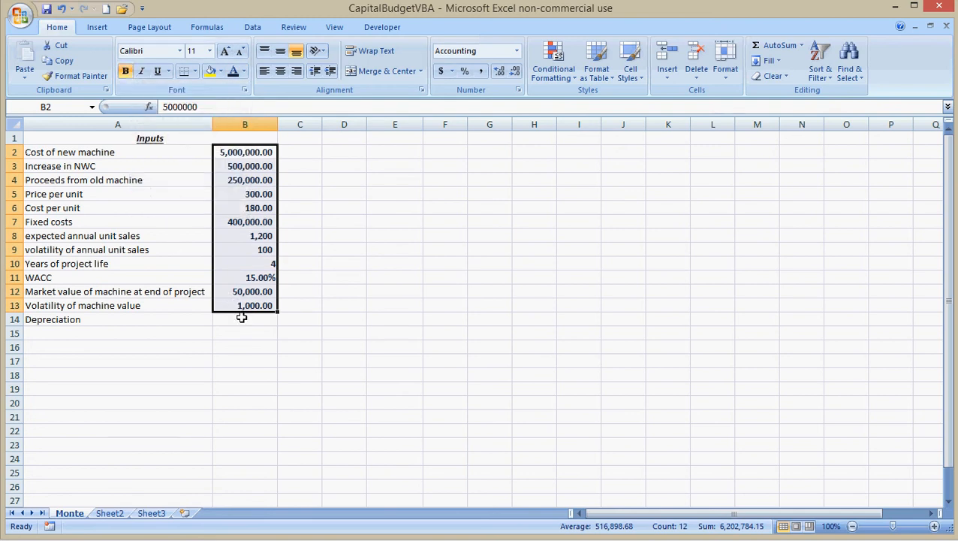
Enter =com/yrs in the Depreciation cell to get 1,250,000 and clear the extra check cell.
left_click(245, 319)
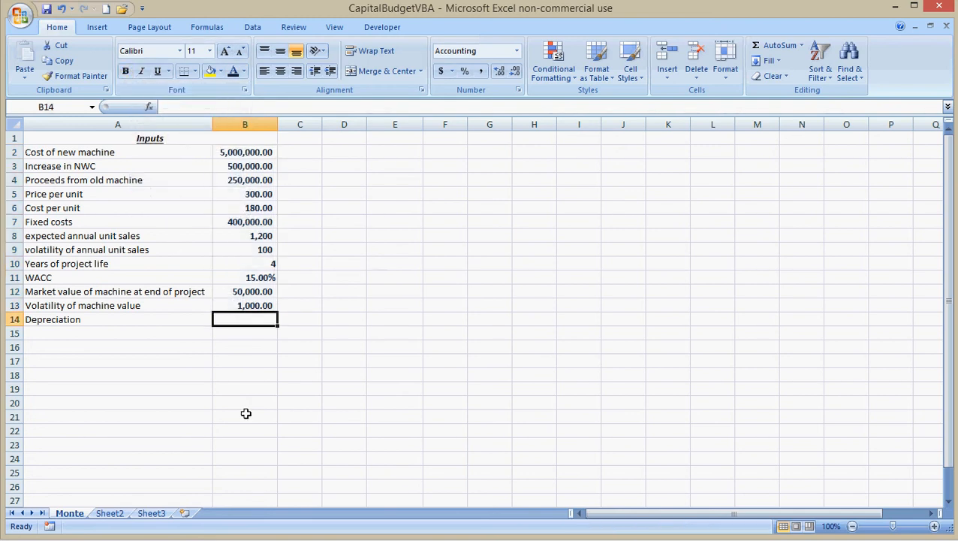
type("=")
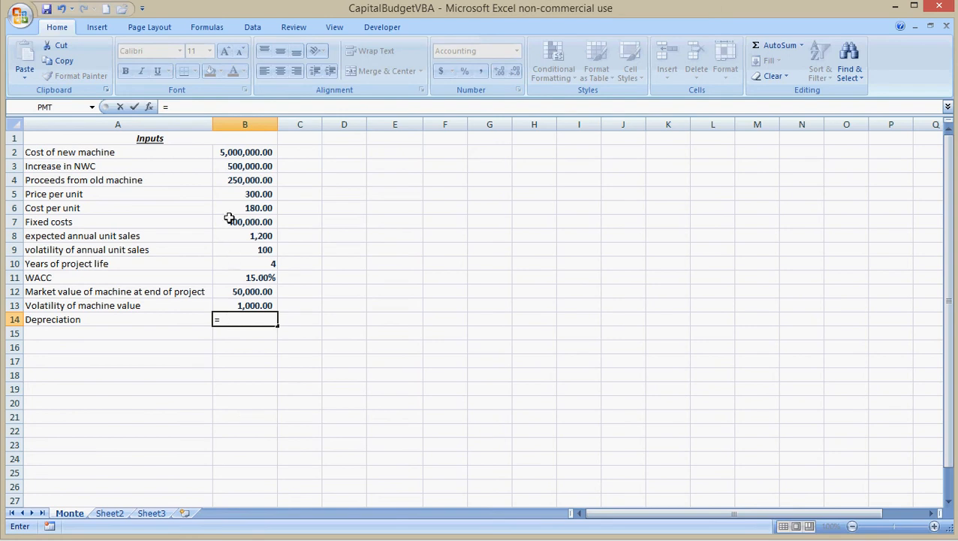
type("com/")
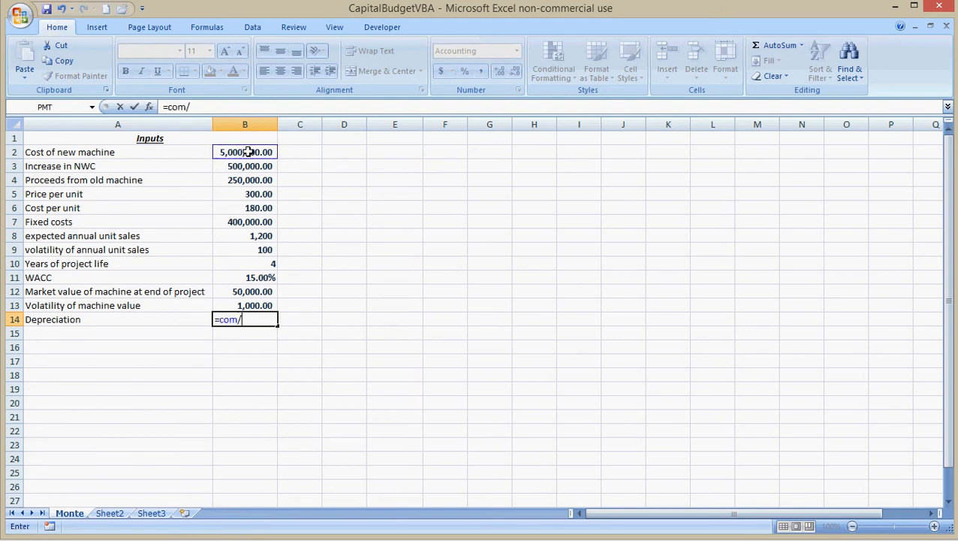
type("yrs")
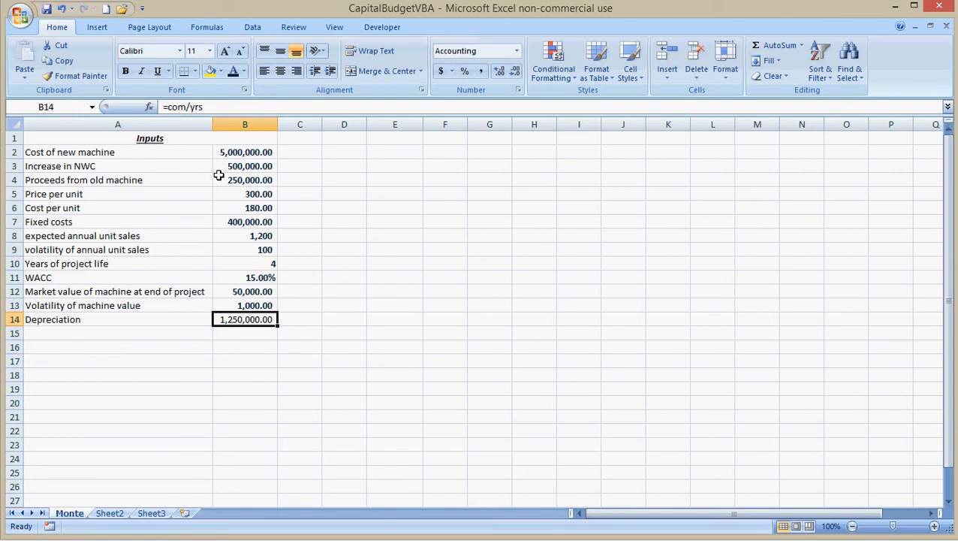
mouse_move(190, 107)
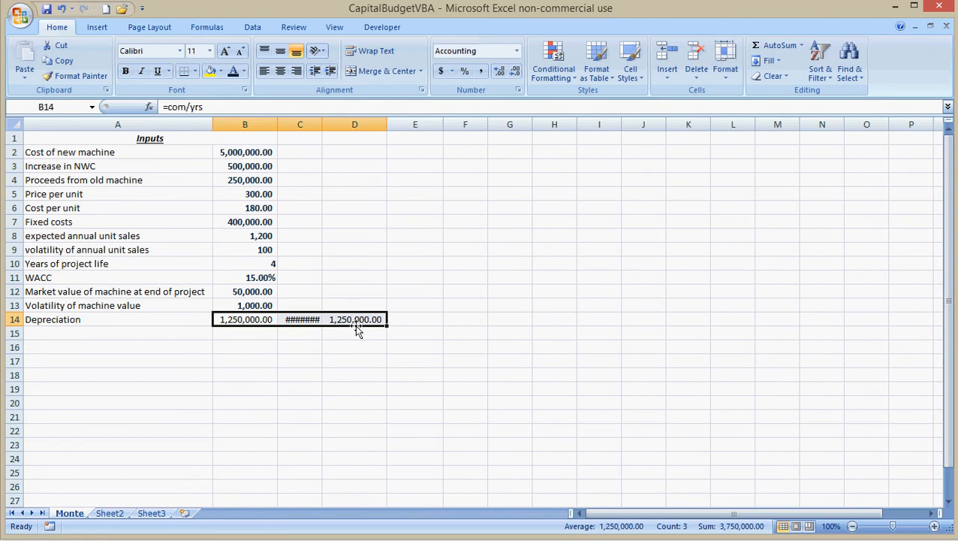
double_click(355, 318)
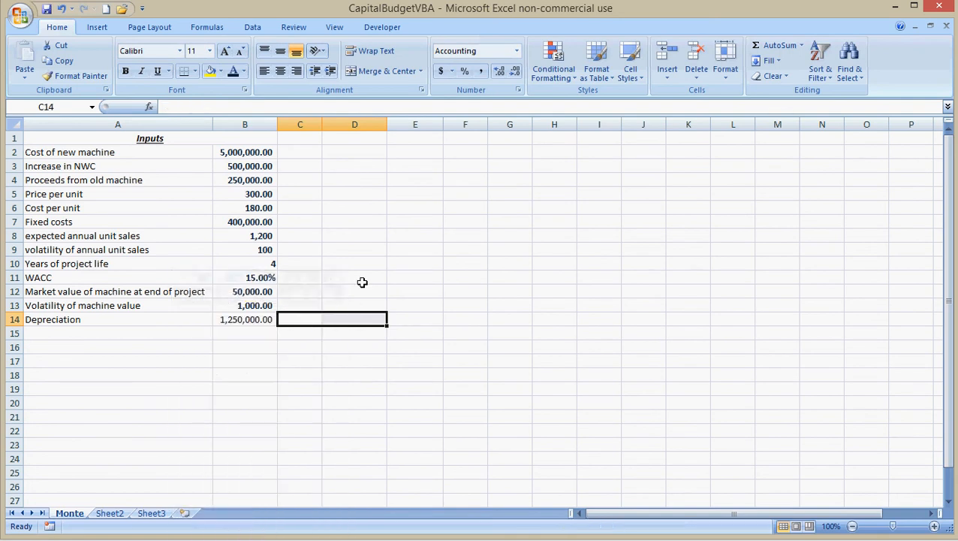
Colour the depreciation figure red and reselect the input range from cost to volatility.
left_click(244, 319)
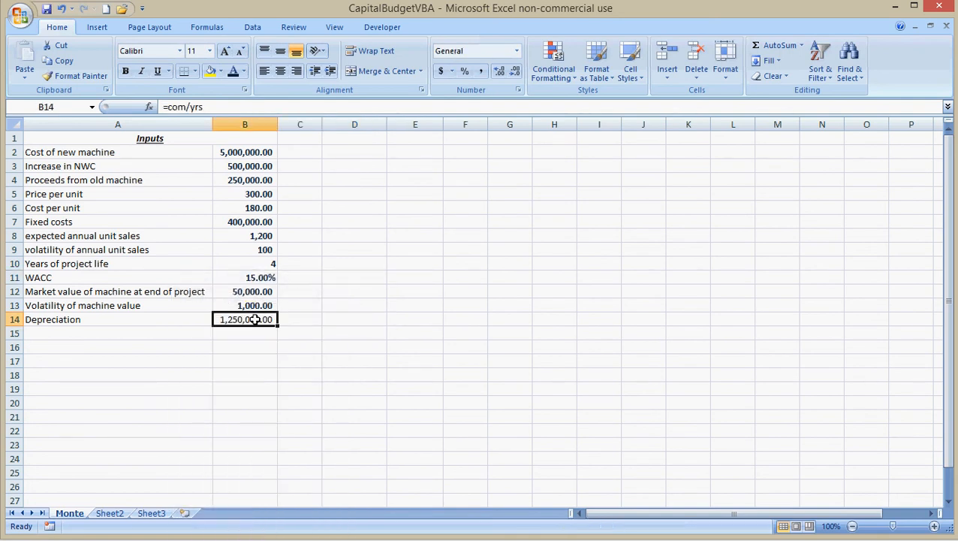
left_click(241, 71)
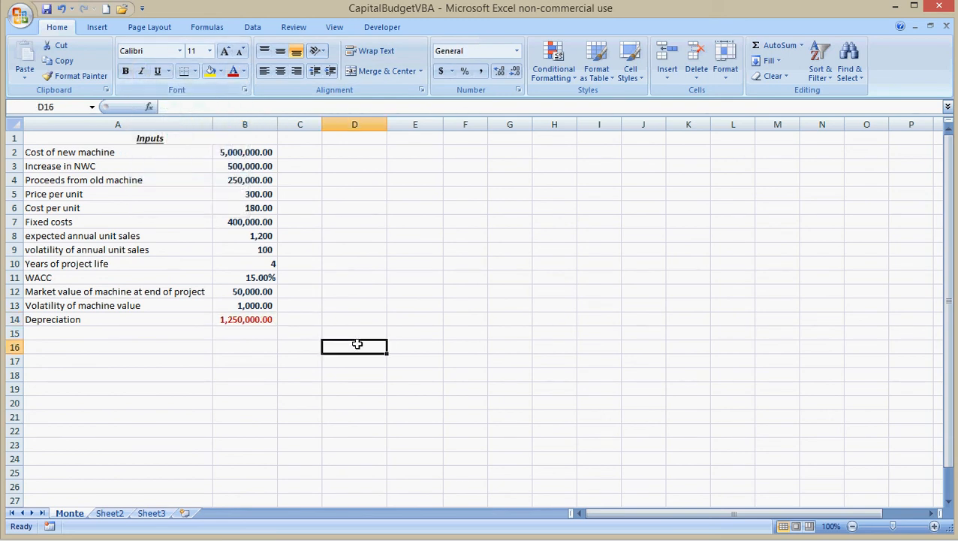
left_click(244, 318)
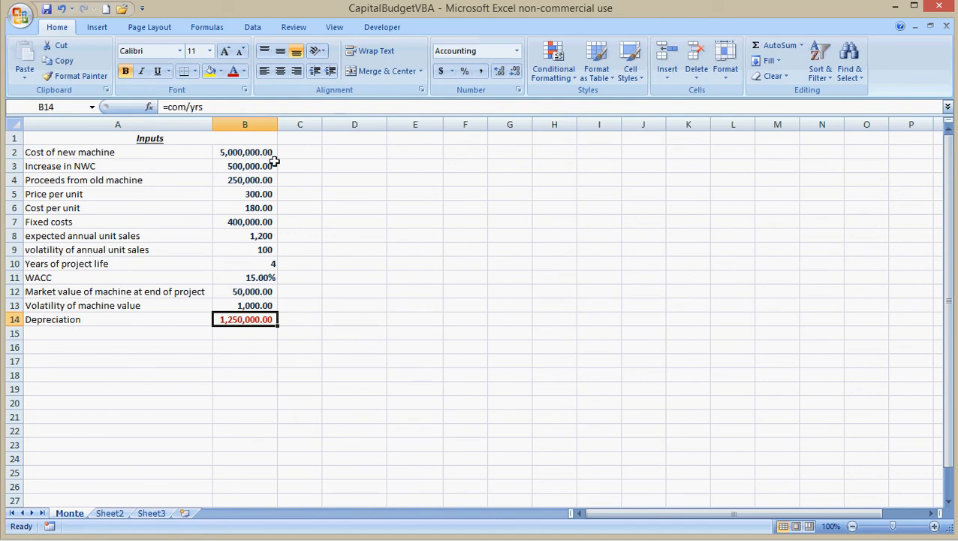
left_click_drag(244, 152, 245, 305)
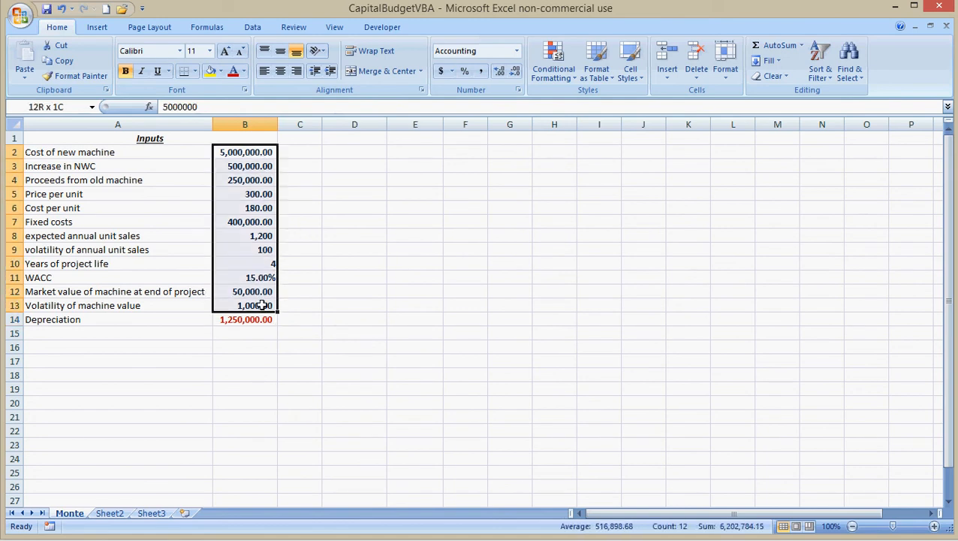
left_click(382, 27)
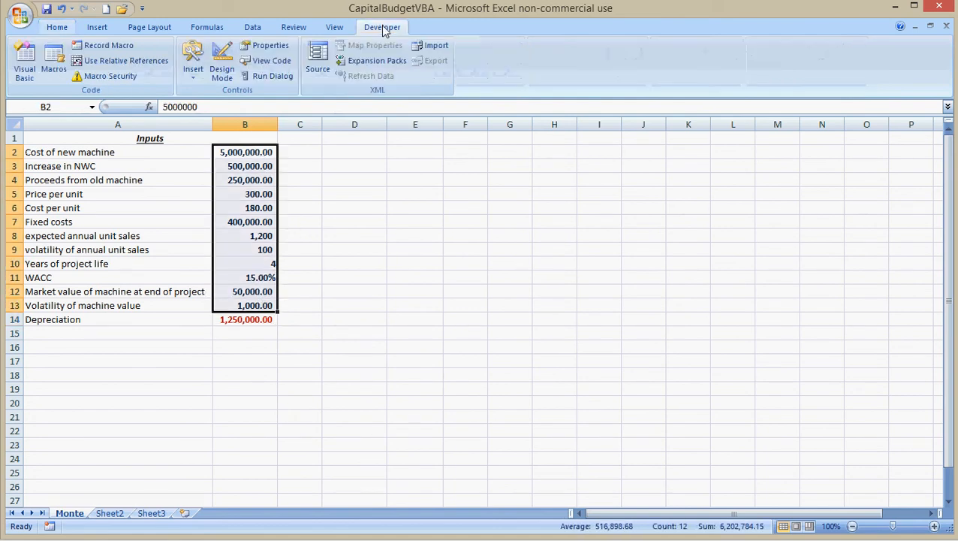
Add the line CF0 = -cost - nwc + pro below the input assignments.
left_click(24, 57)
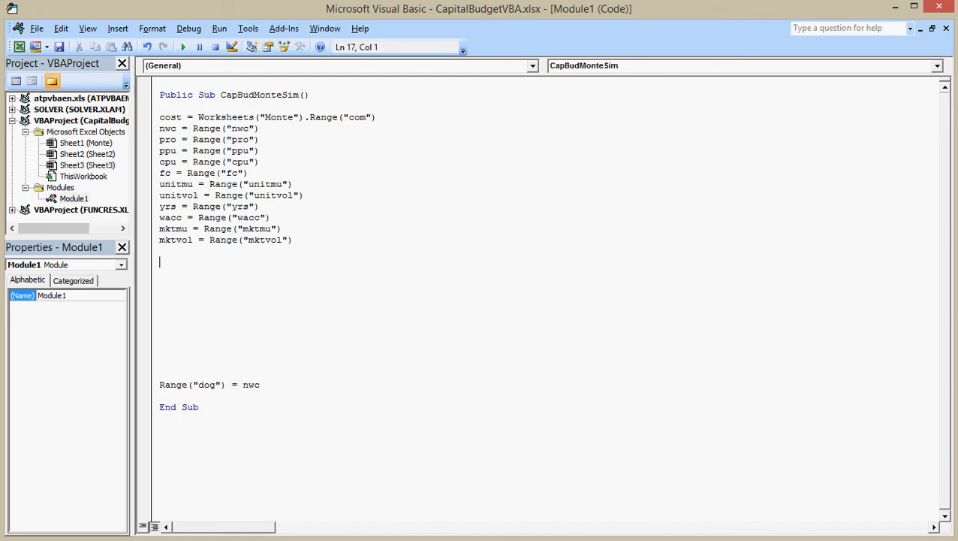
type("CF0")
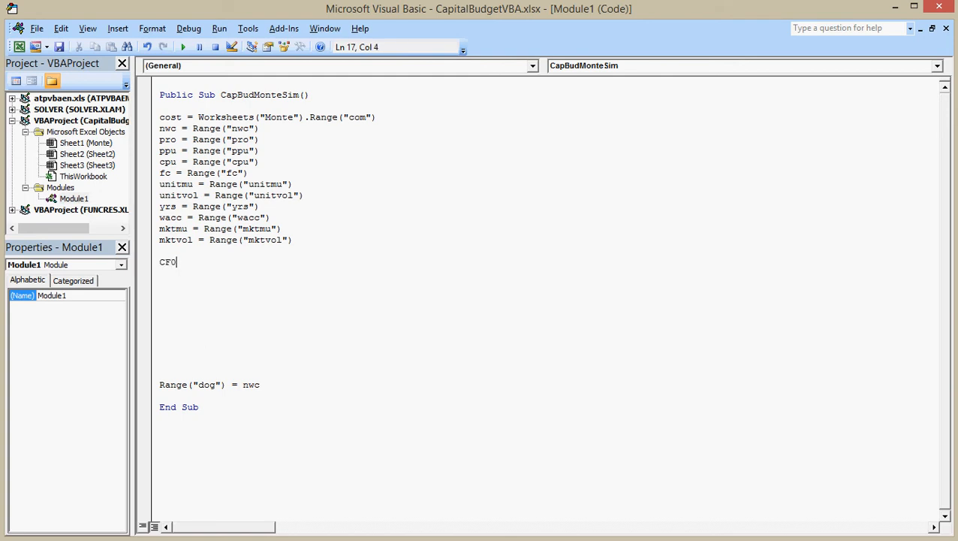
type("= -")
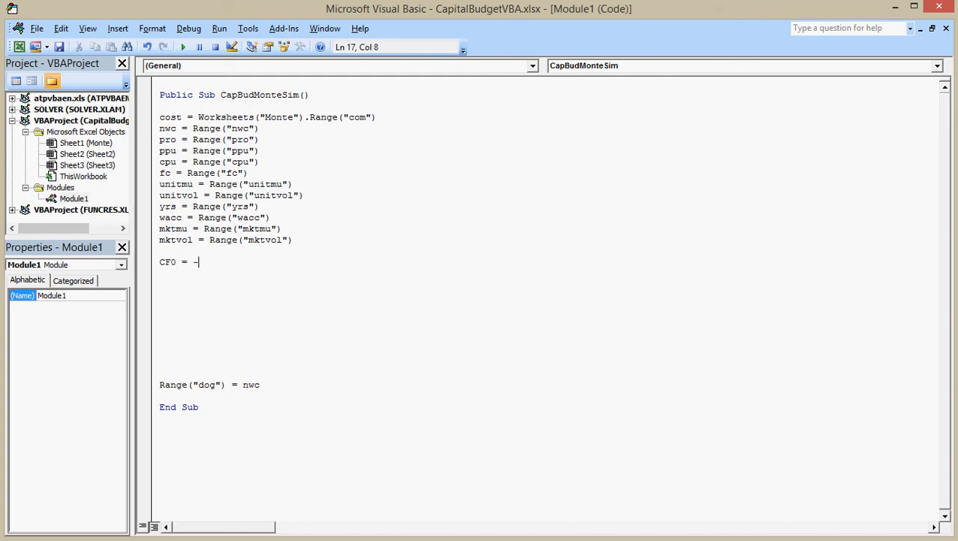
type("cost")
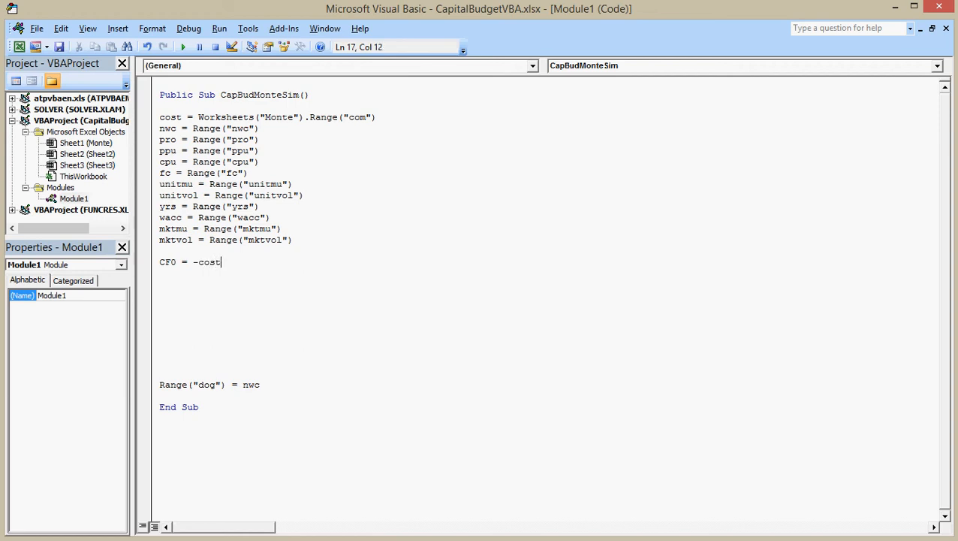
type("-")
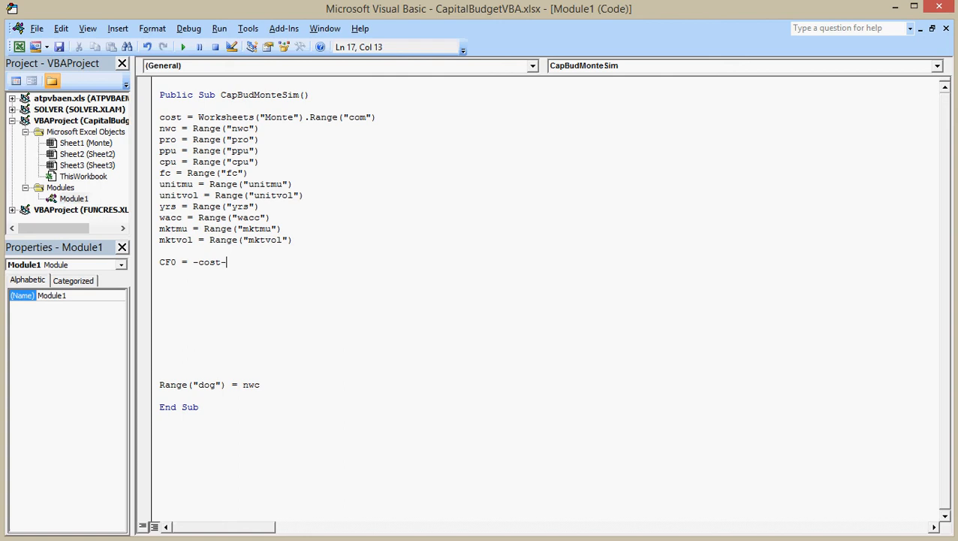
type("nwc")
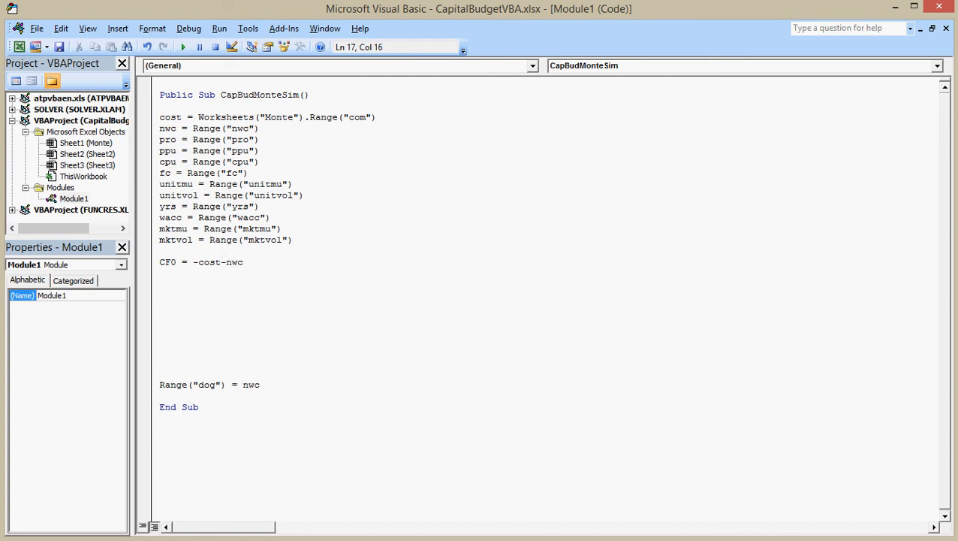
type("+pro")
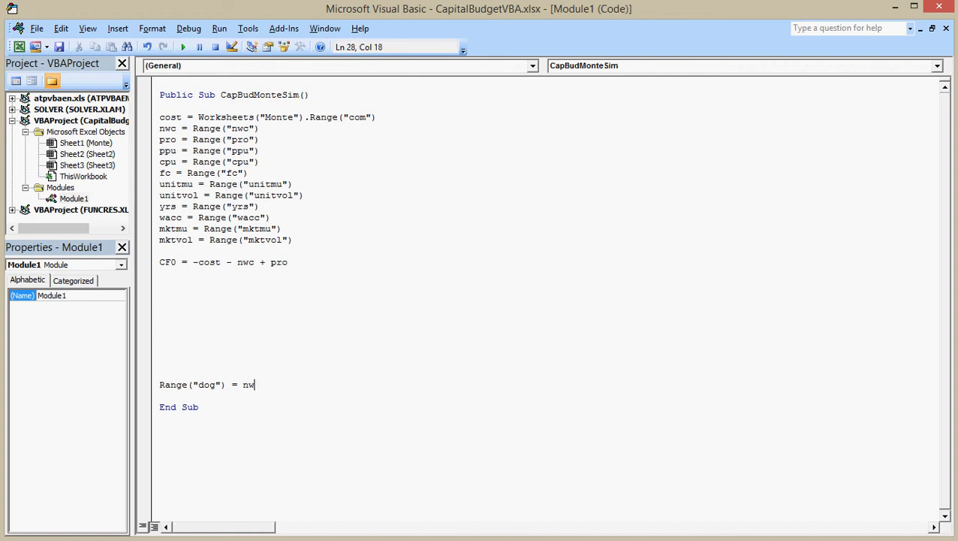
Report CF0 in the dog cell and raise the proceeds in B4 to 300,000.
key("BackSpace")
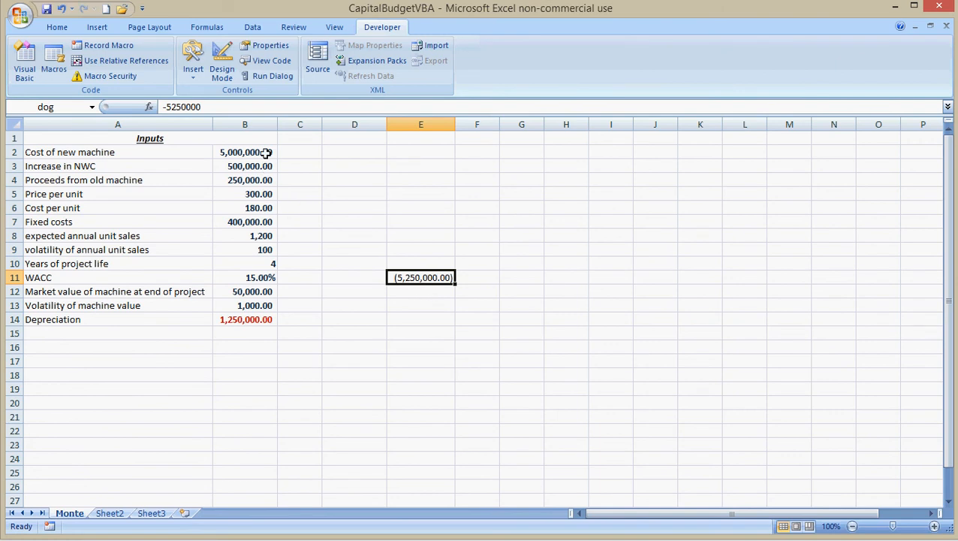
left_click(245, 180)
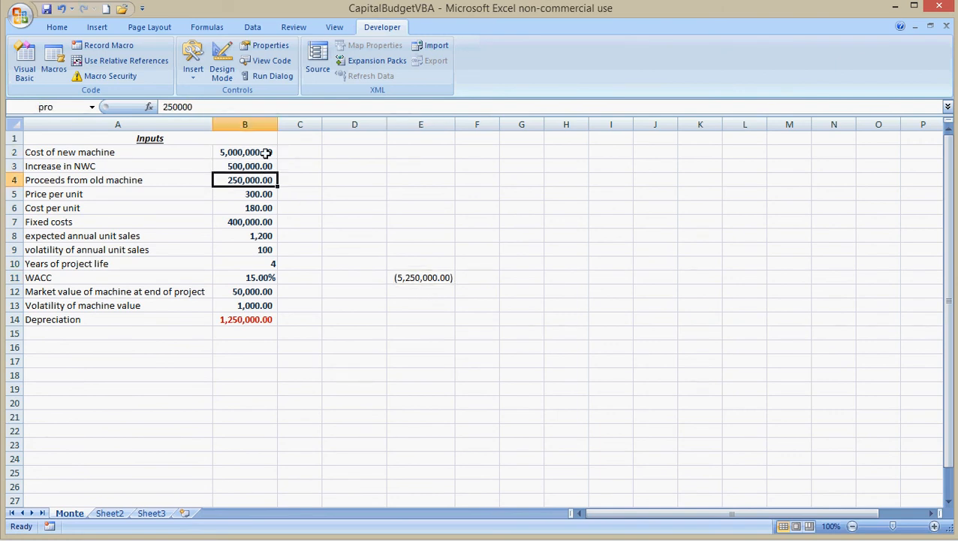
type("3000")
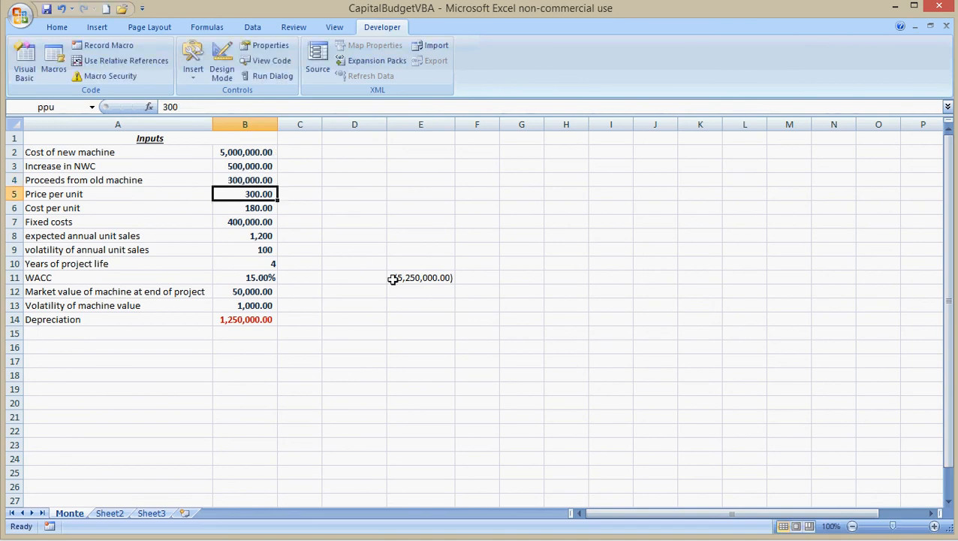
Run CapBudMonteSim so the output cell shows the year-0 cash flow (5,200,000.00).
left_click(420, 276)
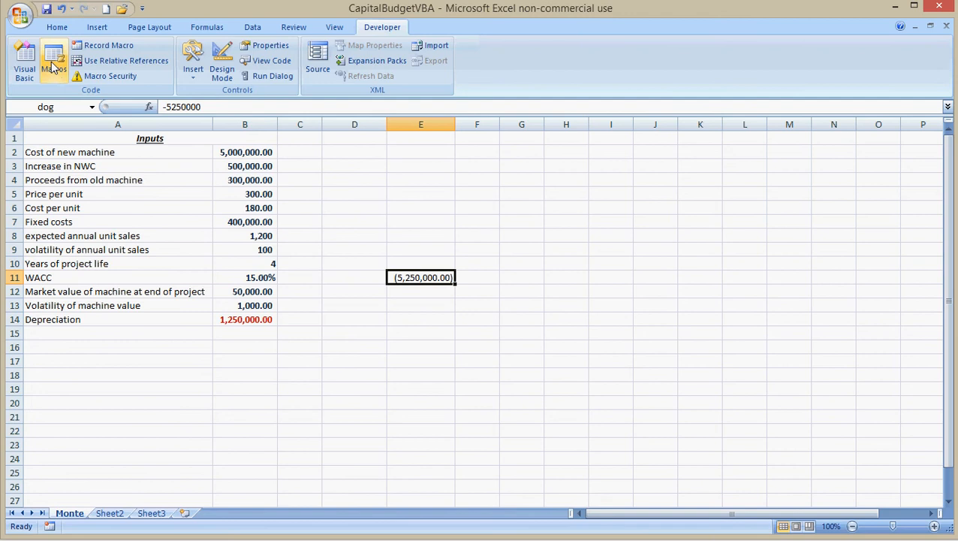
left_click(54, 59)
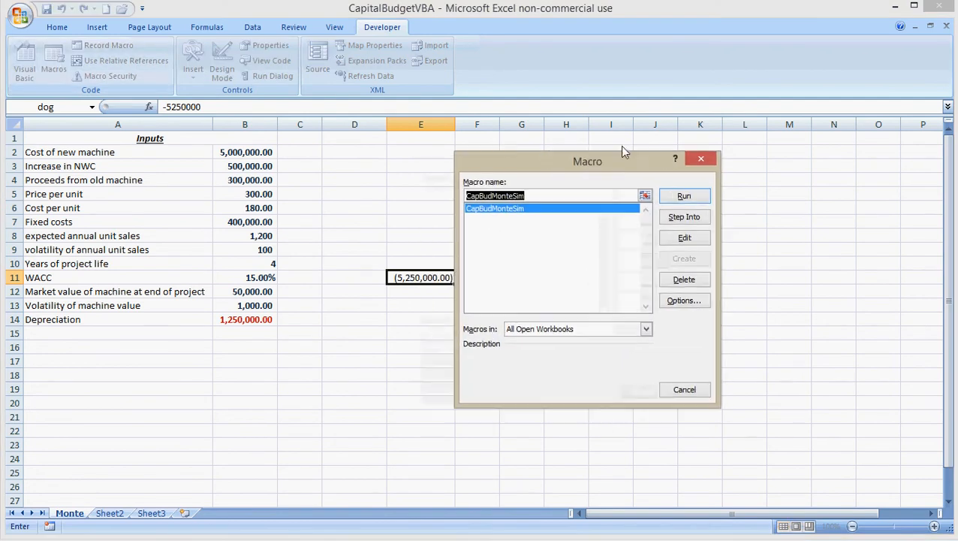
left_click(683, 195)
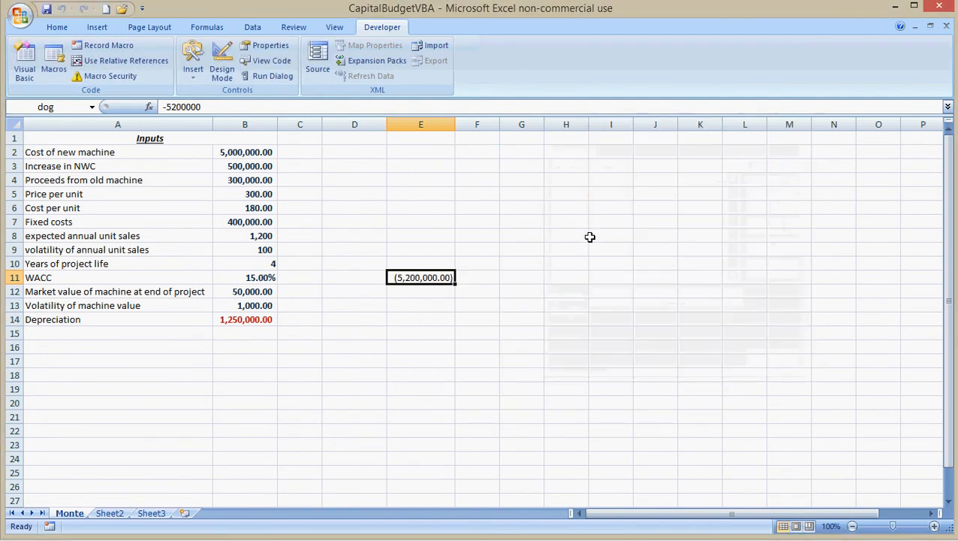
left_click(420, 234)
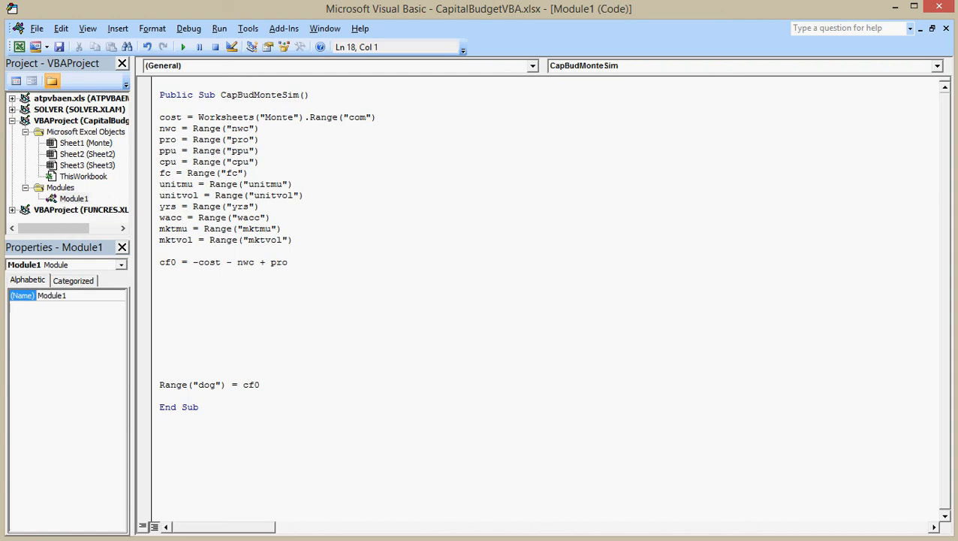
Set NPVproj = cf0 and open the loop For y = 1 To yrs - 1.
type("NP")
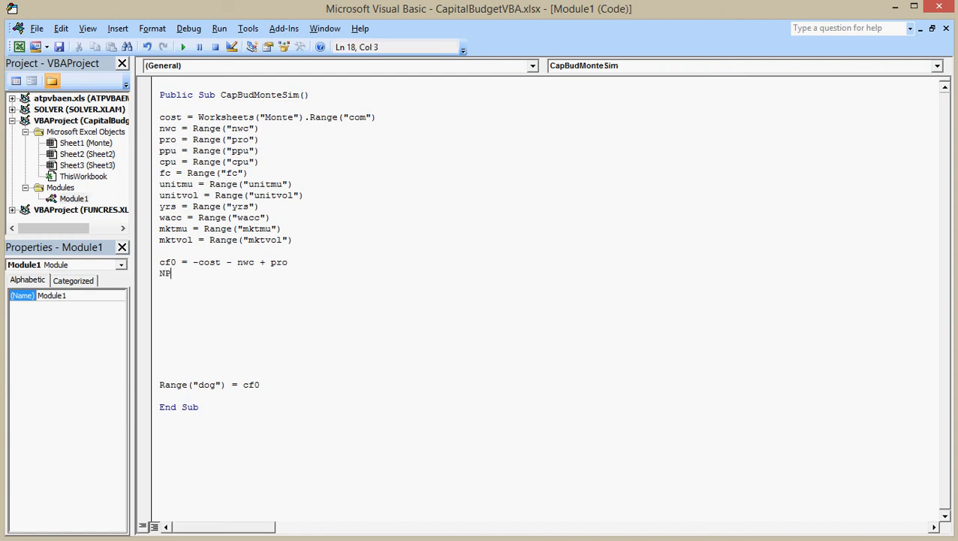
type("Vproj =")
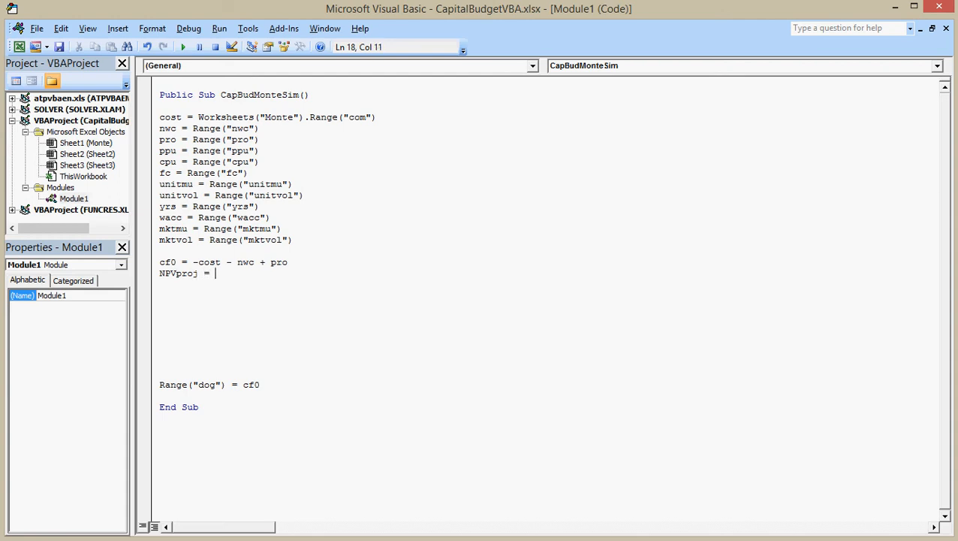
type("cf0")
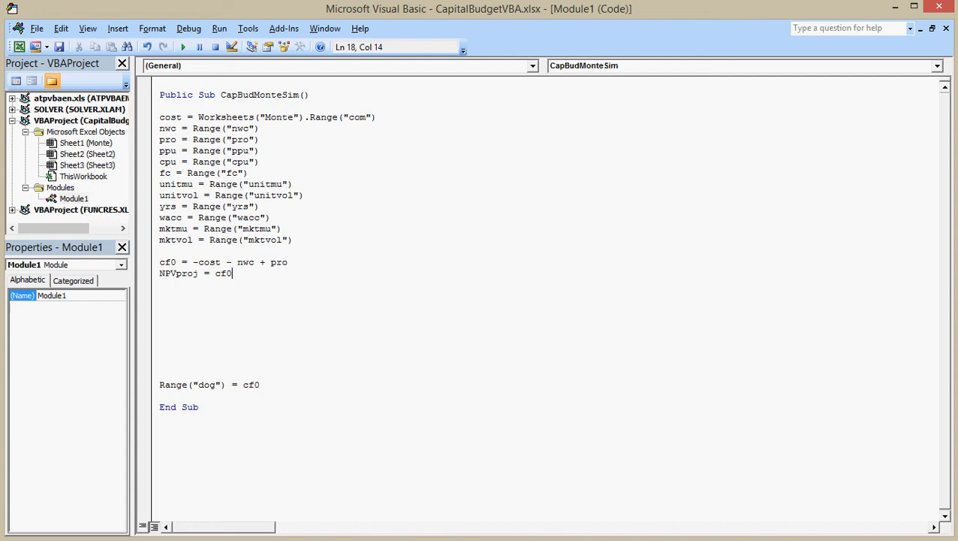
key("enter")
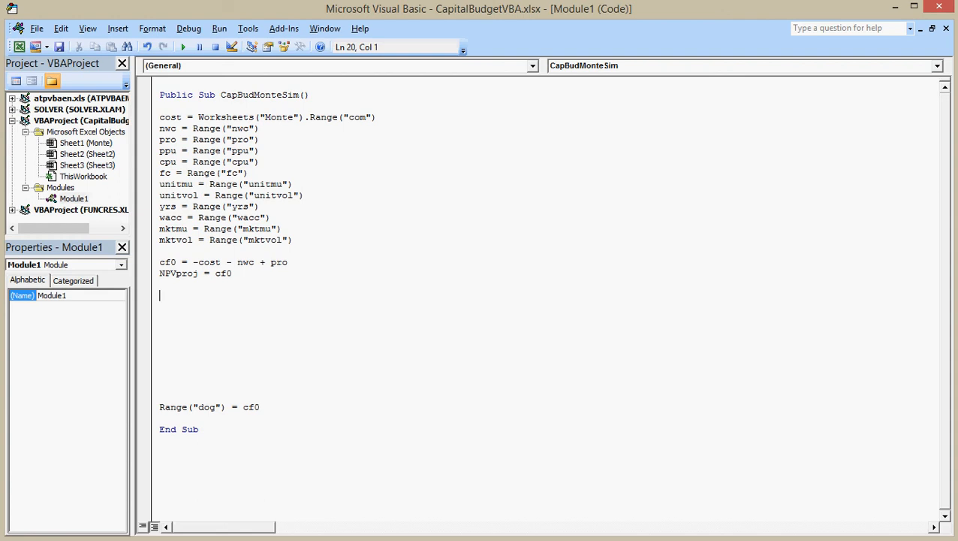
type("fc")
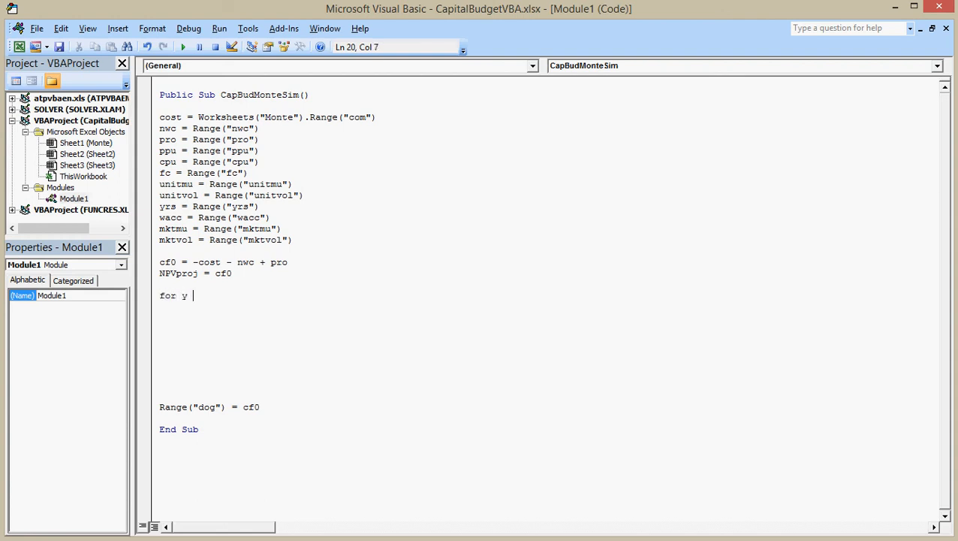
type("= 1 To yrs - 1")
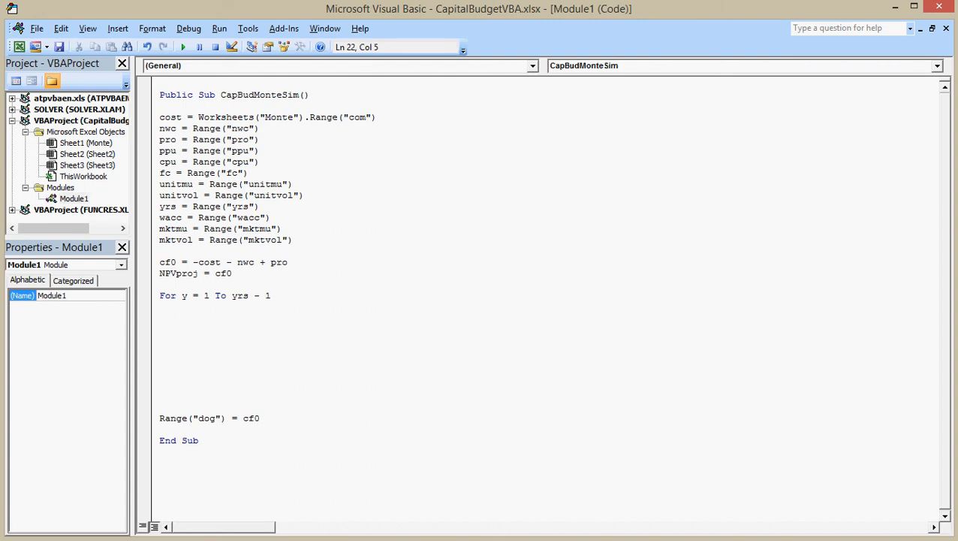
Set randdraw = Application.WorksheetFunction.NormSInv(Rnd()) and begin the units = unitmu + line.
type("ran")
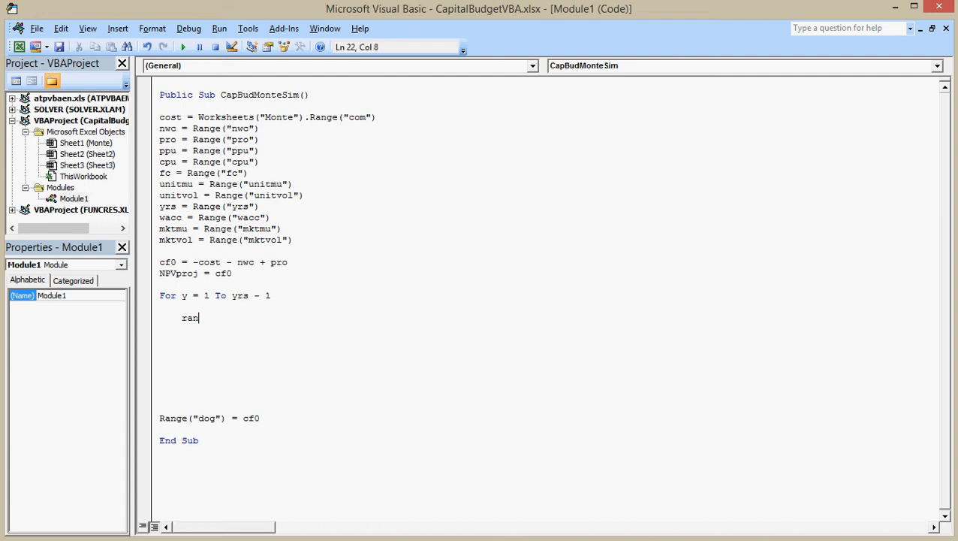
type("d")
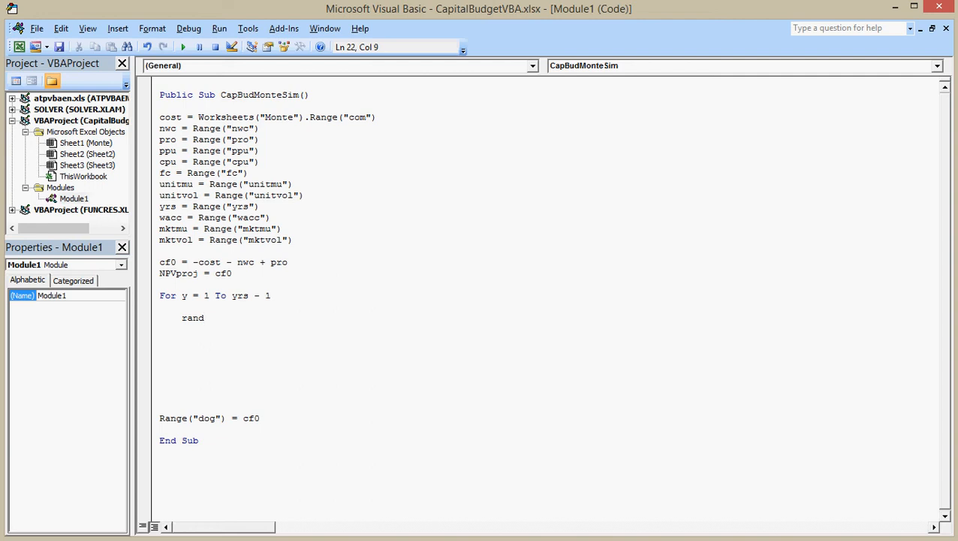
type("dra")
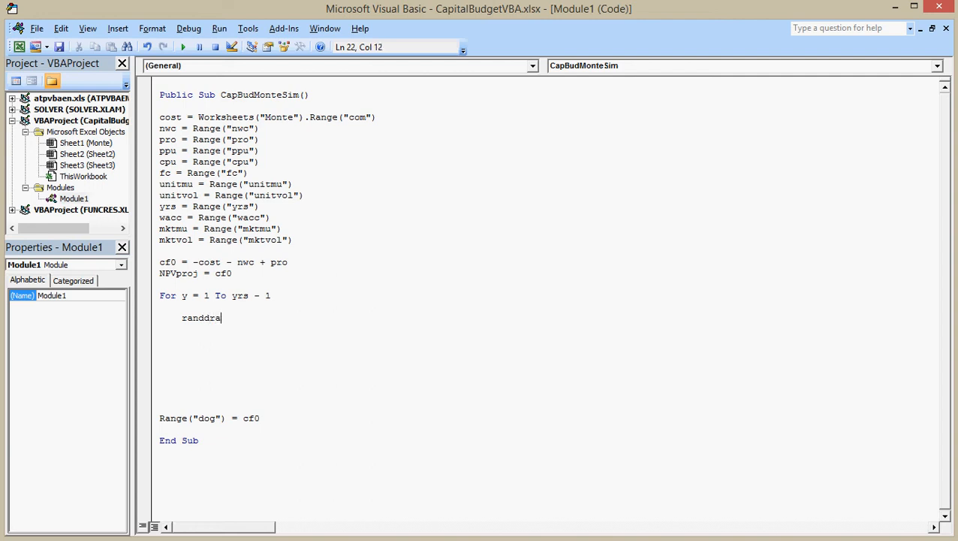
type("w =")
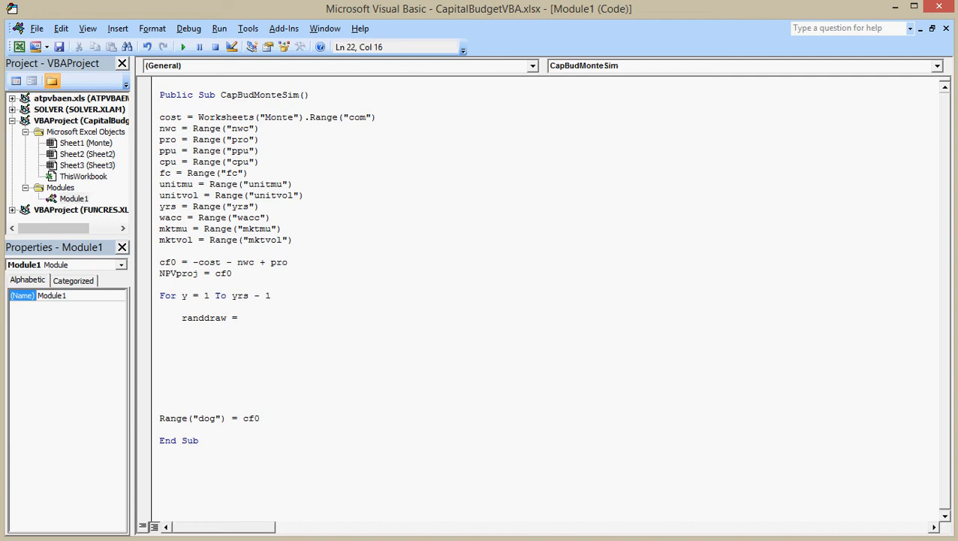
type("applic")
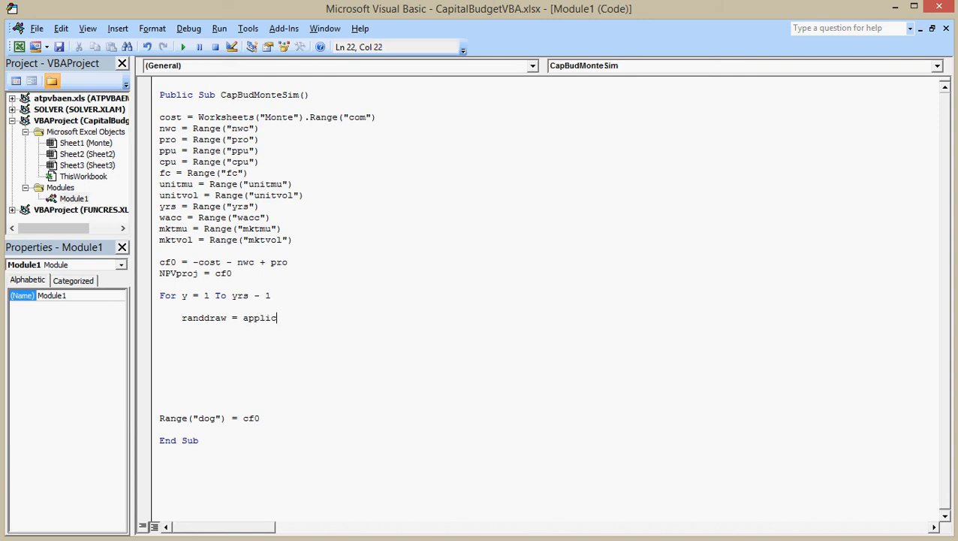
type("ation.")
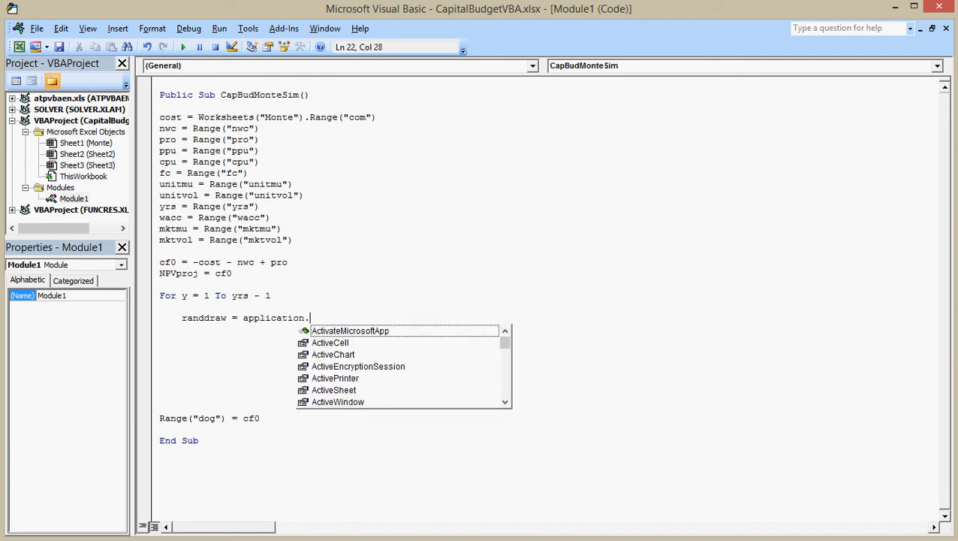
type("work")
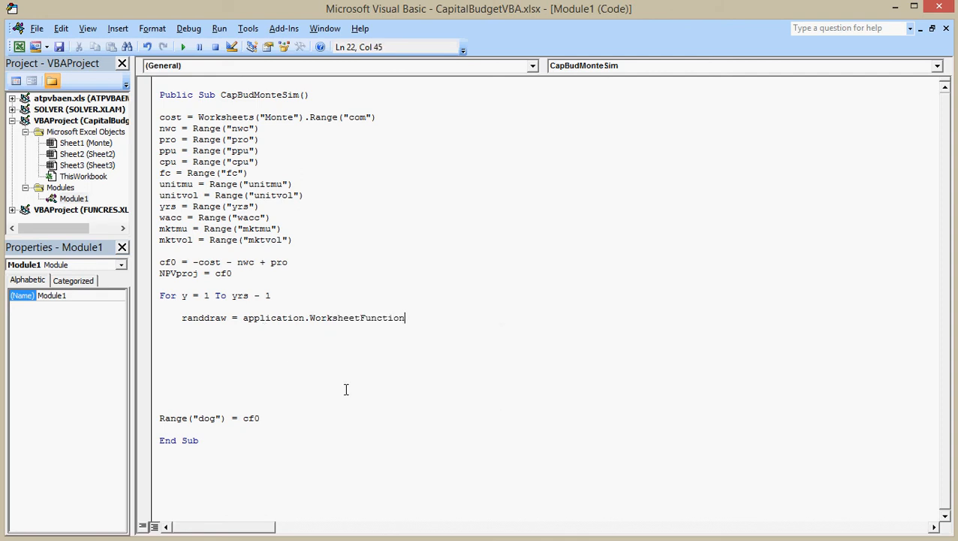
type(".n")
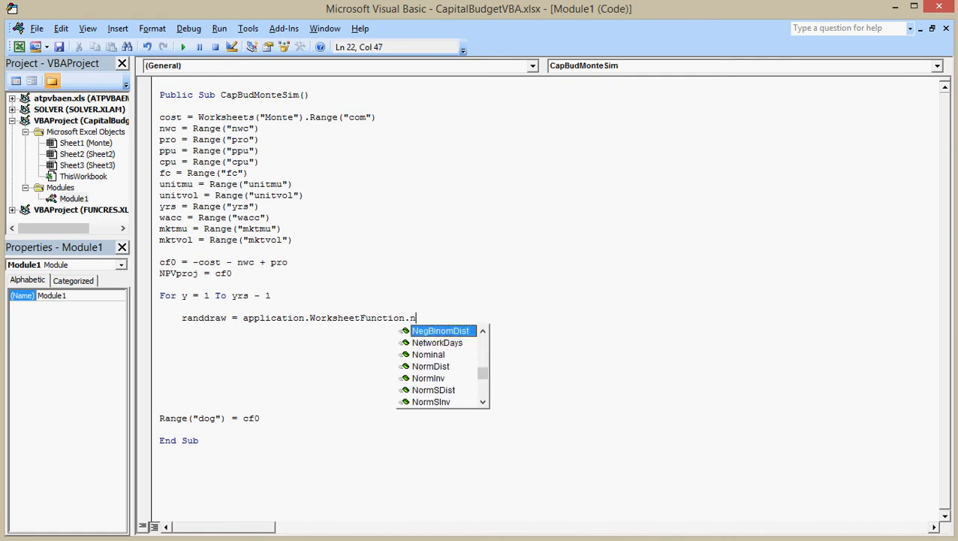
type("orms")
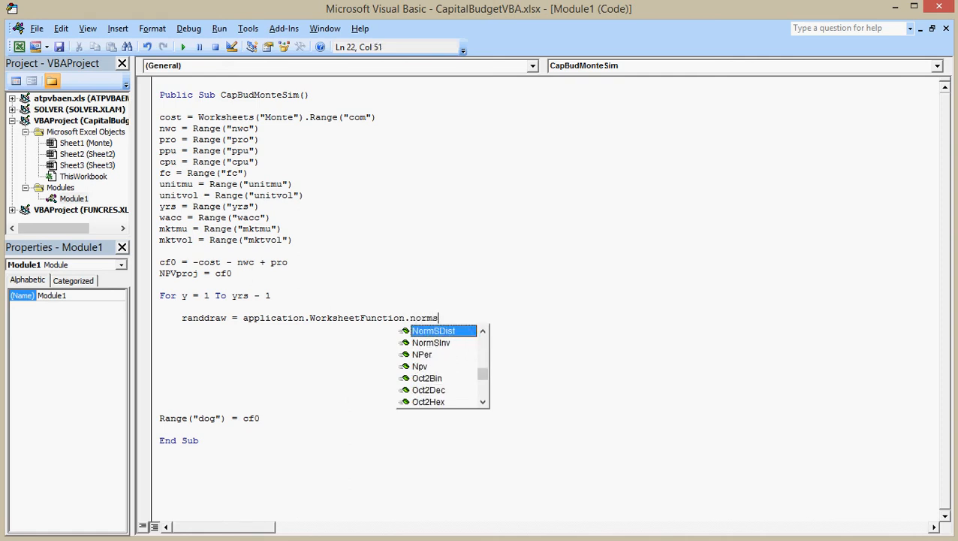
type("Inv(")
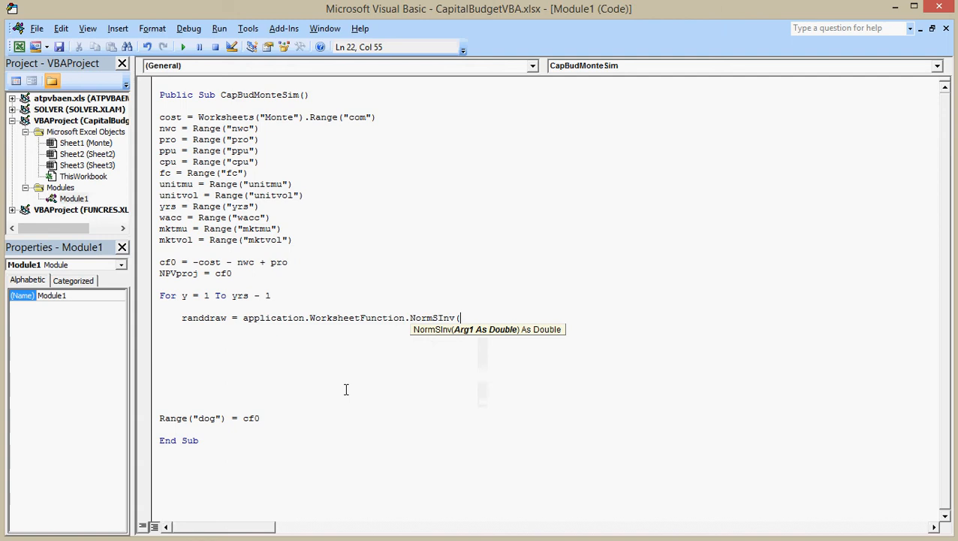
type("rnd")
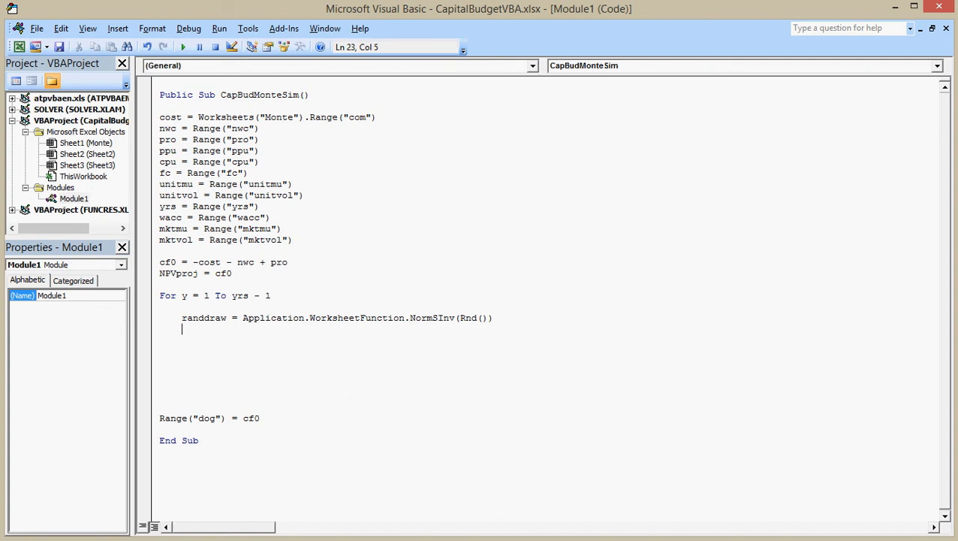
type("units =")
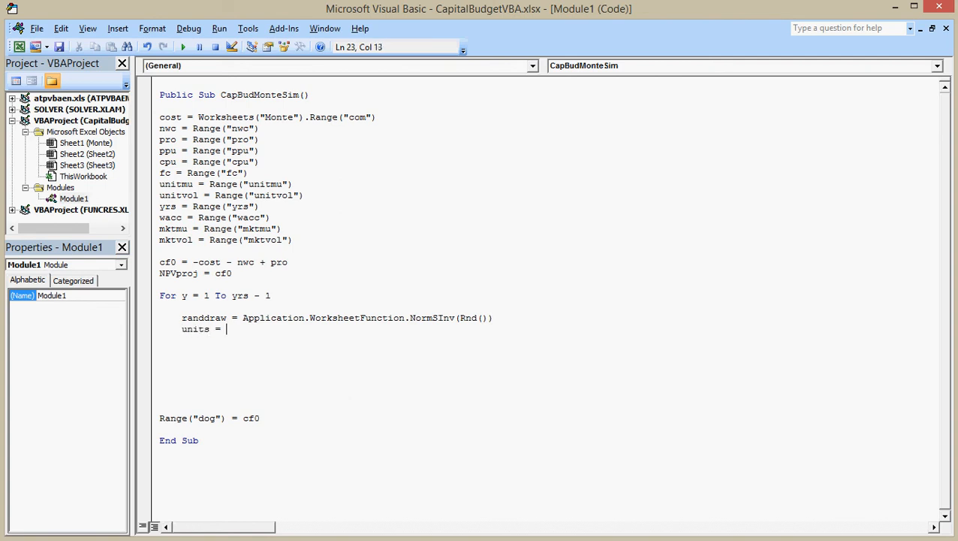
type("unitmu +")
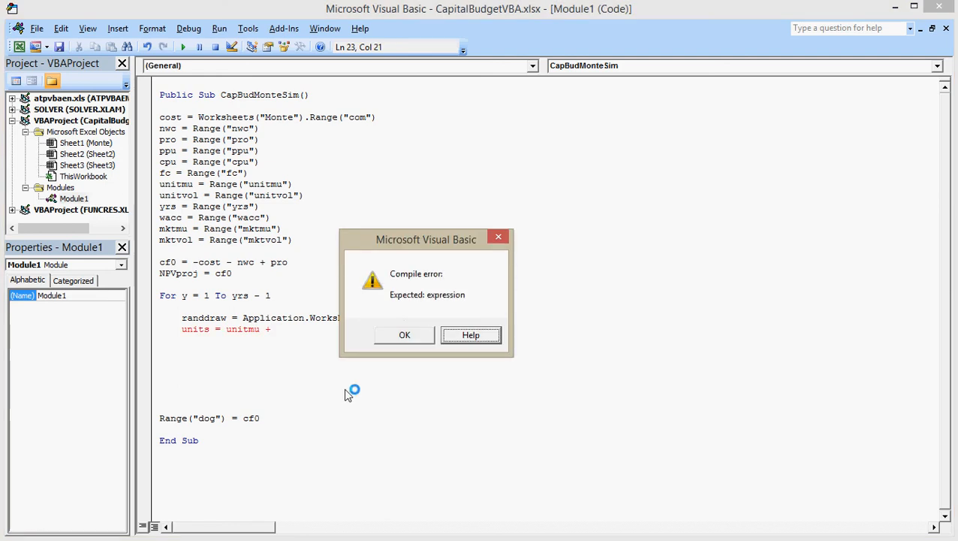
Dismiss the compile error and finish units as unitmu + unitvol*z.
left_click(471, 335)
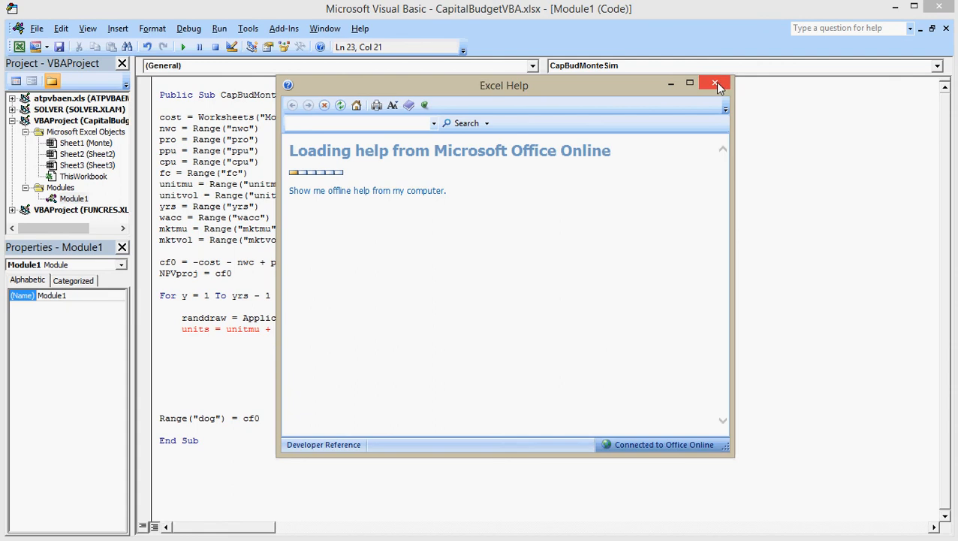
left_click(714, 84)
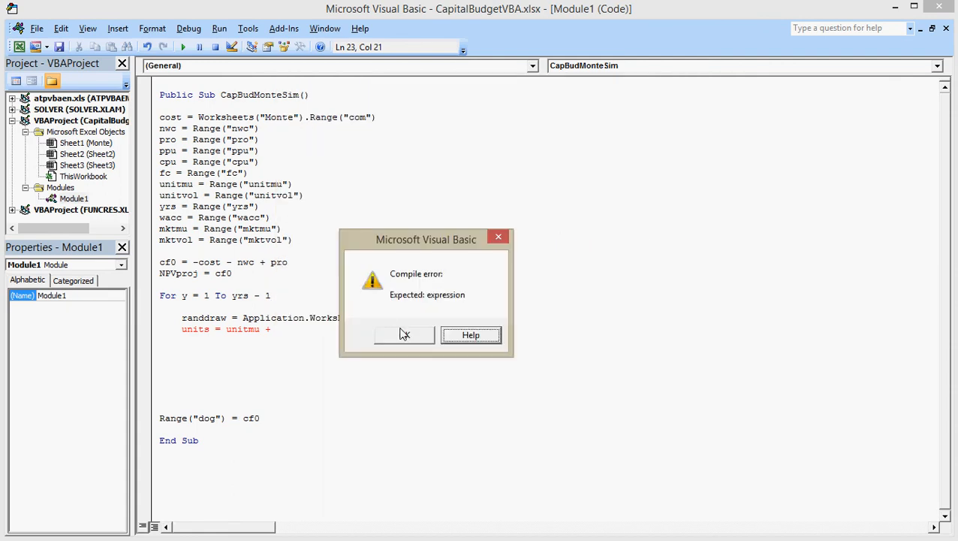
left_click(404, 333)
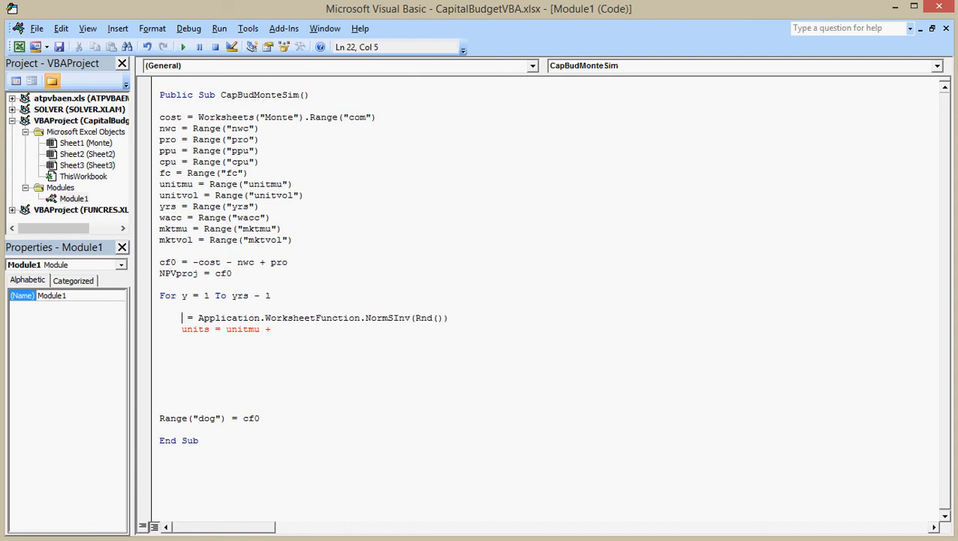
type("z")
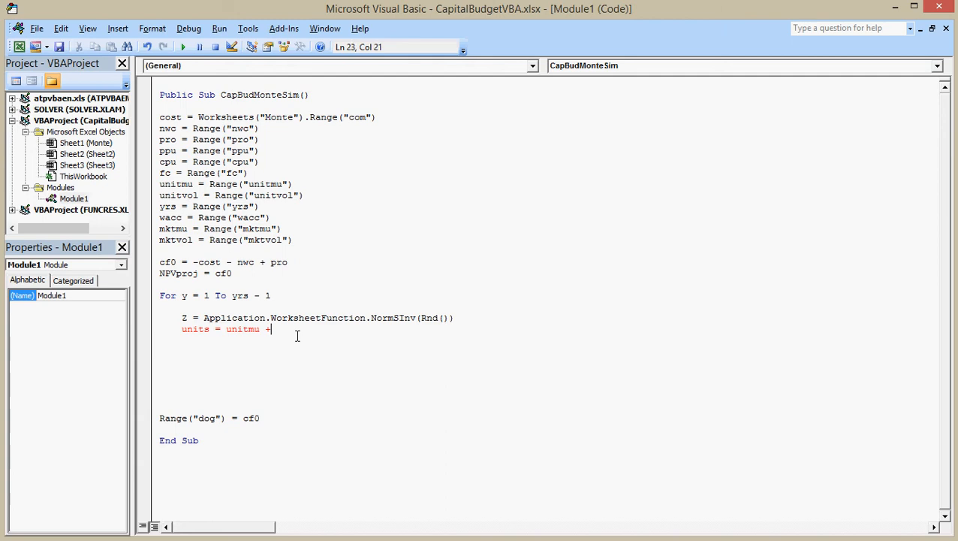
type("unitvo")
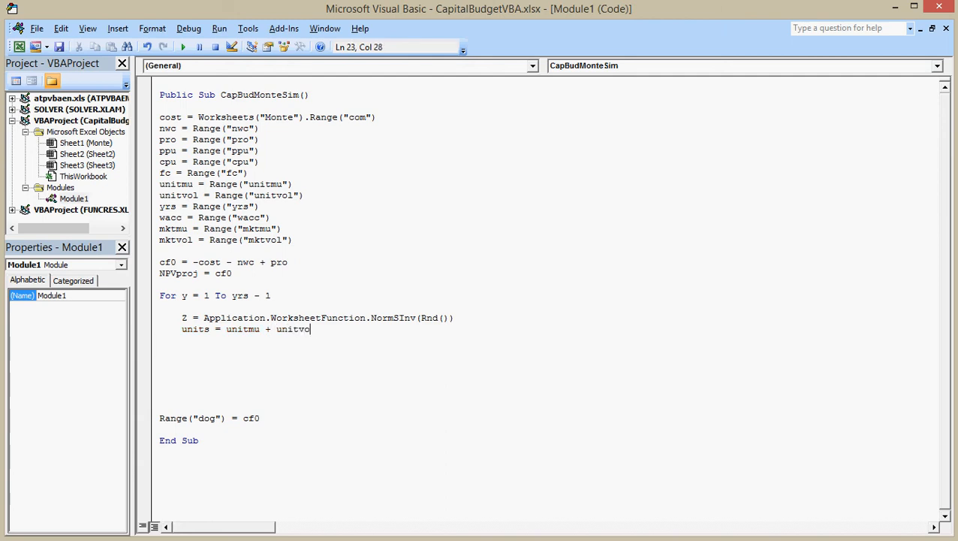
type("*z")
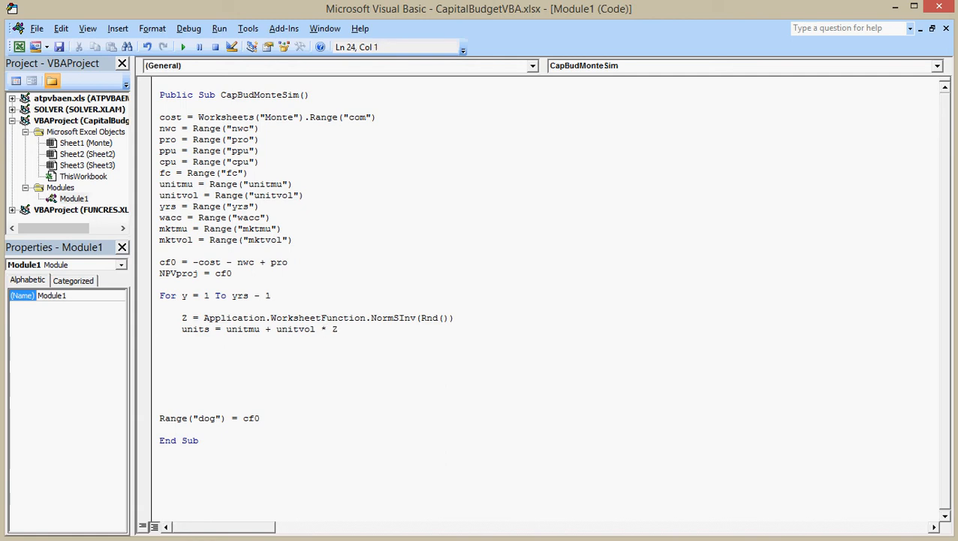
Begin the yearly cash flow as CF = (units*ppu - units*cpu - fc -.
type("CF")
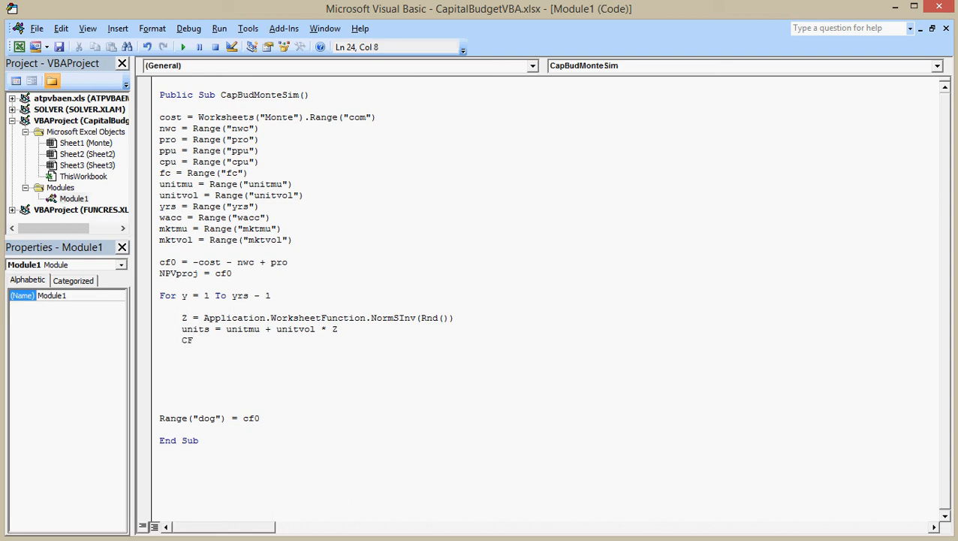
type("=")
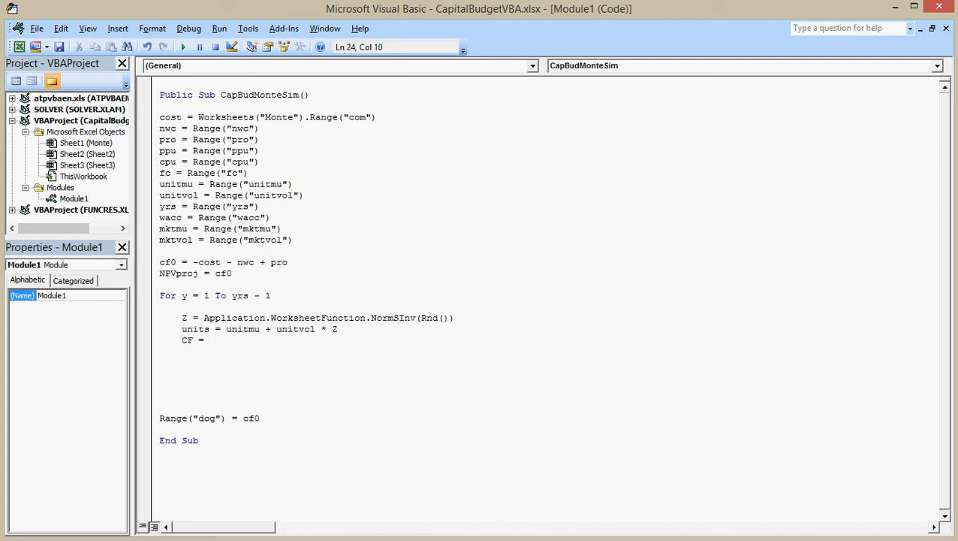
type("(")
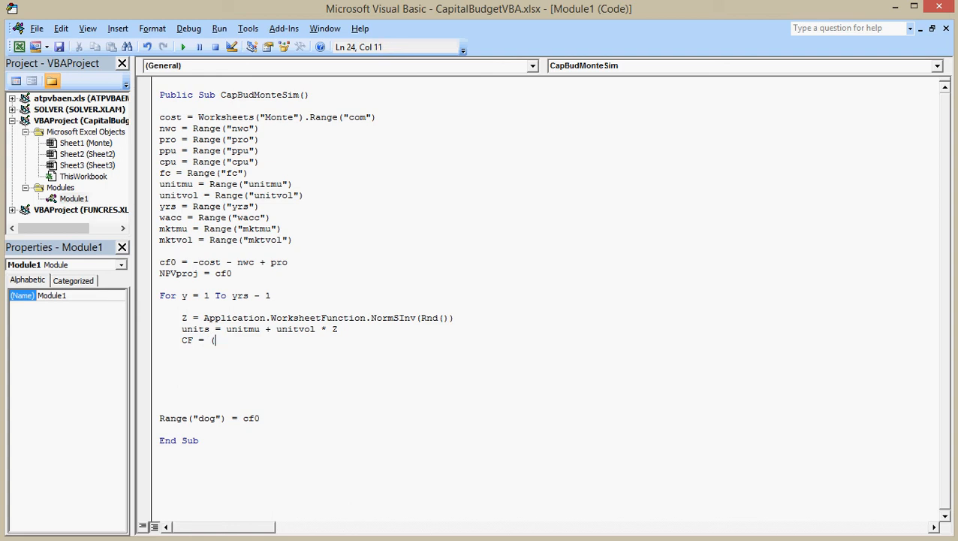
type("unit")
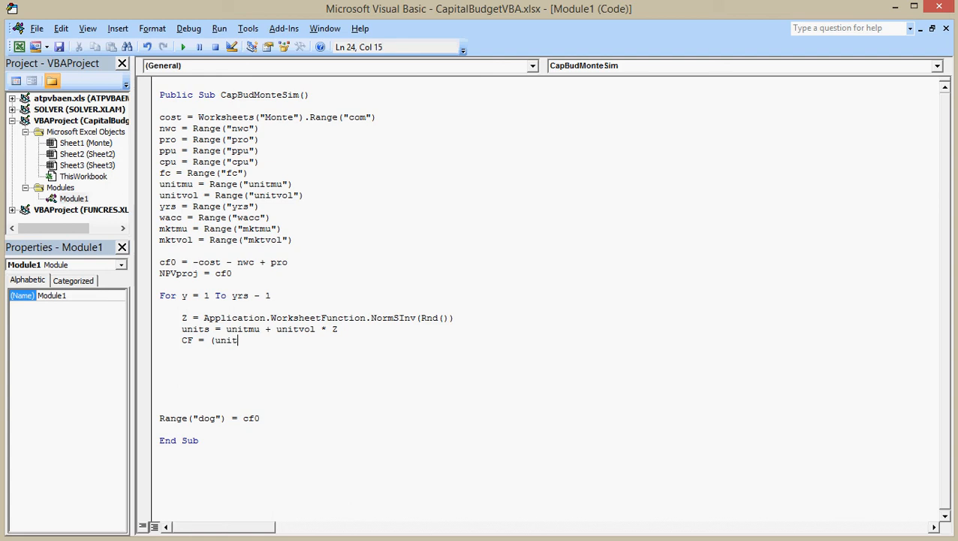
type("s*")
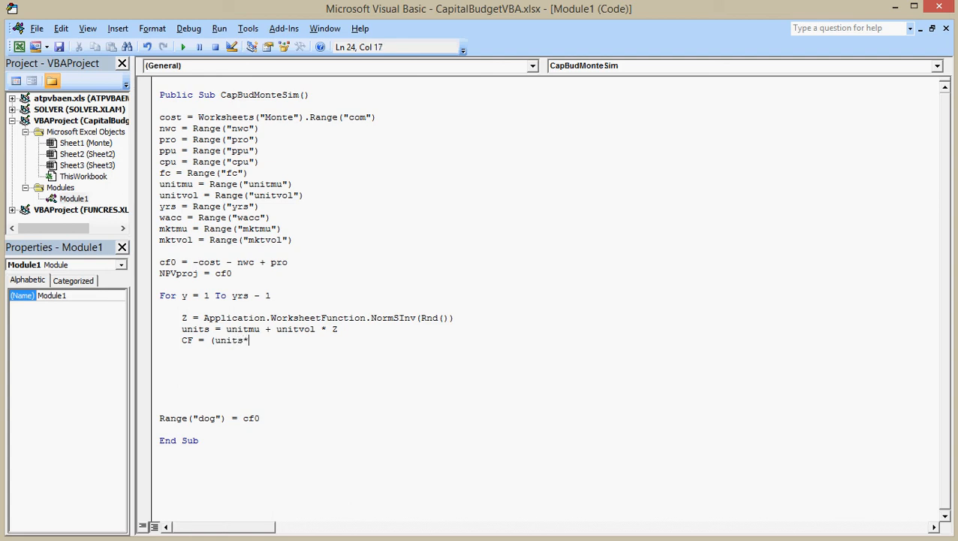
type("ppu")
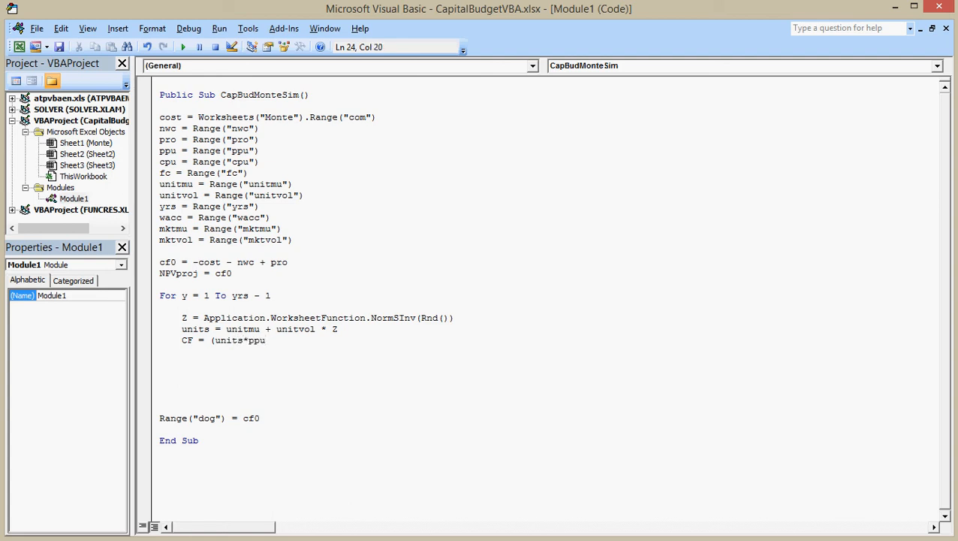
type("-")
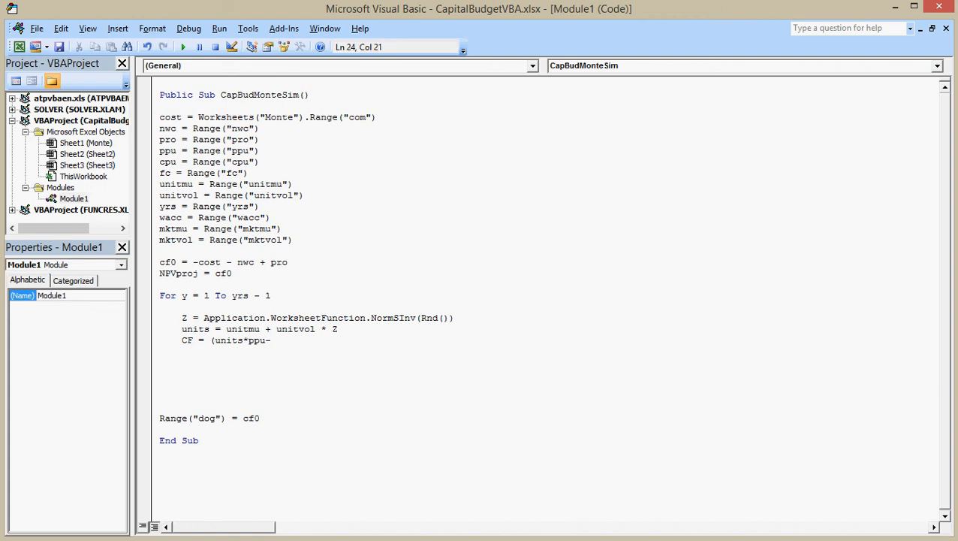
type("units*")
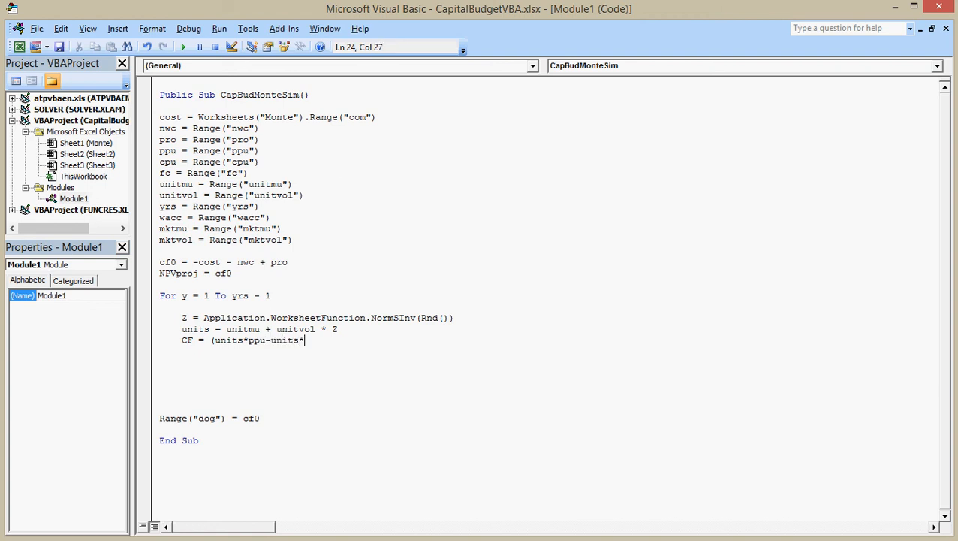
type("cpu")
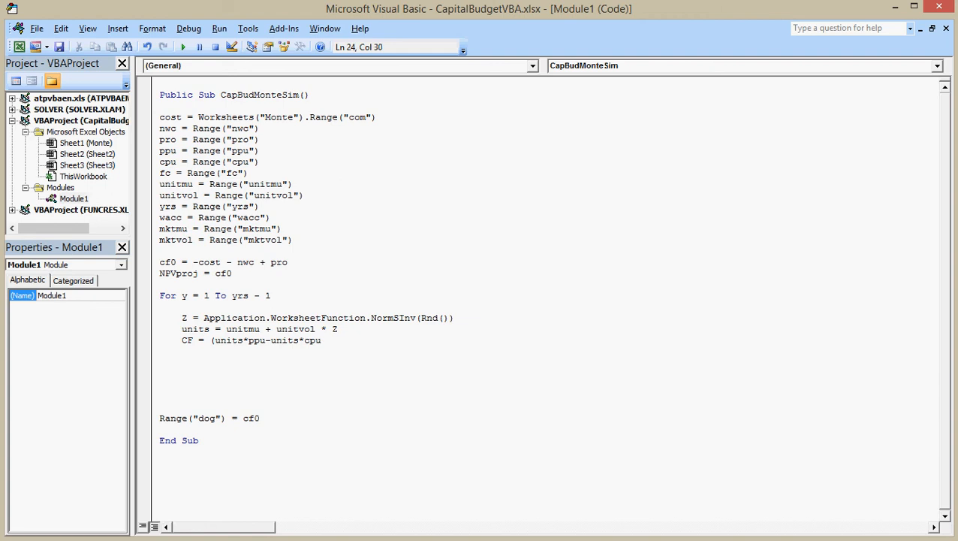
type("-")
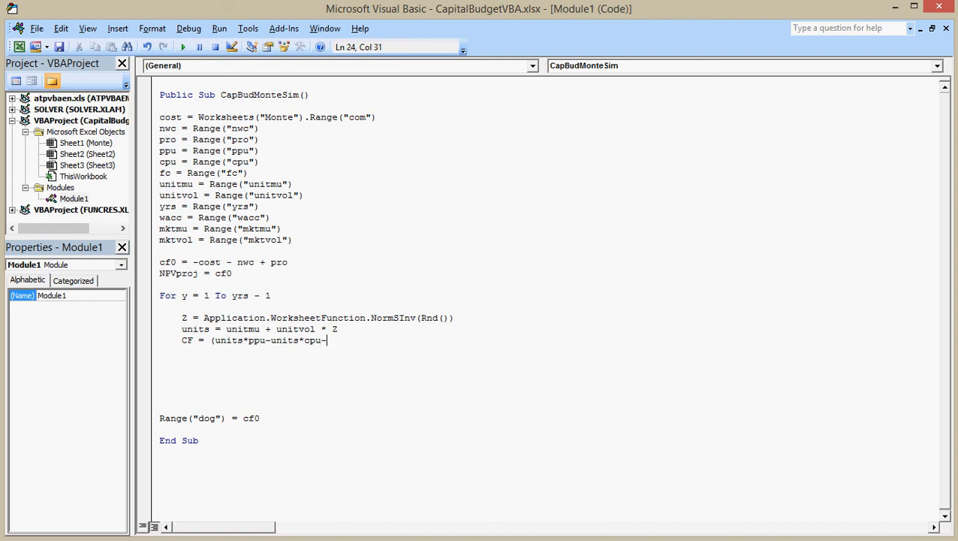
type("f")
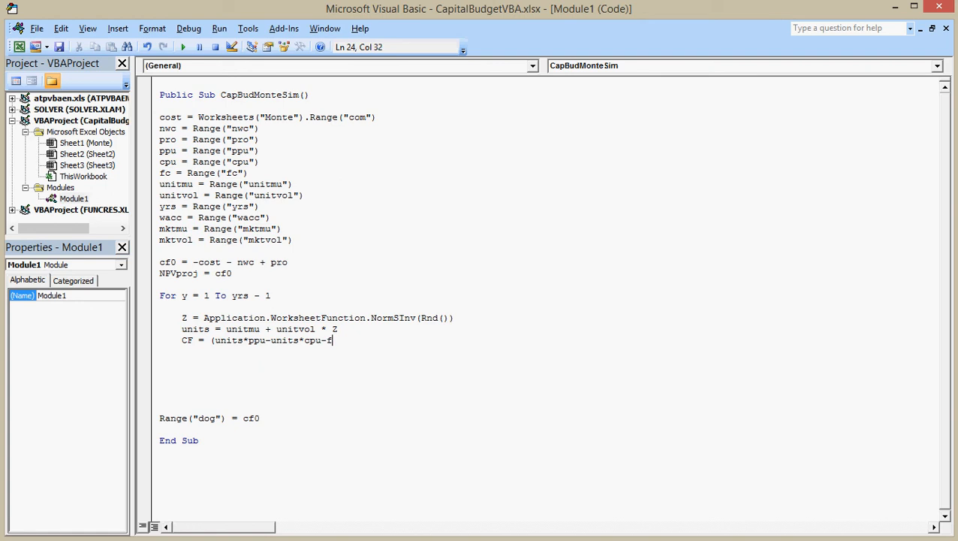
type("c")
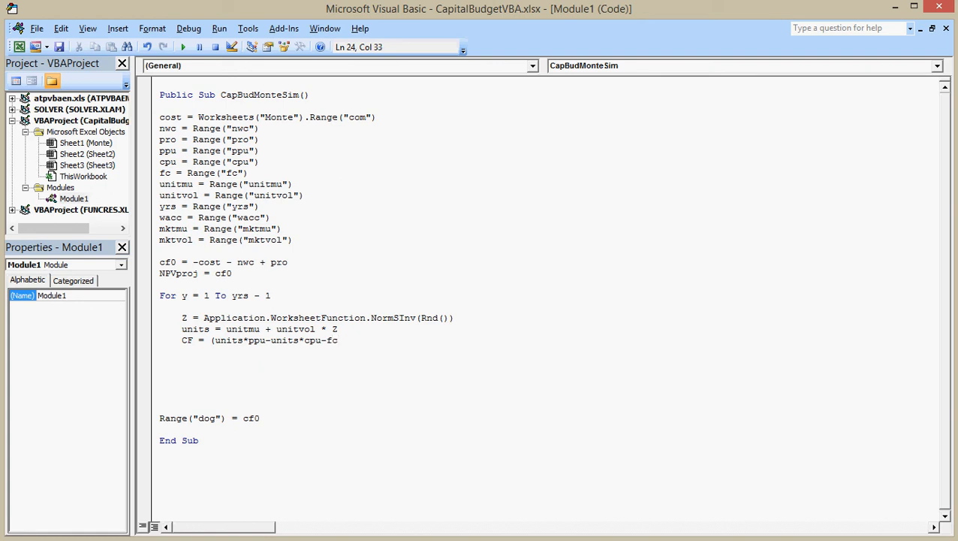
type("-")
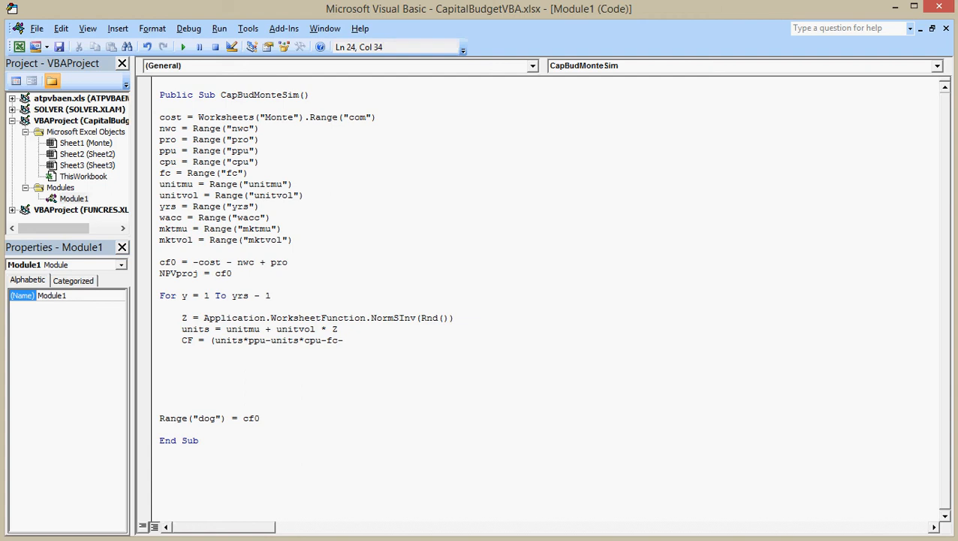
type(")")
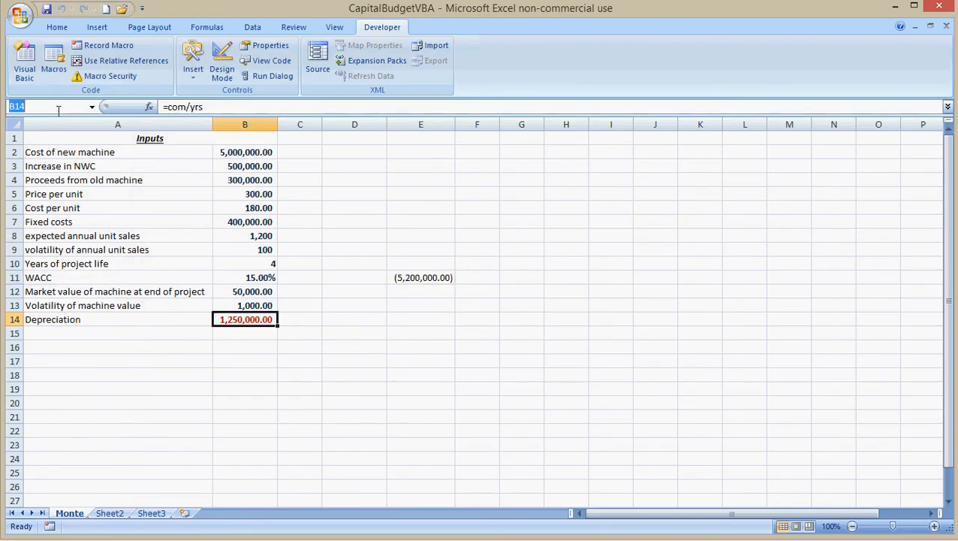
Name the Depreciation value cell B14 depr in the Name Box.
type("depr")
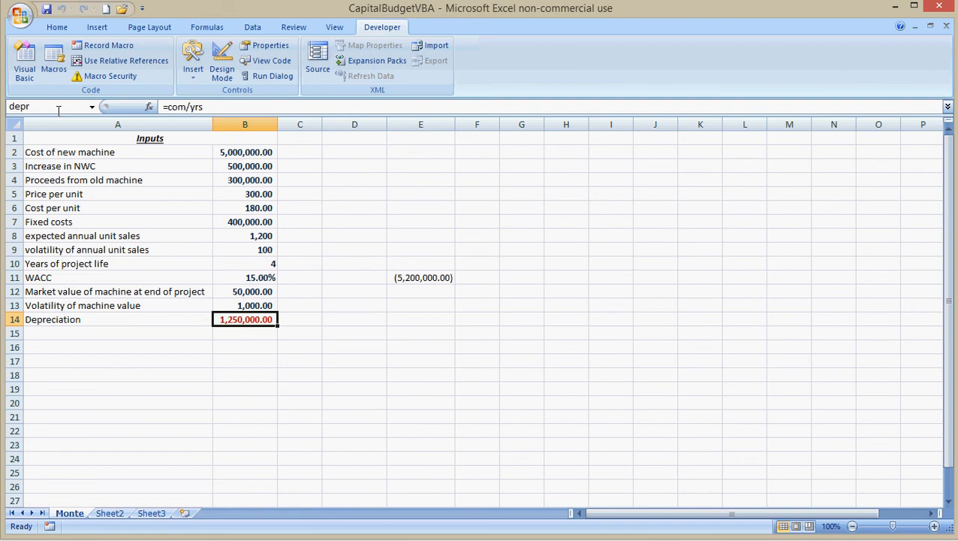
mouse_move(48, 107)
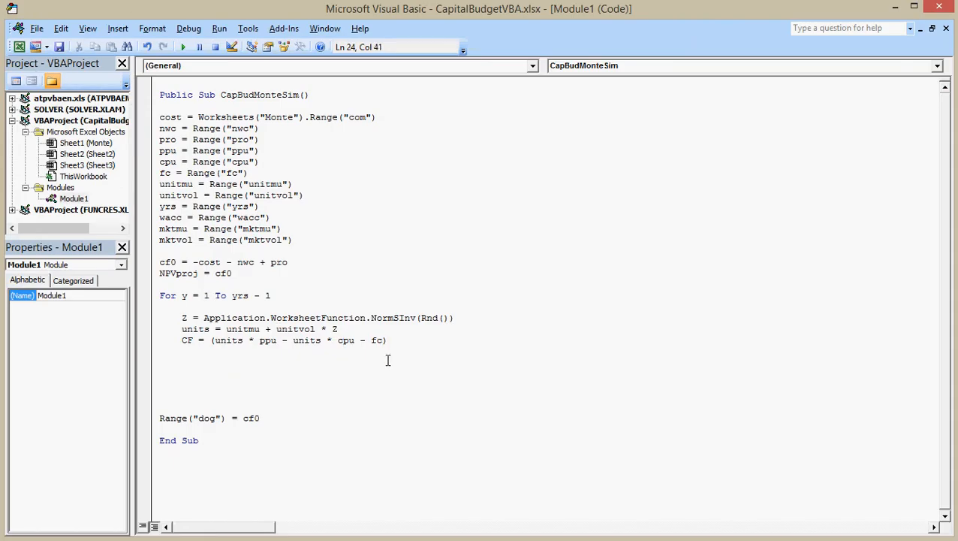
Extend CF with - depr)*(1-tax)+depr for after-tax profit plus depreciation.
type("- depr")
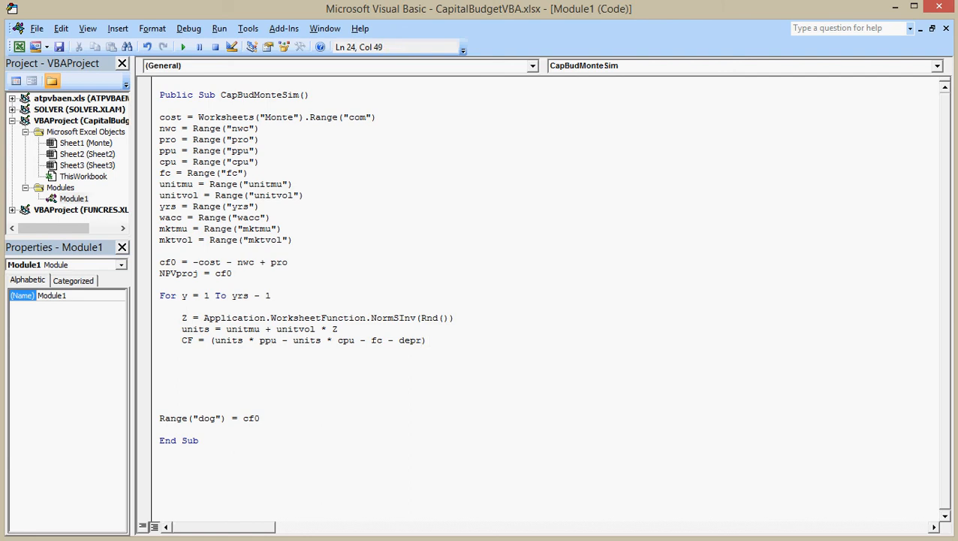
type("*(")
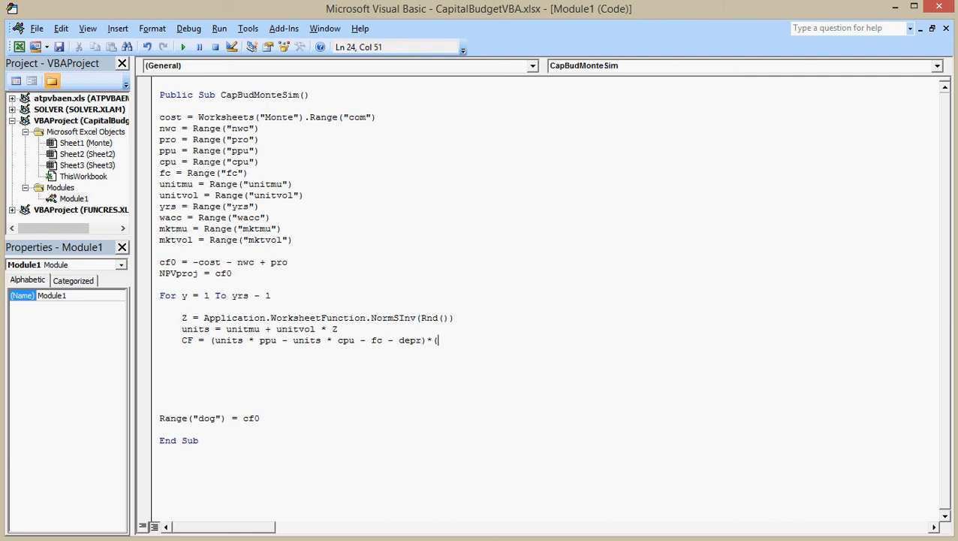
type("1-t")
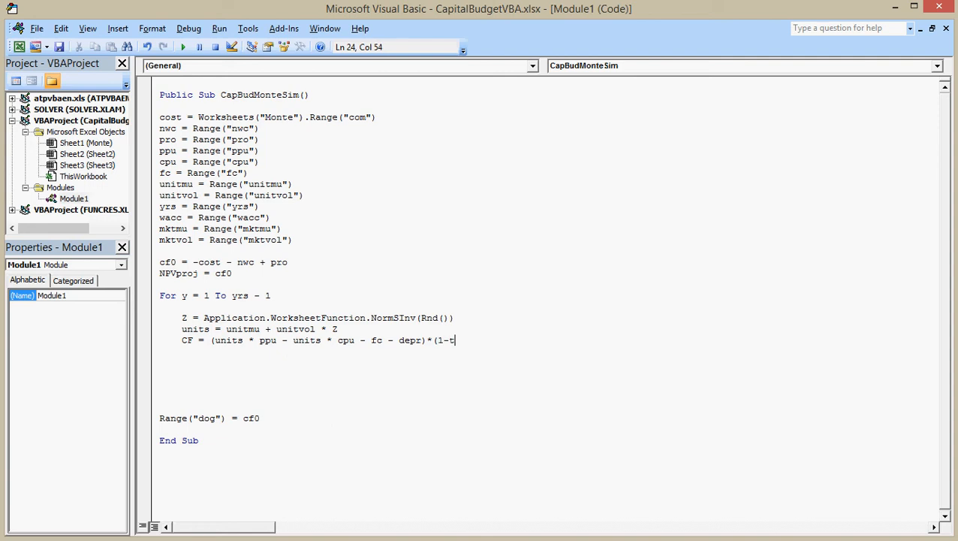
type("ax")
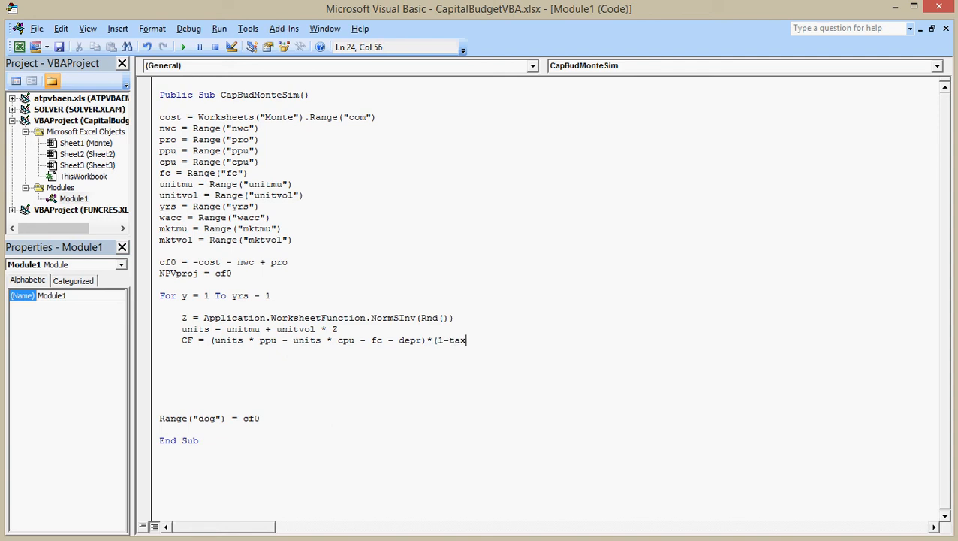
type(")")
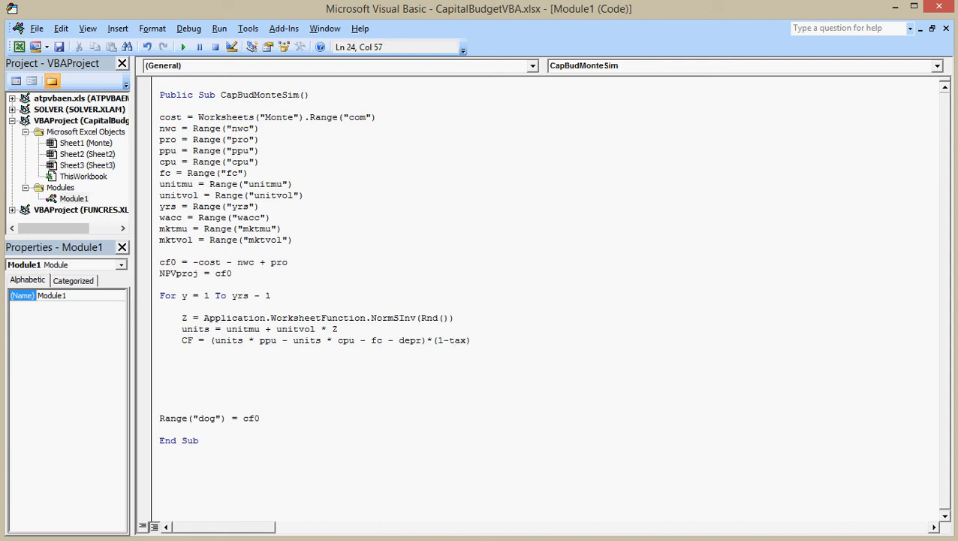
type("+de")
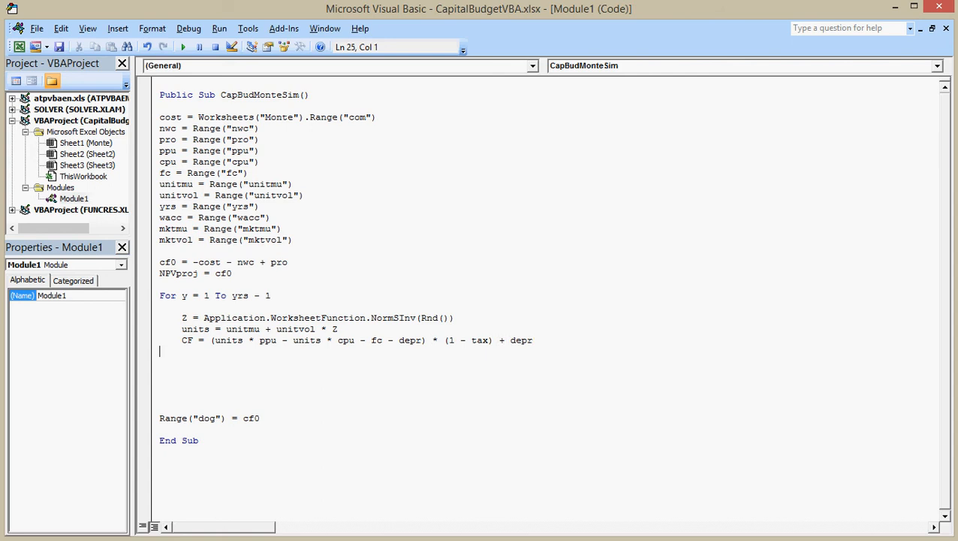
Discount the cash flow by (1+wacc)^y and close the loop with Next.
left_click(388, 339)
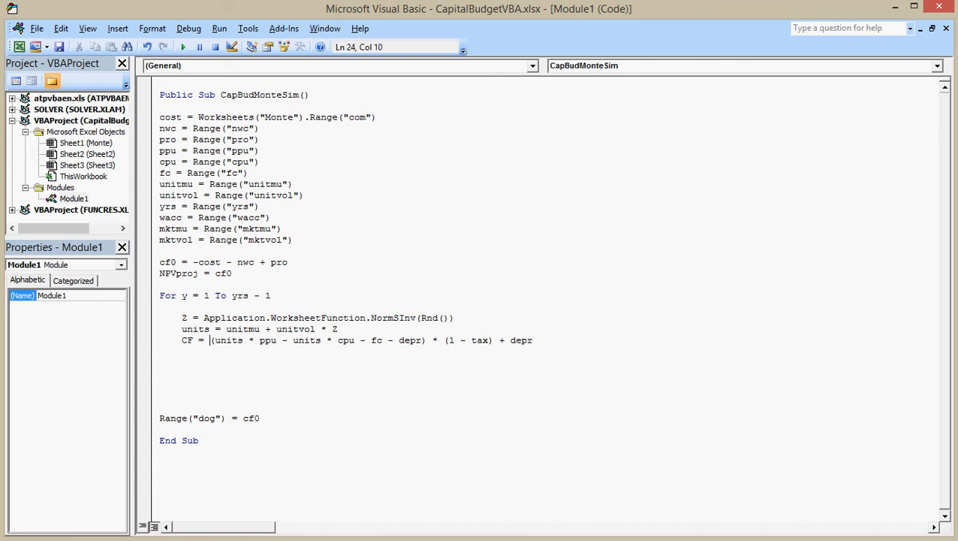
type("(")
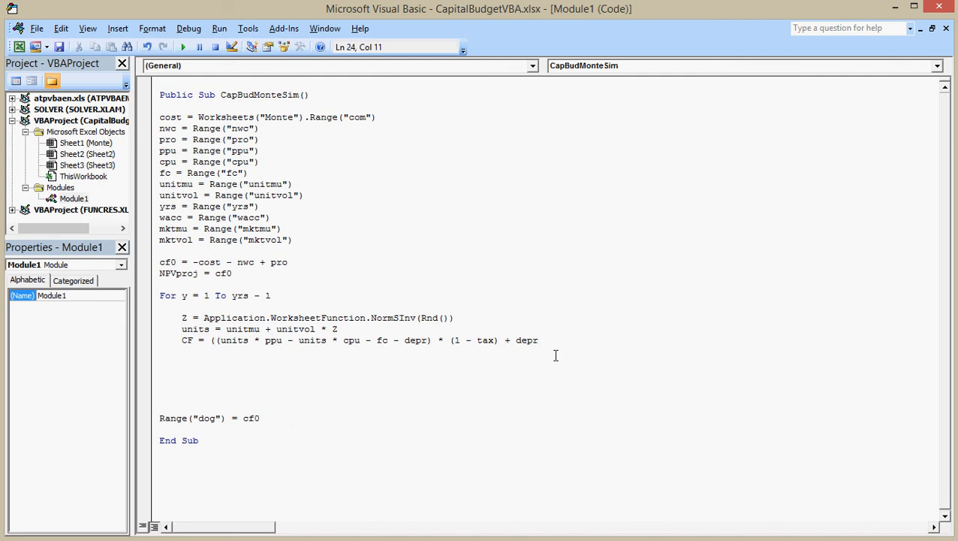
type("/")
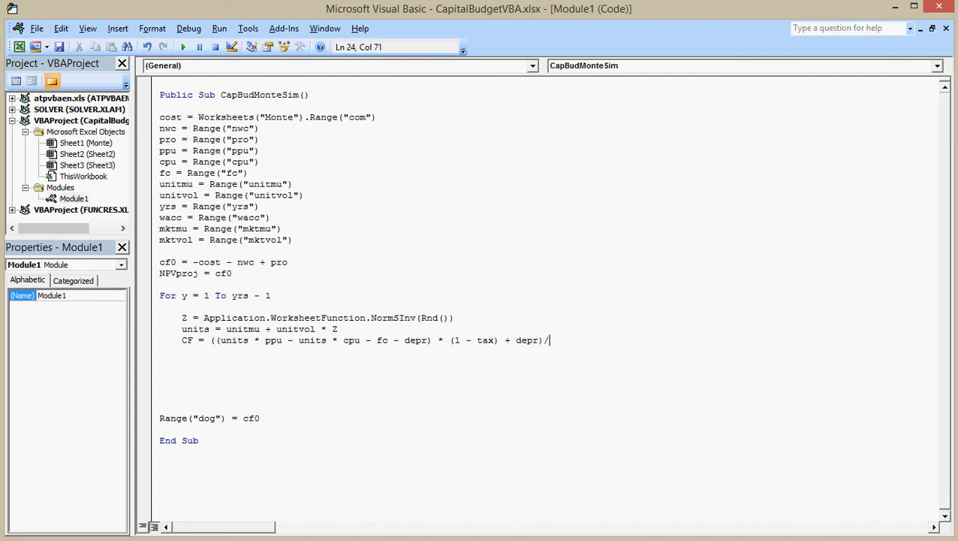
type("(1+w")
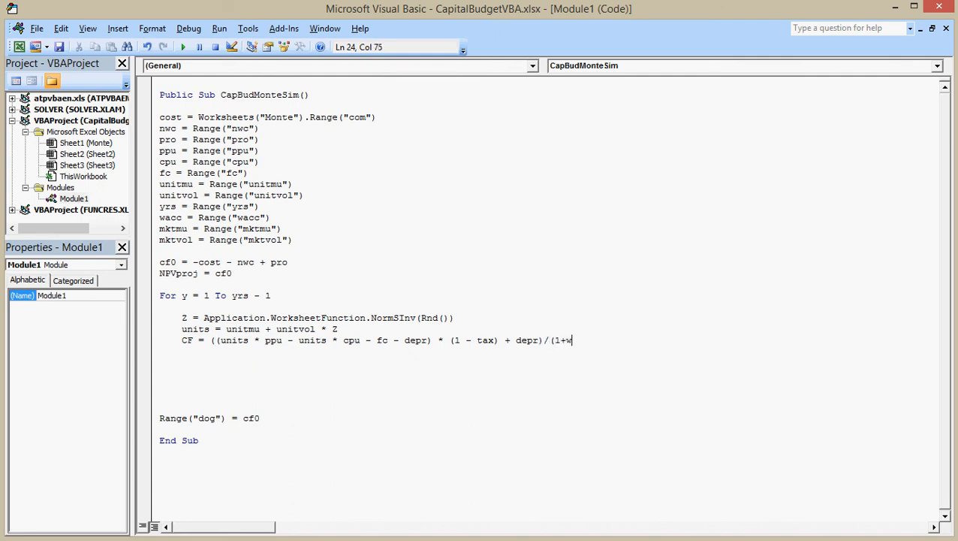
type("acc)")
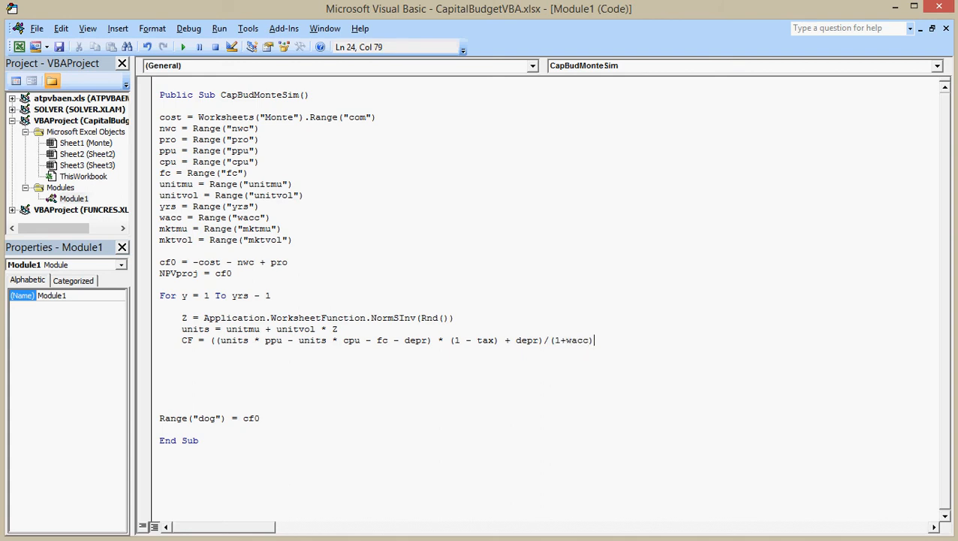
type("^y")
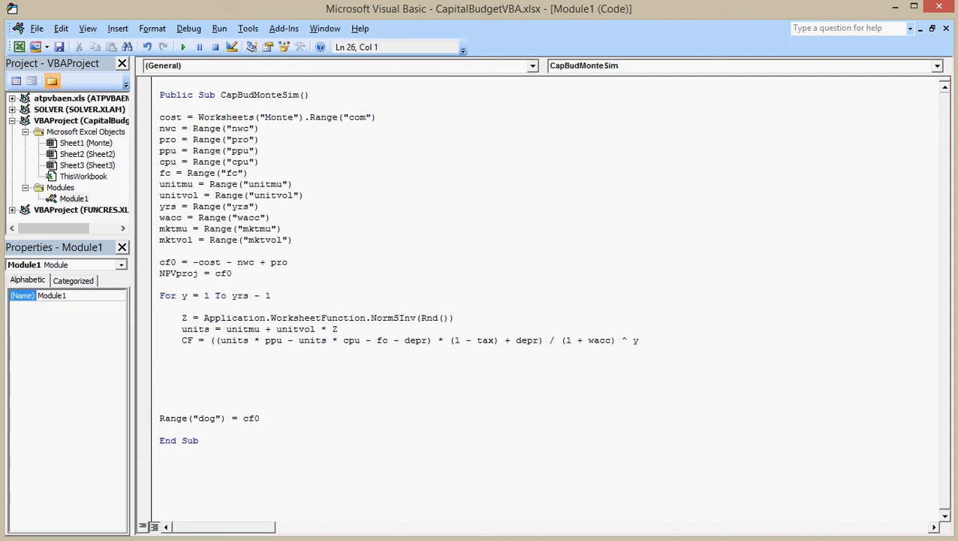
type("N")
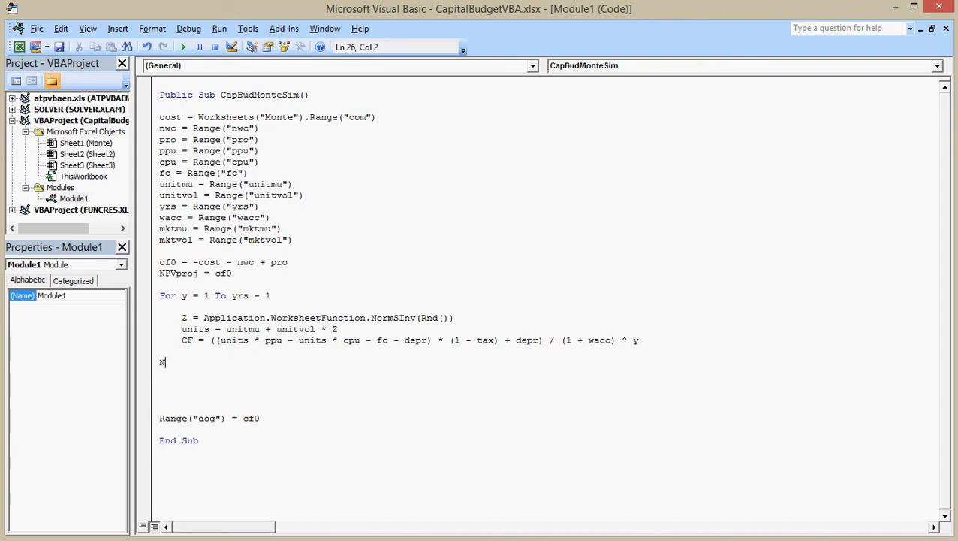
type("ext i")
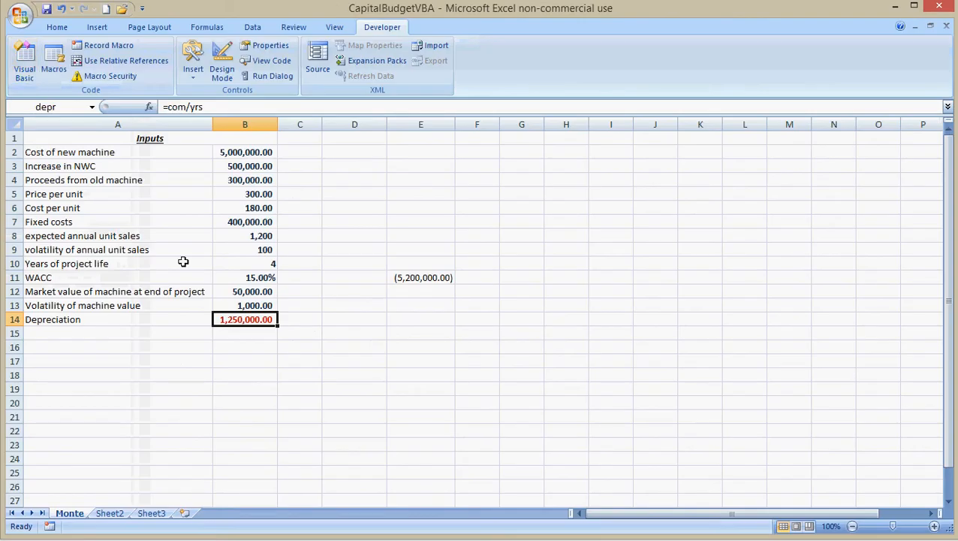
Review the Monte input values in Excel before returning to the code.
left_click(245, 276)
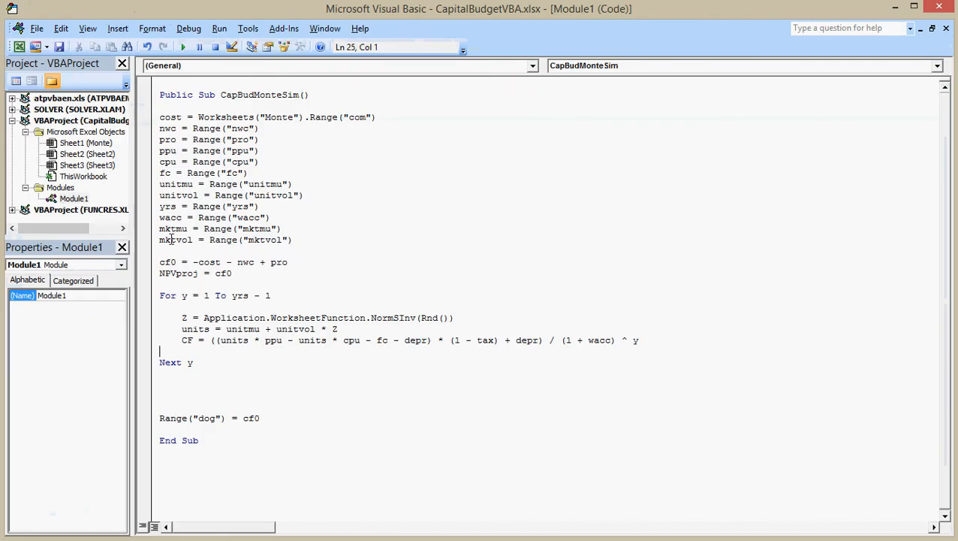
Accumulate NPVproj = NPVproj + CF inside the year loop.
double_click(239, 294)
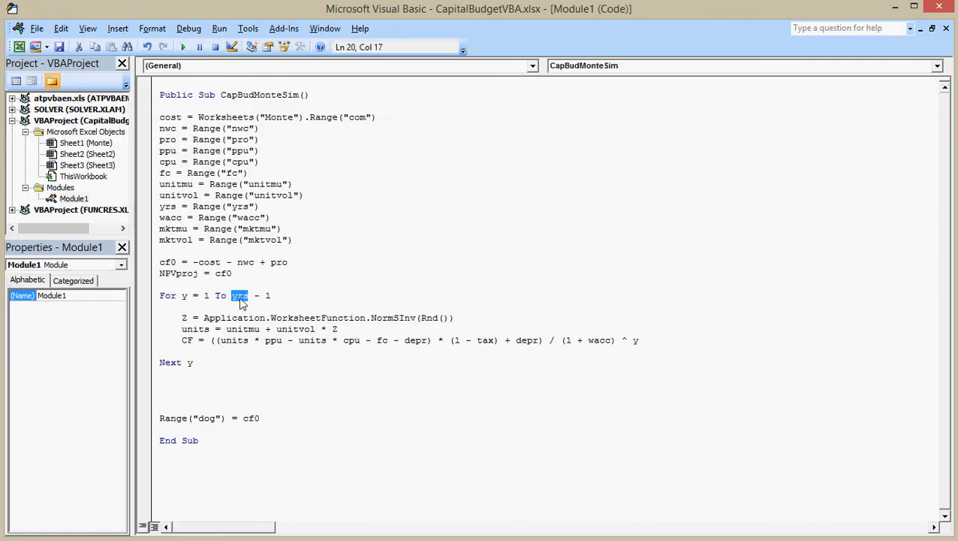
double_click(211, 319)
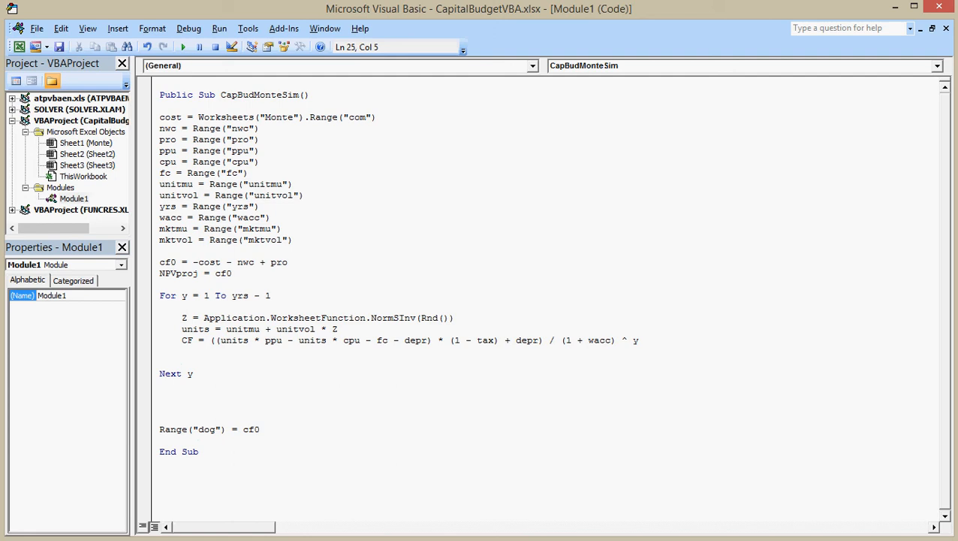
type("NPV")
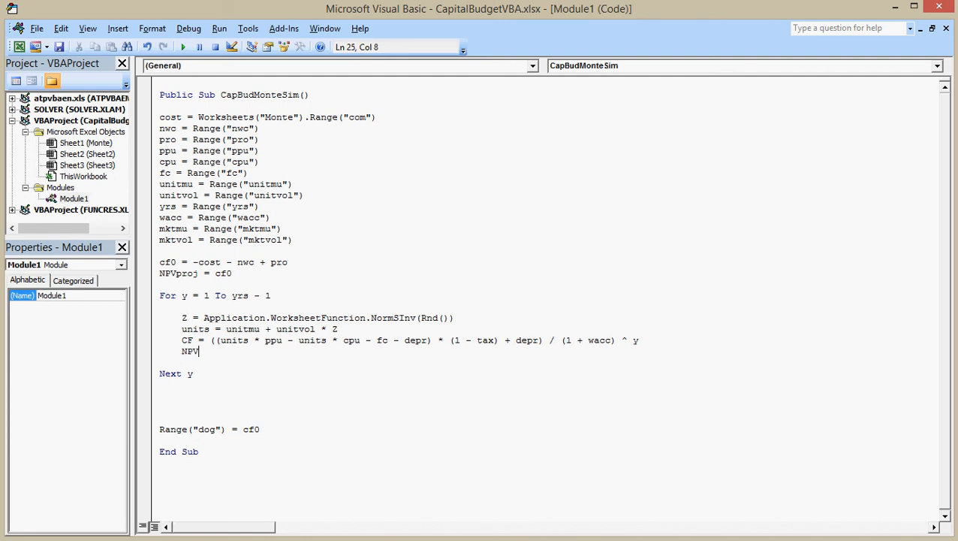
type("proj =")
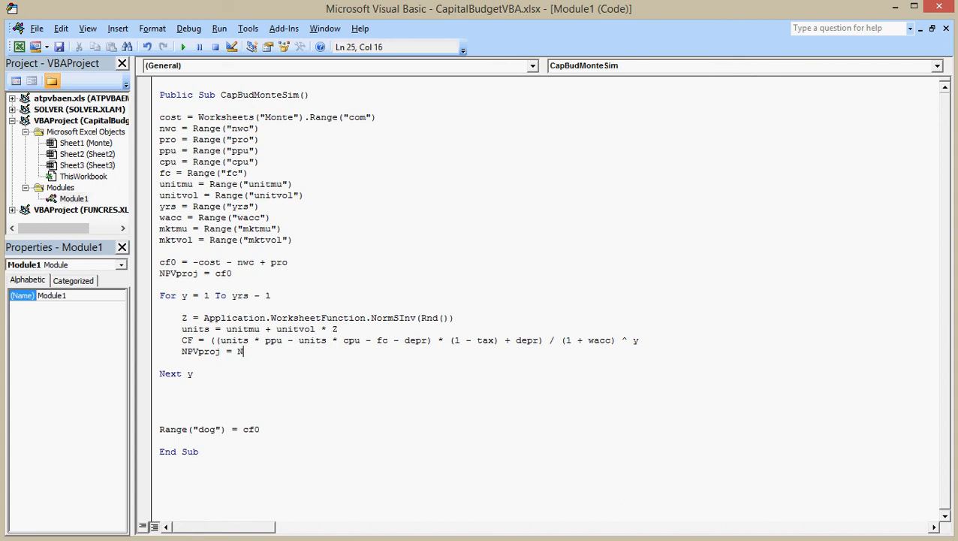
type("NPVproj +")
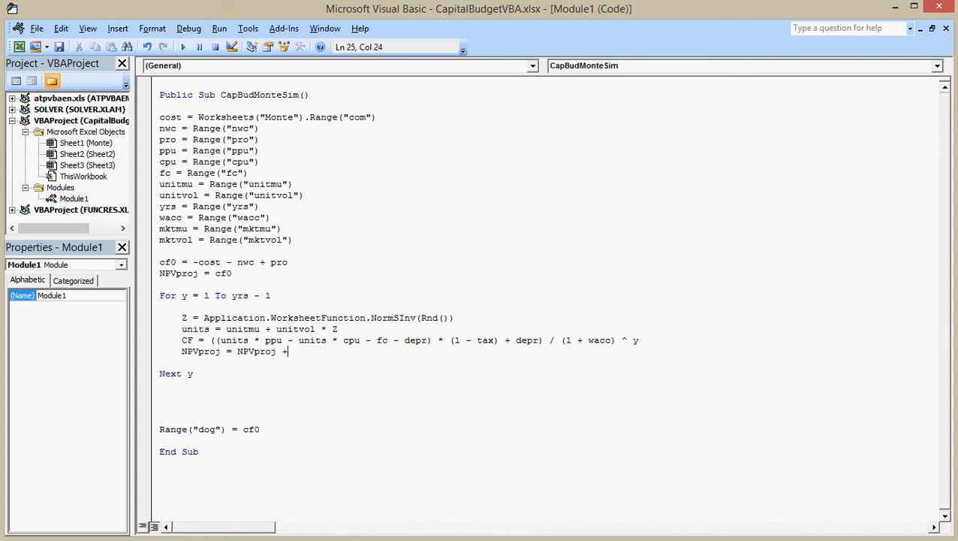
type("Cf")
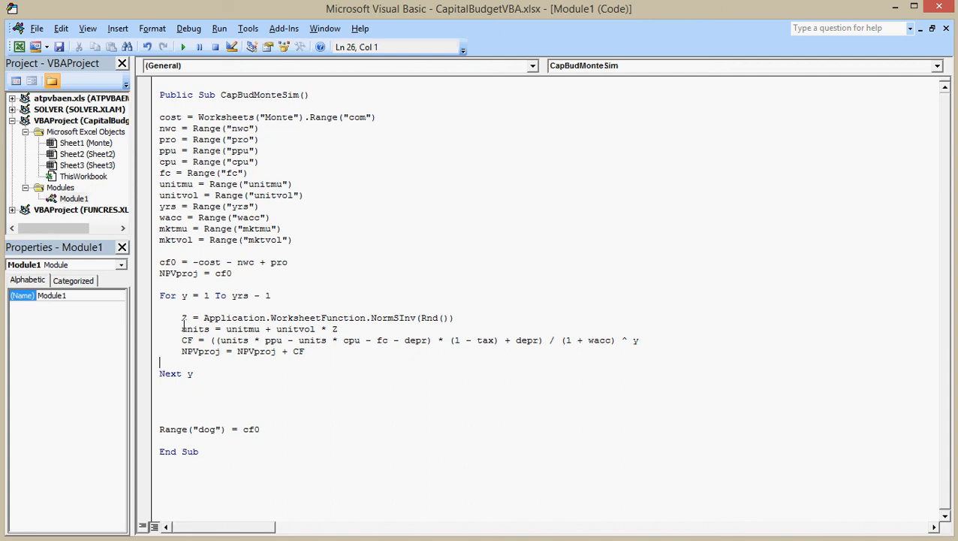
Write NPVproj instead of cf0 to Range("dog").
double_click(195, 329)
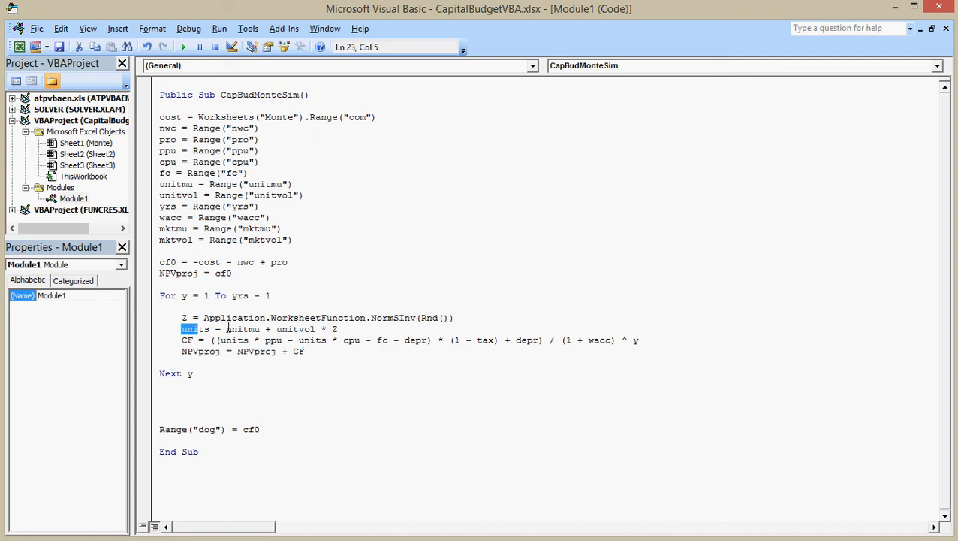
left_click_drag(233, 317, 218, 352)
type("NP")
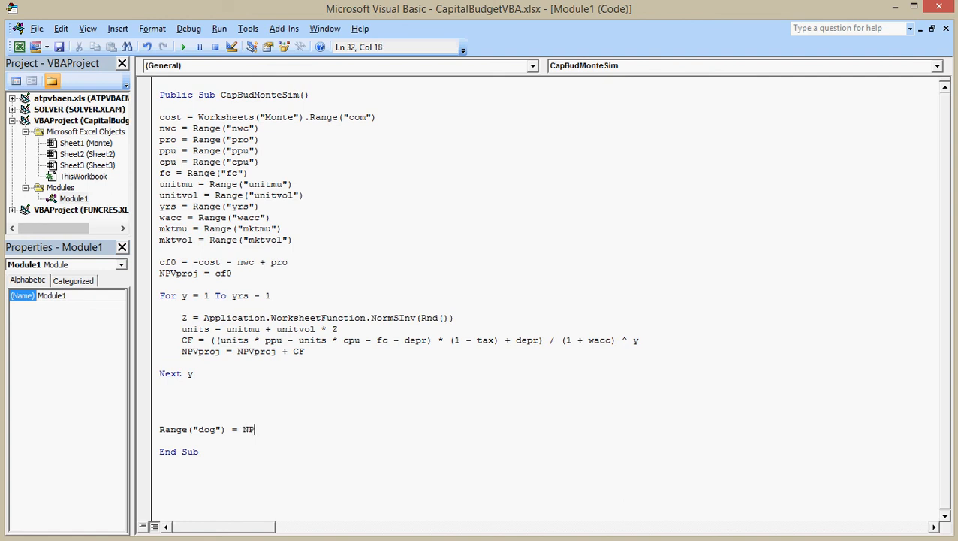
type("proj")
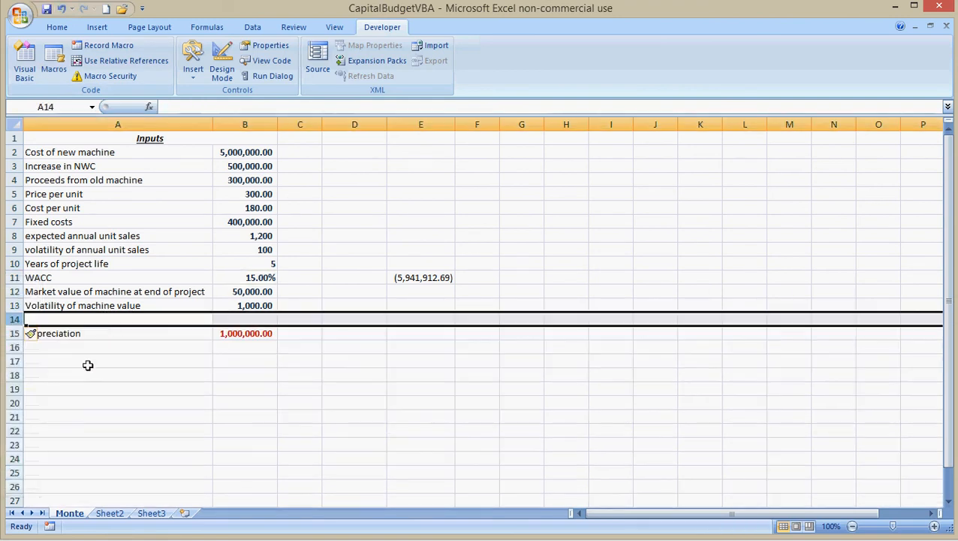
Add a tax rate row of 40% in A14:B14 and name the value cell tax.
type("t")
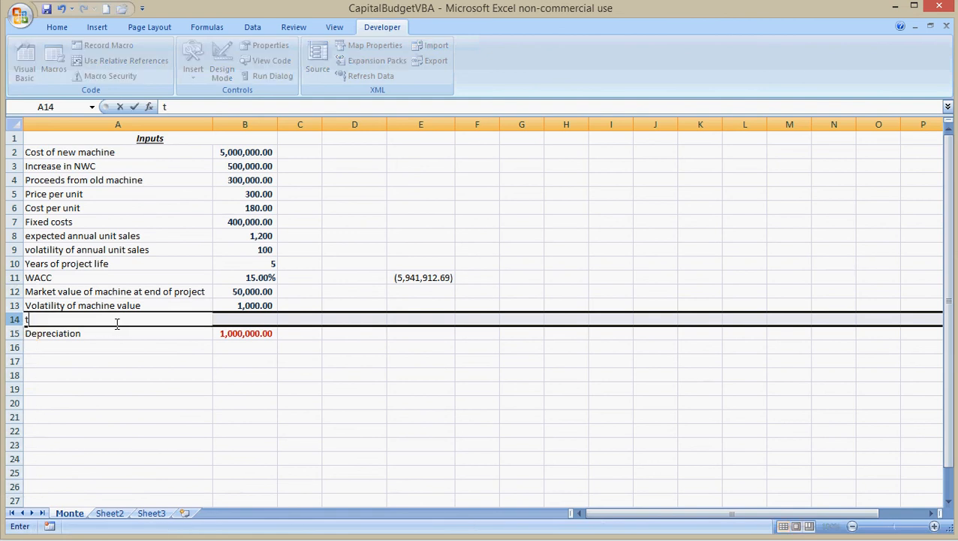
type("ax rate")
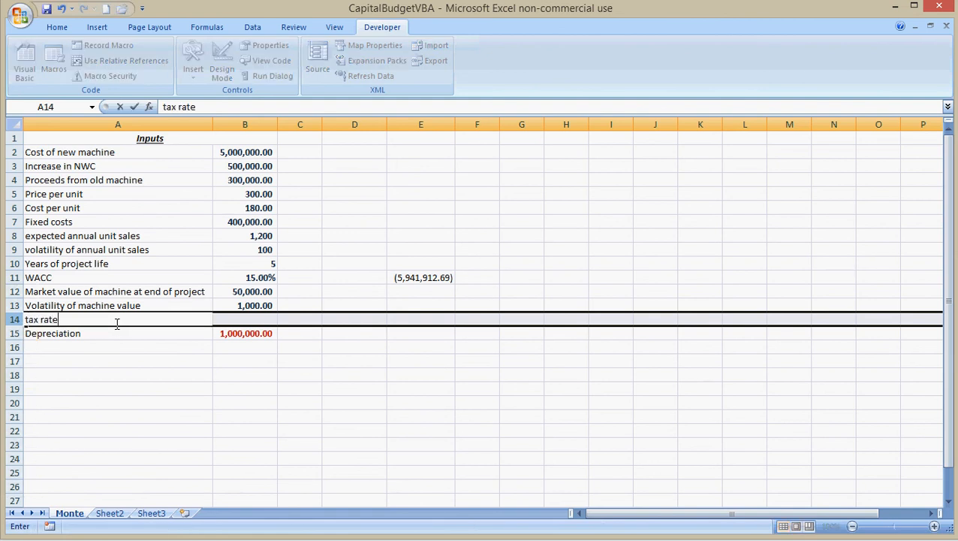
left_click(245, 319)
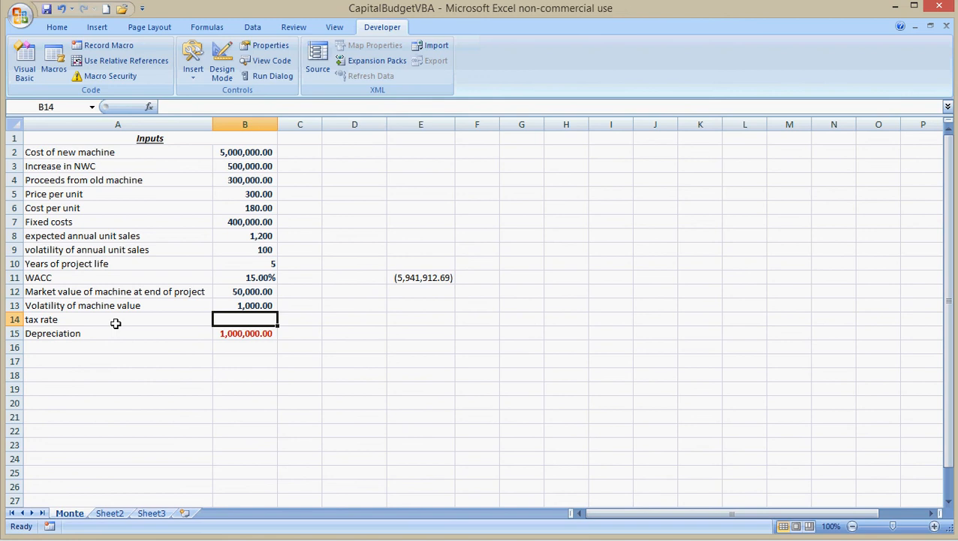
left_click(57, 27)
type("40")
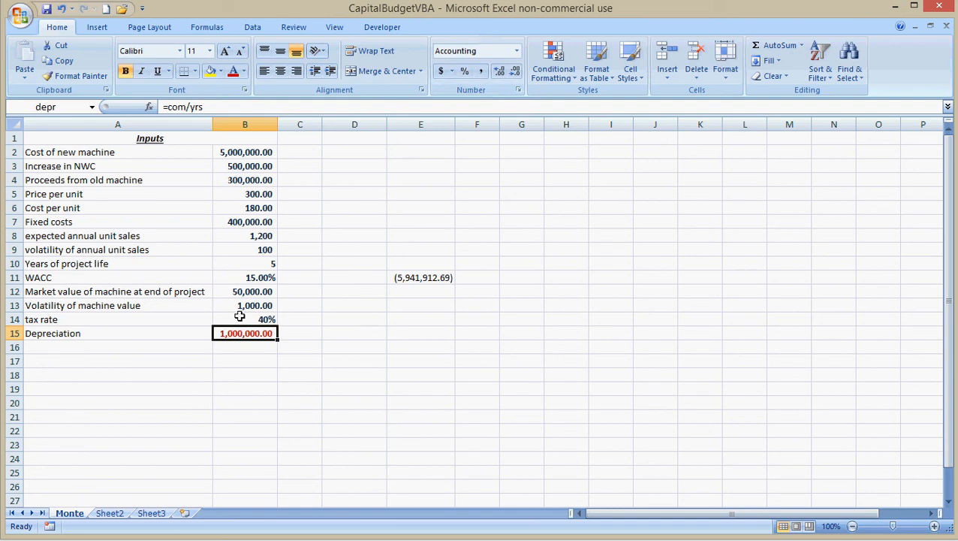
left_click(245, 318)
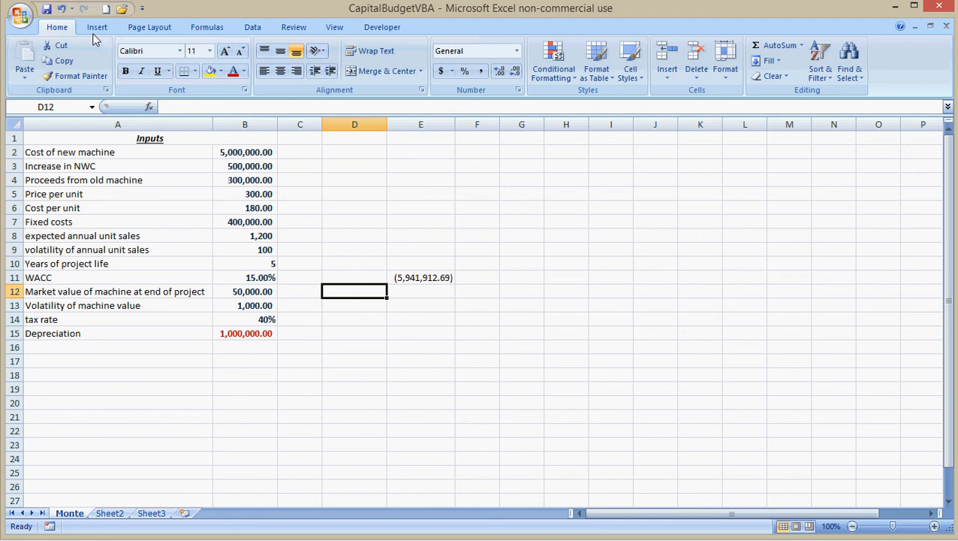
left_click(381, 27)
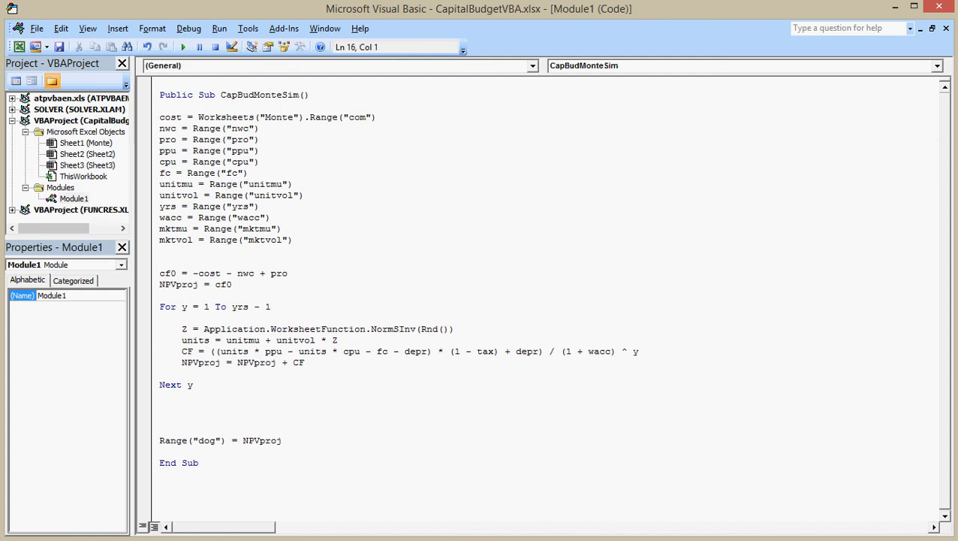
Add the line tax = Range("tax") so the macro reads the tax rate from the sheet.
type("tax =")
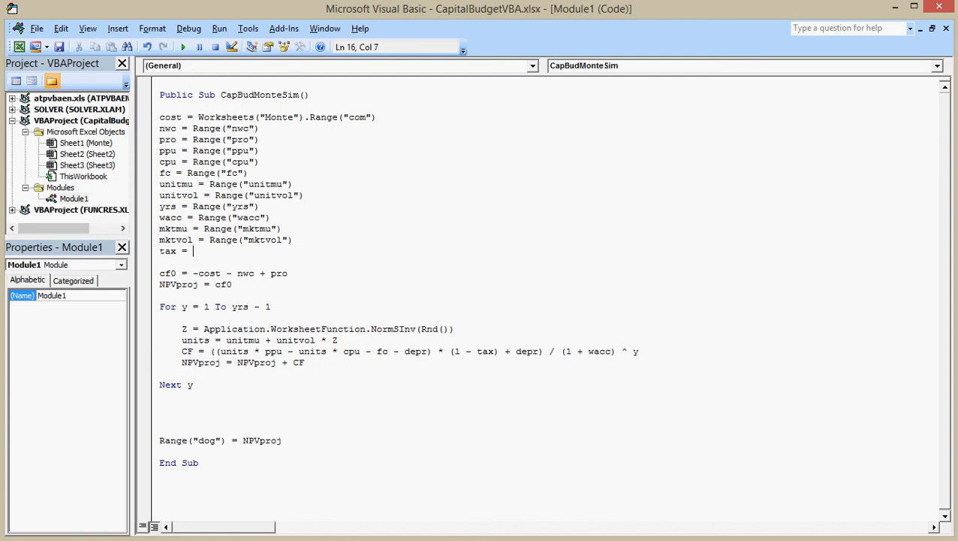
type("range")
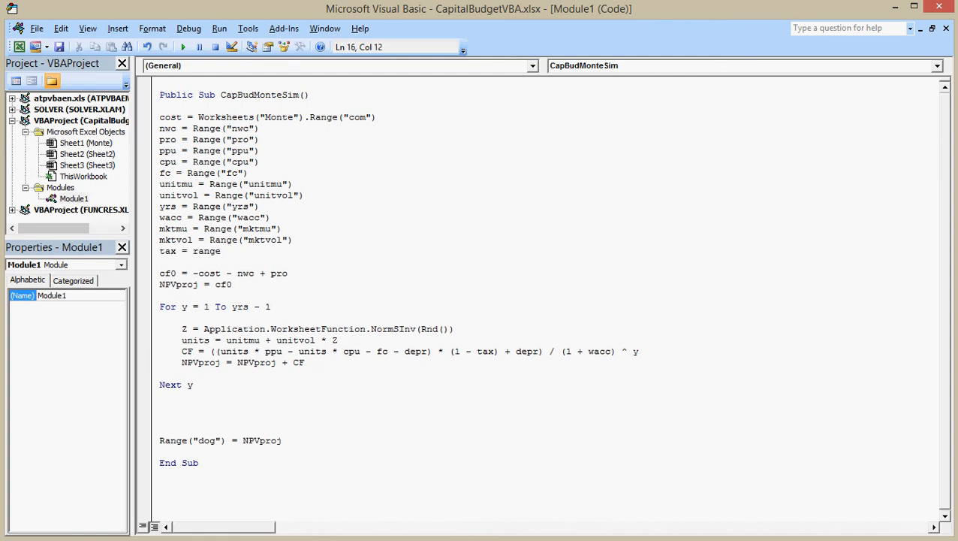
type("(\"")
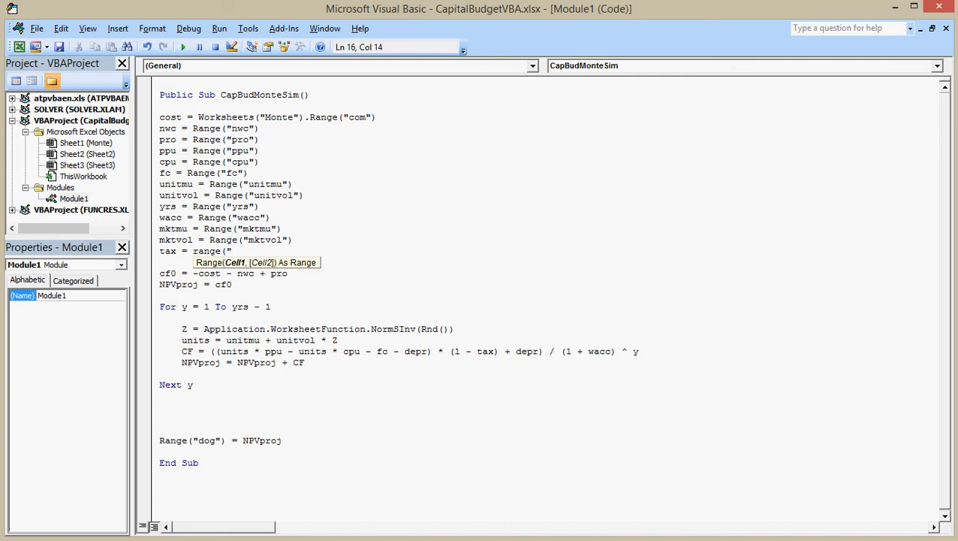
type("tax\")")
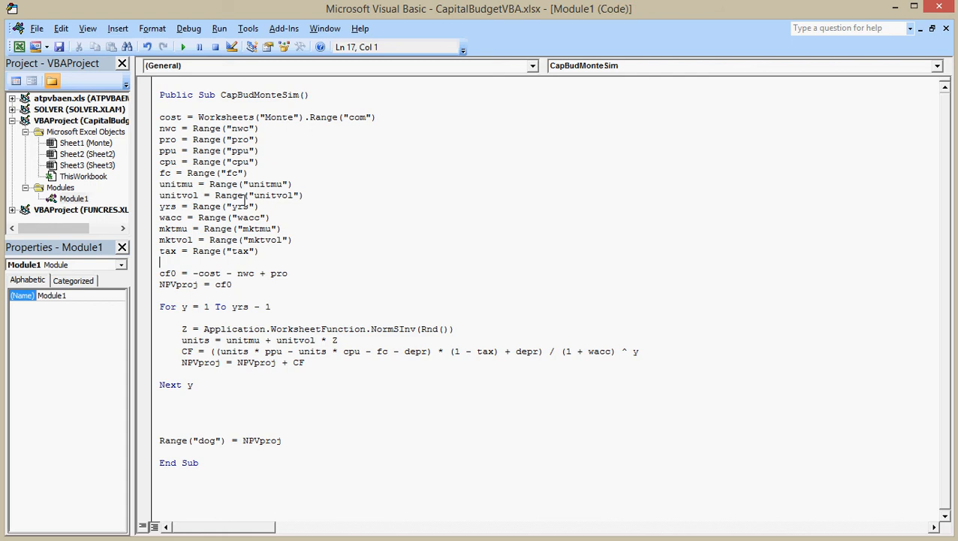
mouse_move(183, 47)
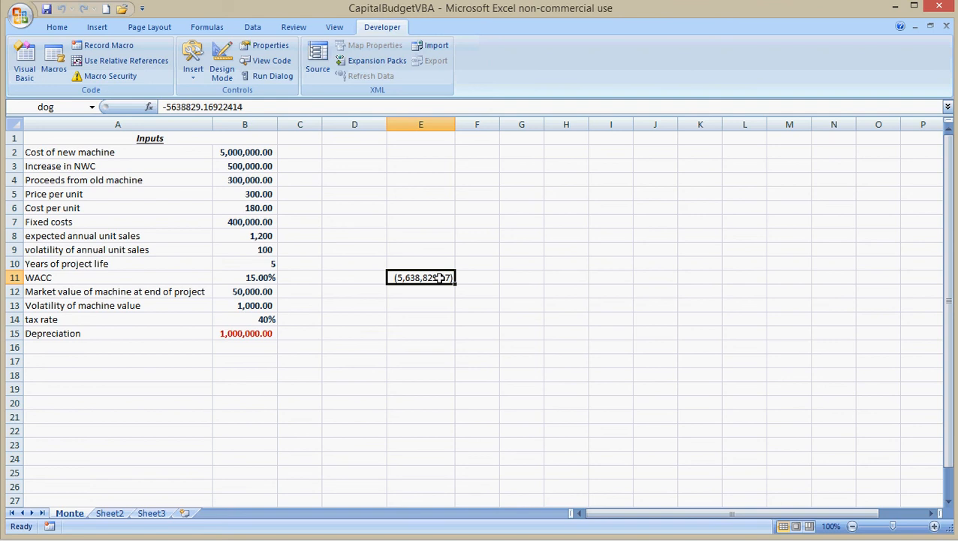
mouse_move(370, 254)
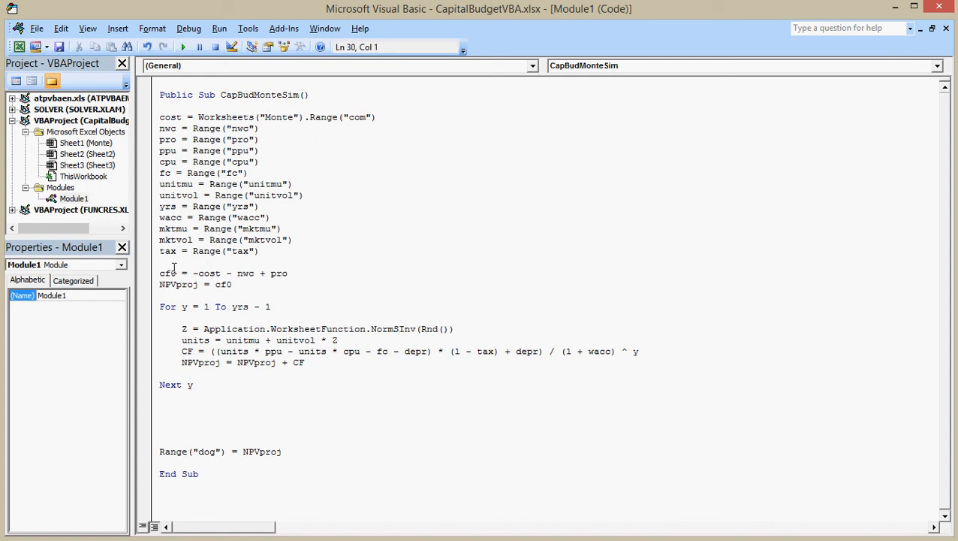
Write the final-year salvage line newmachine = mktmu + mktvol * Zm after the loop.
left_click_drag(159, 306, 222, 362)
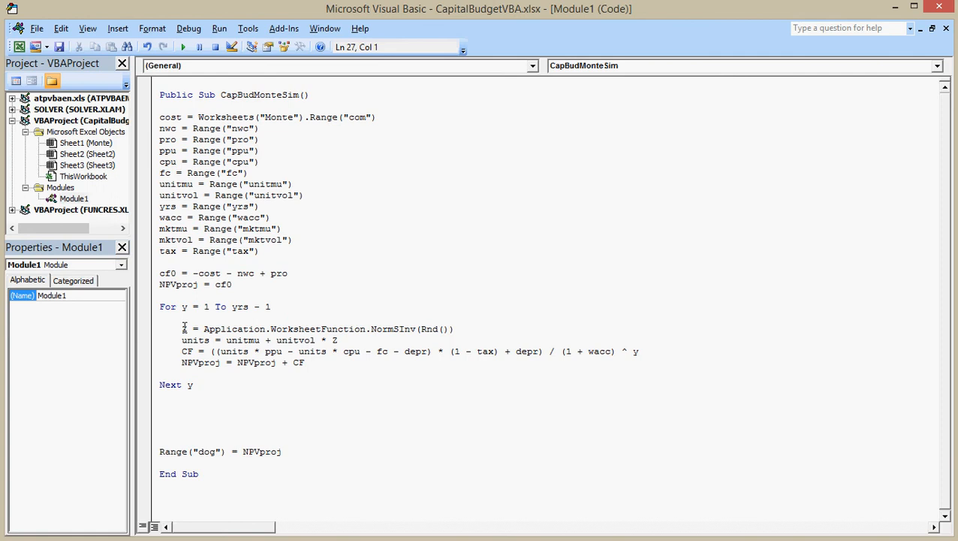
left_click_drag(181, 327, 304, 352)
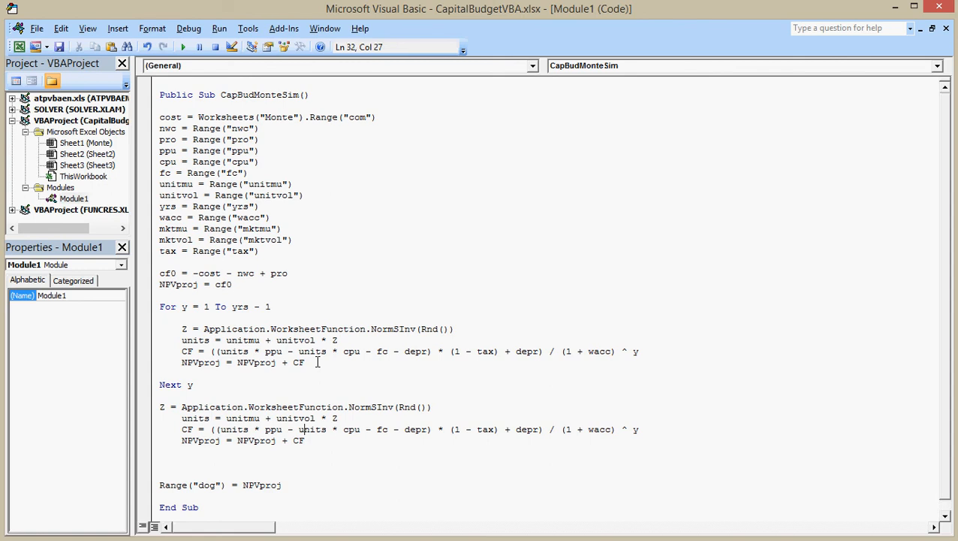
left_click(166, 418)
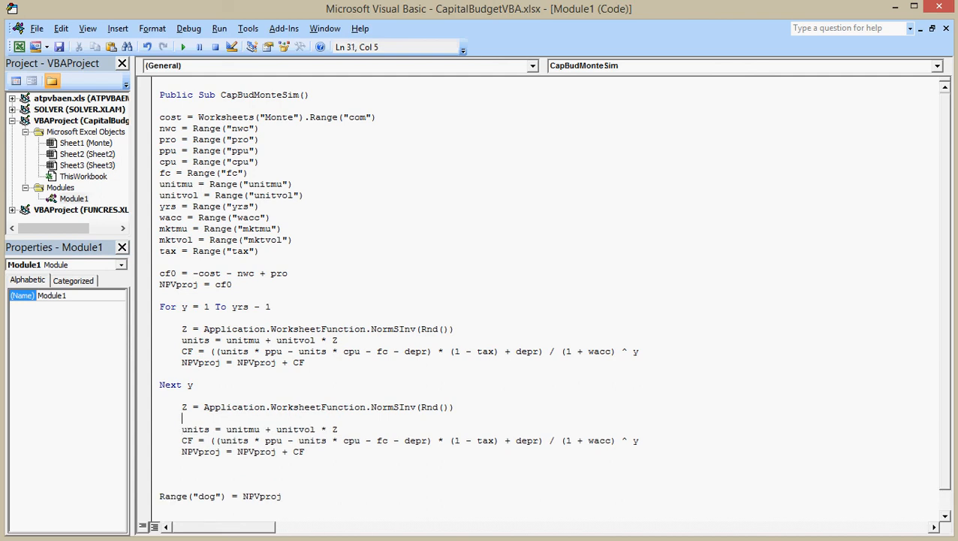
type("Z")
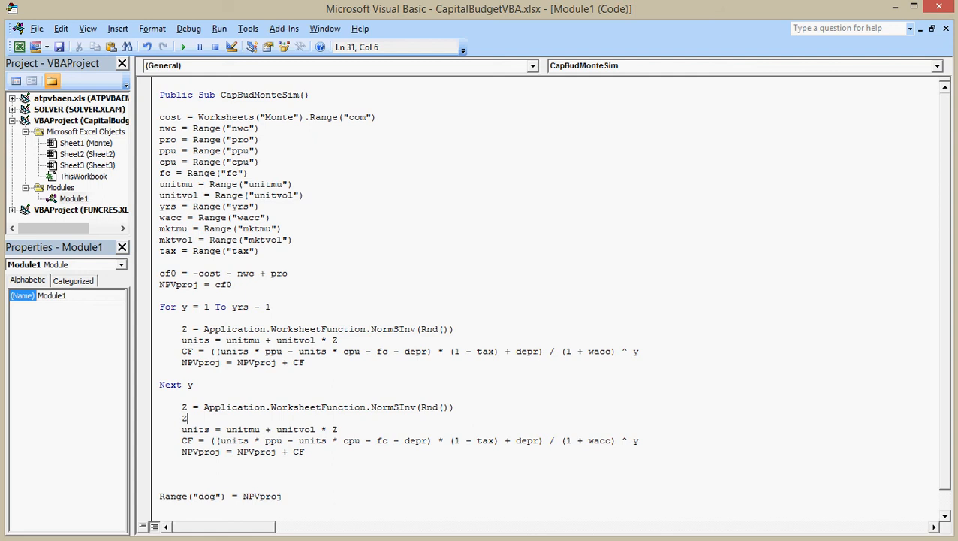
type("m")
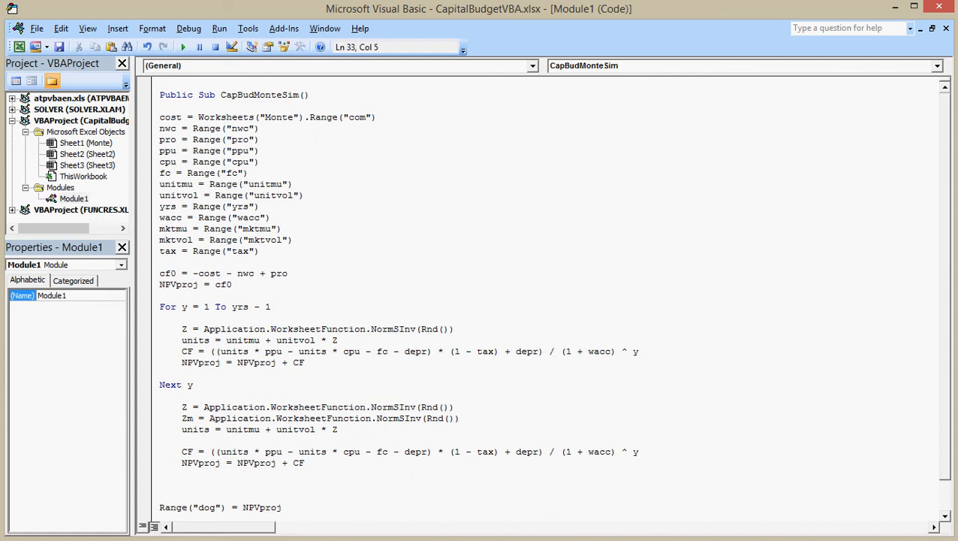
type("ma")
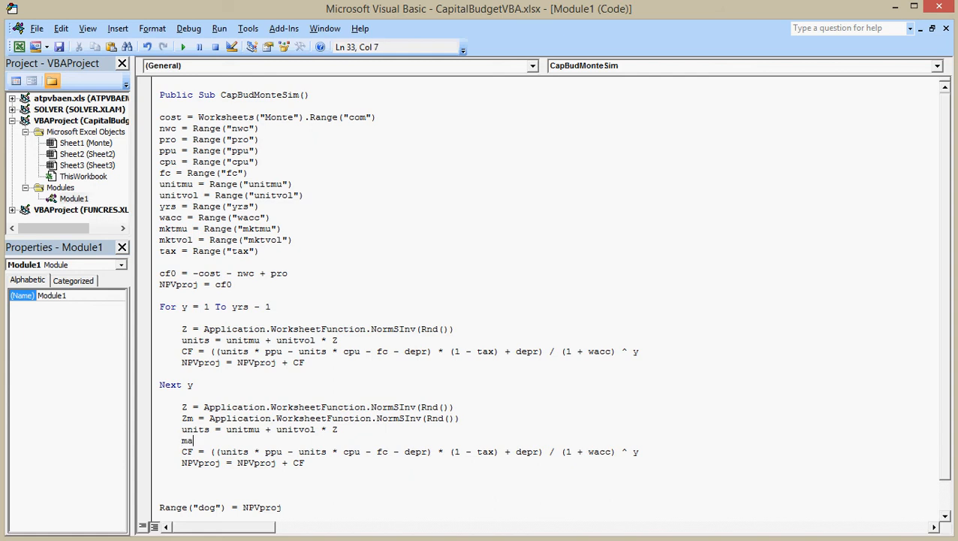
key("Backspace")
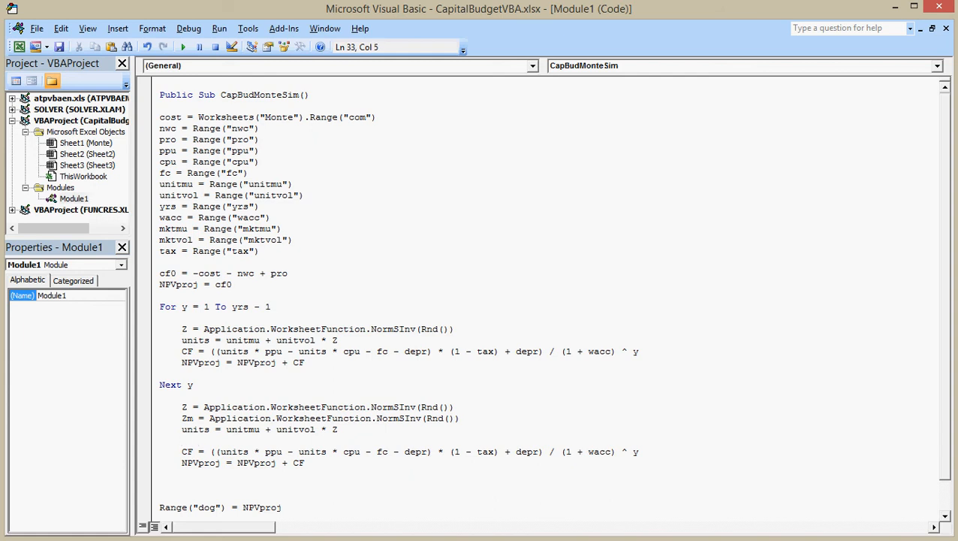
type("newmac")
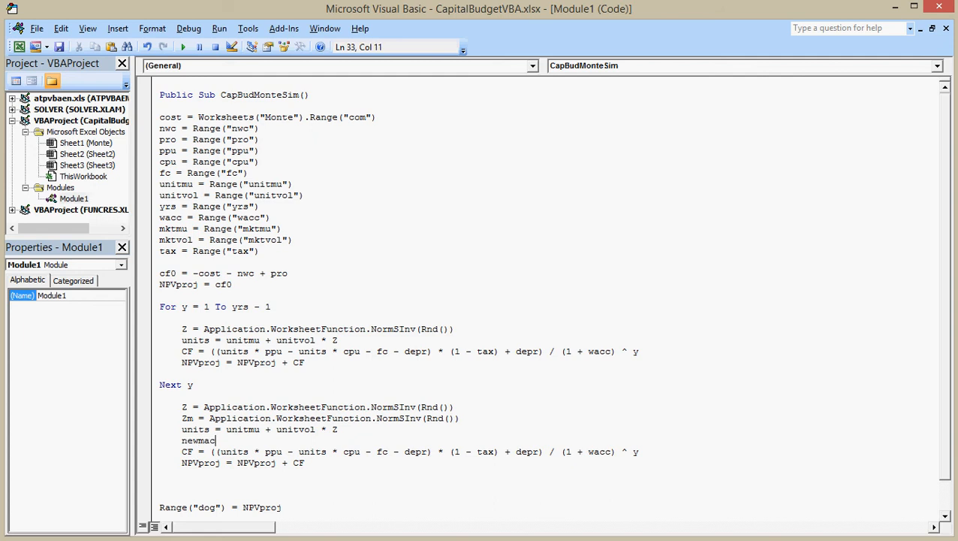
type("hine")
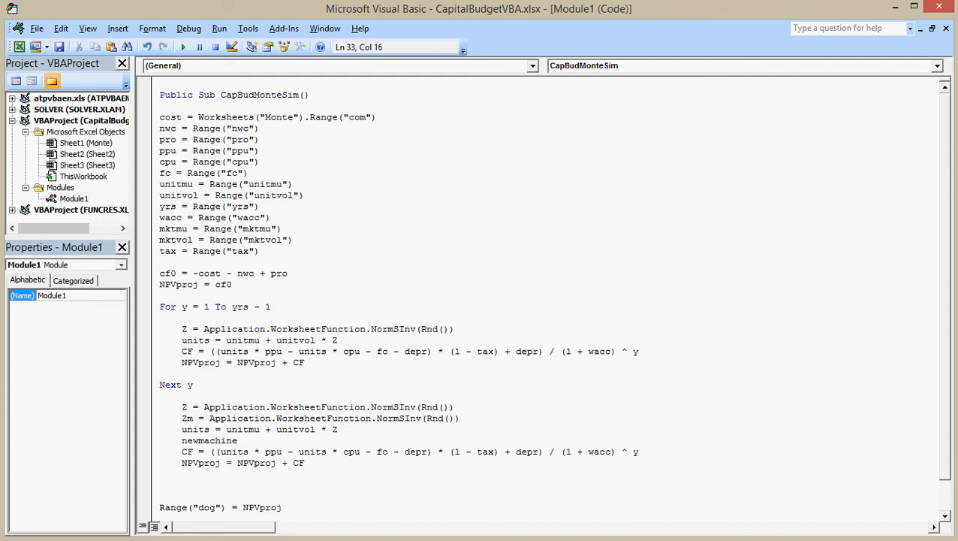
type("=")
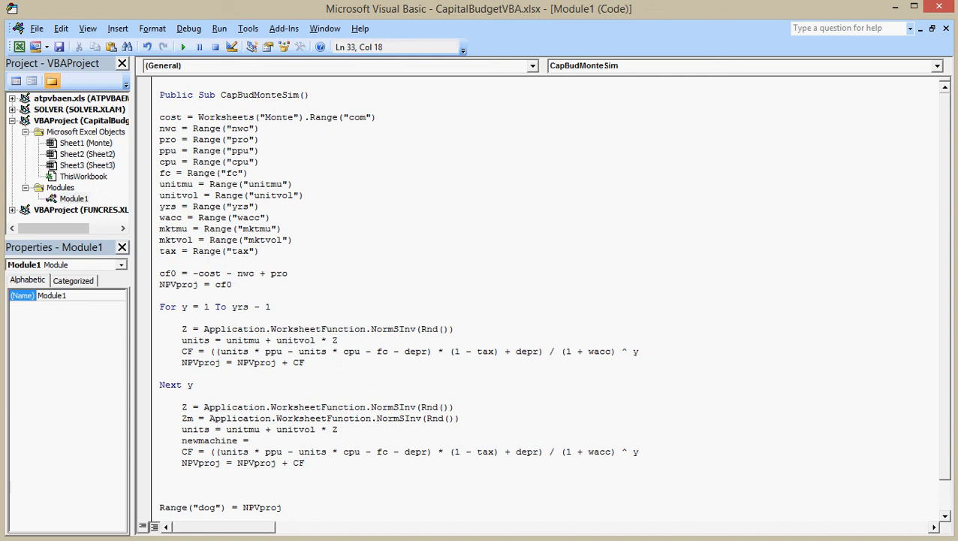
type("mktmu")
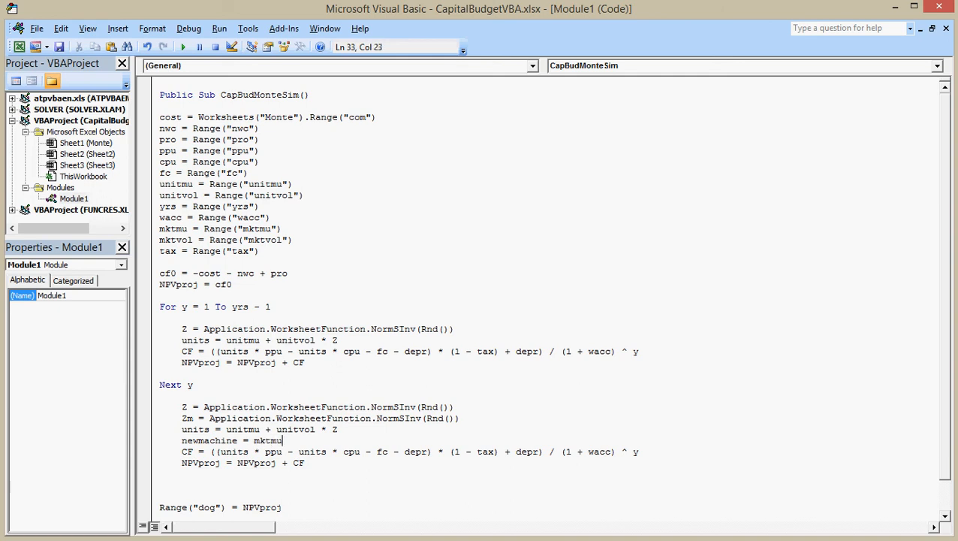
type("+")
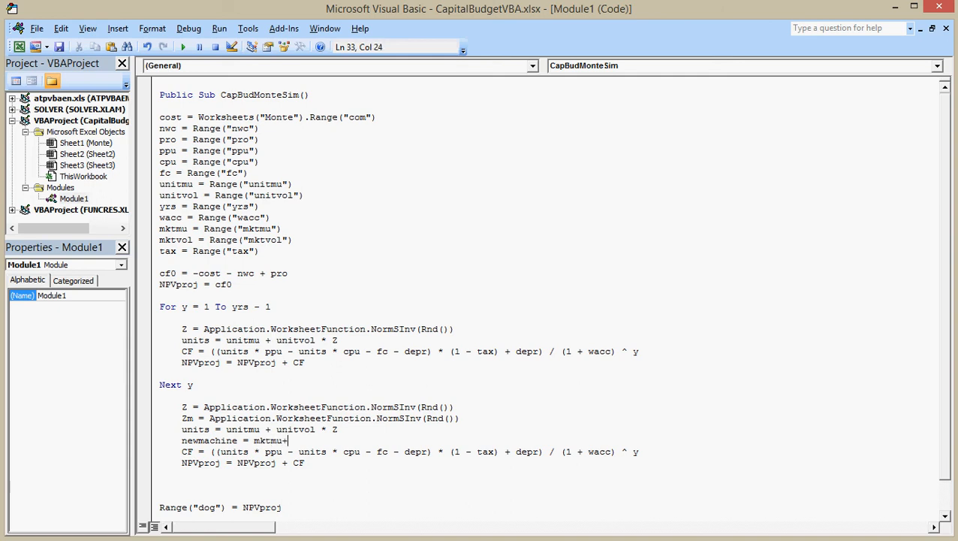
type("mkt")
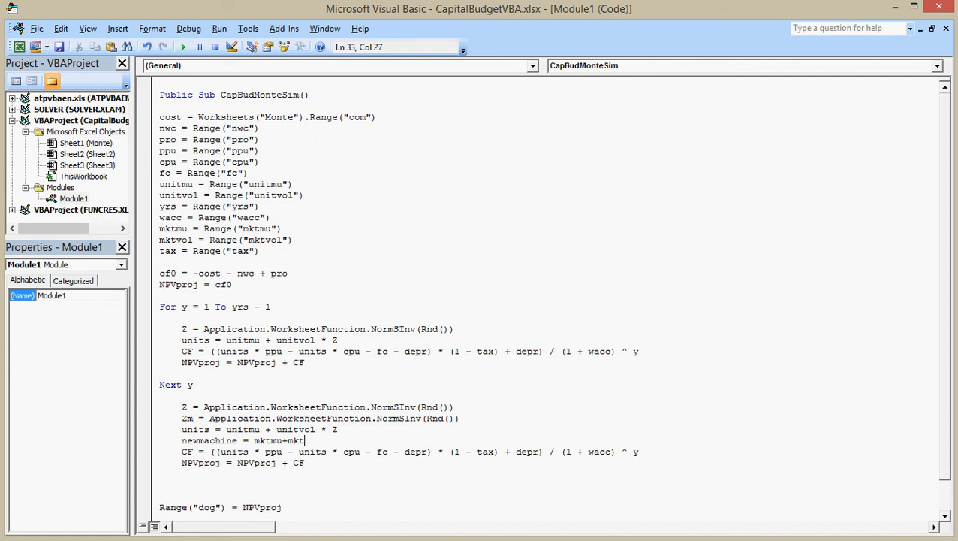
type("vol*")
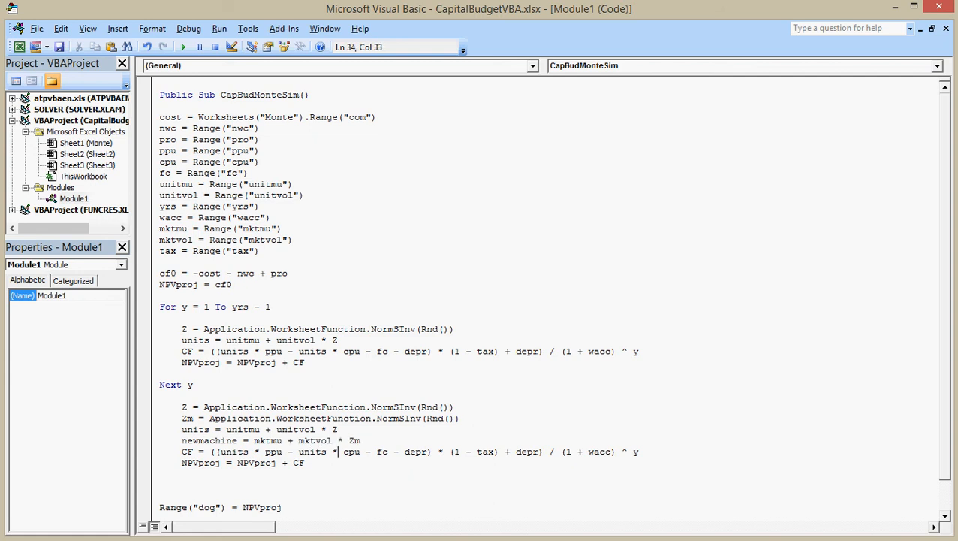
left_click(337, 440)
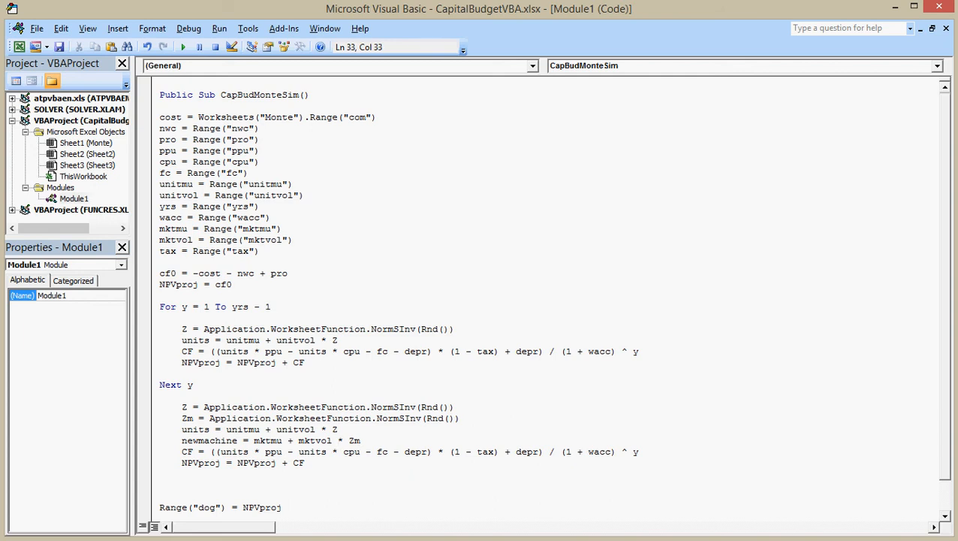
left_click(348, 440)
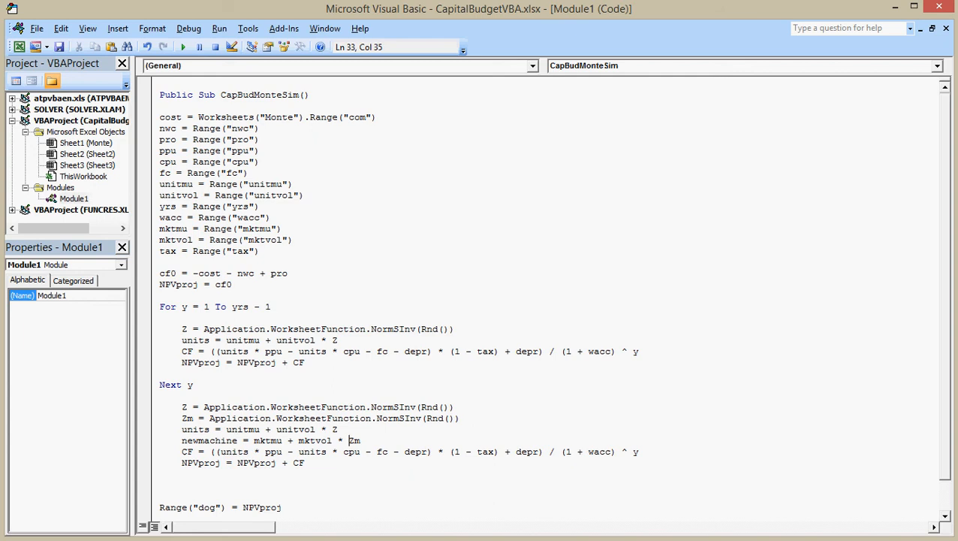
Extend the last CF line to add + newmachine + nwc inside the numerator before discounting.
left_click(414, 450)
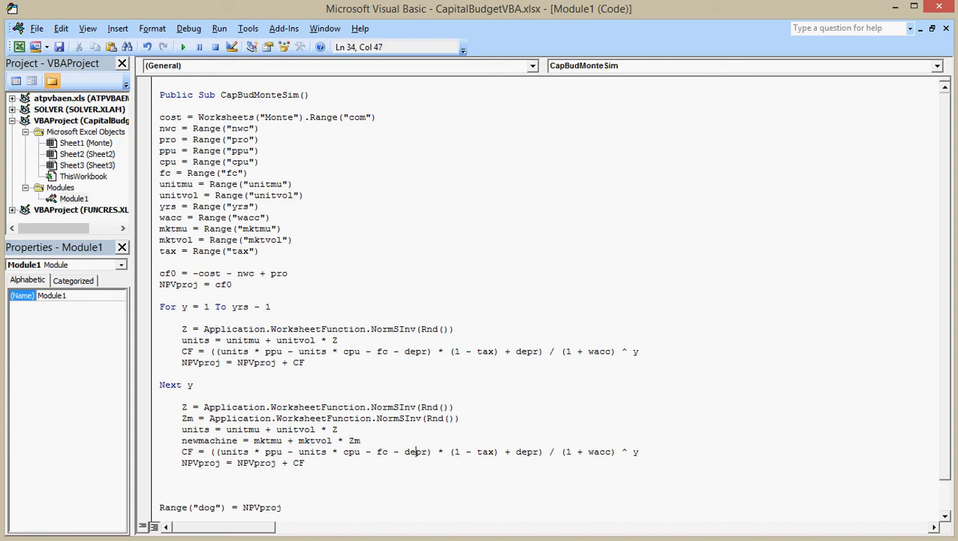
left_click(541, 450)
type(" + ")
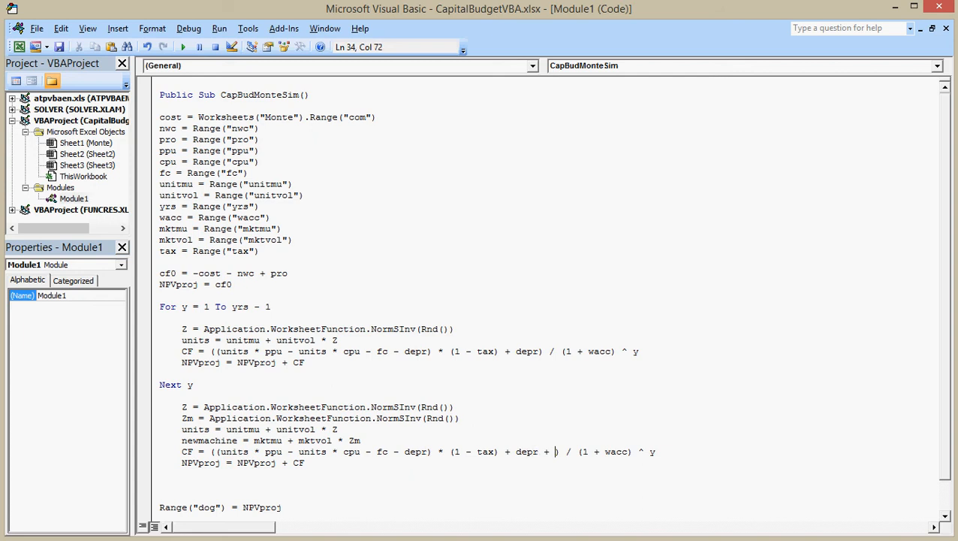
type("newmac")
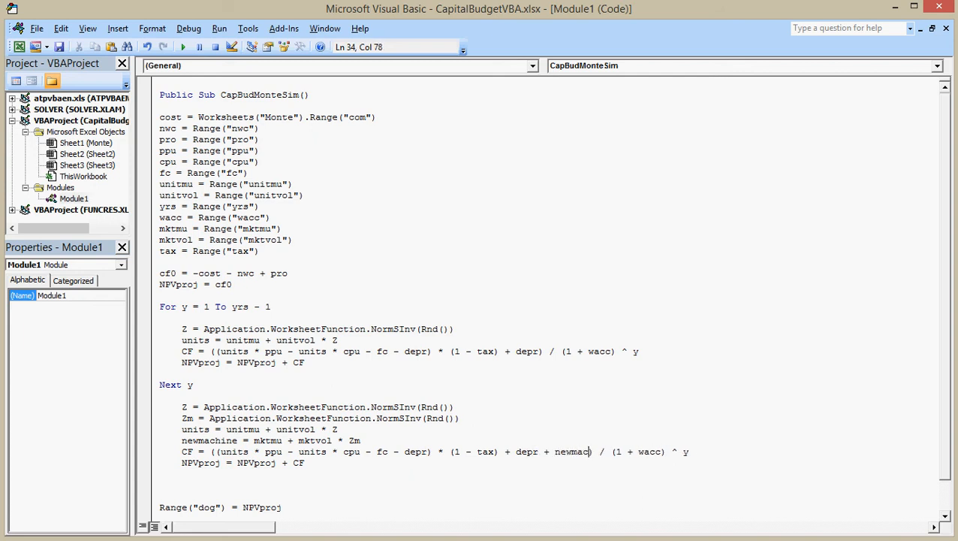
type("hine")
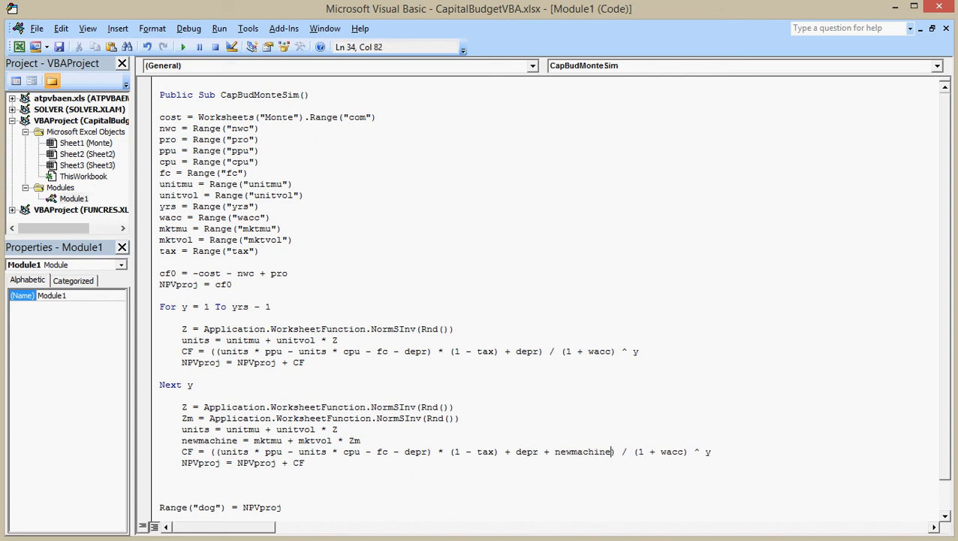
type("+ n")
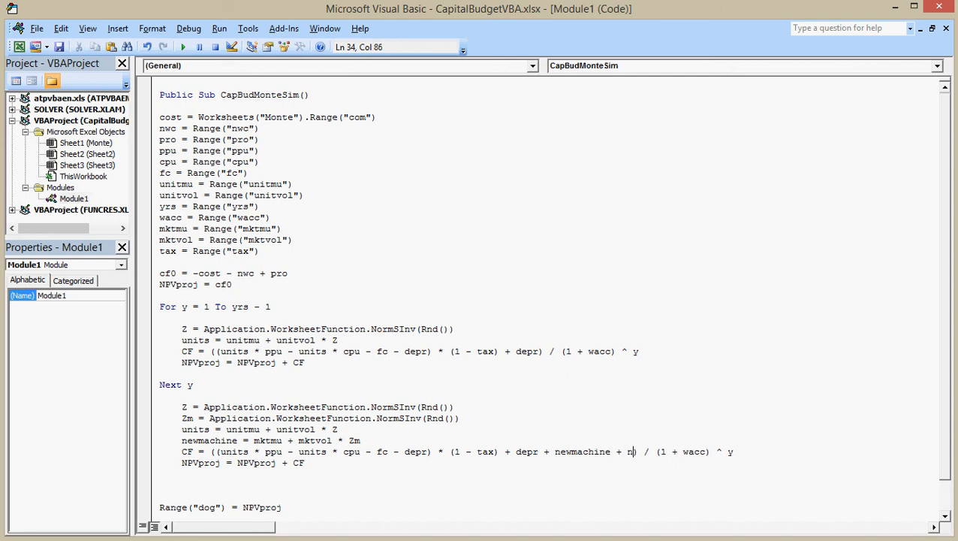
type("wc")
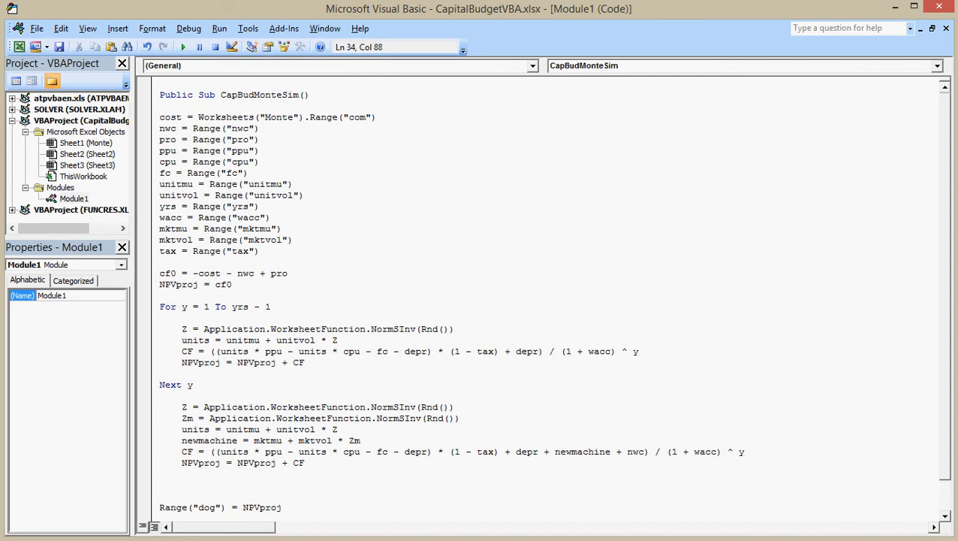
left_click(302, 463)
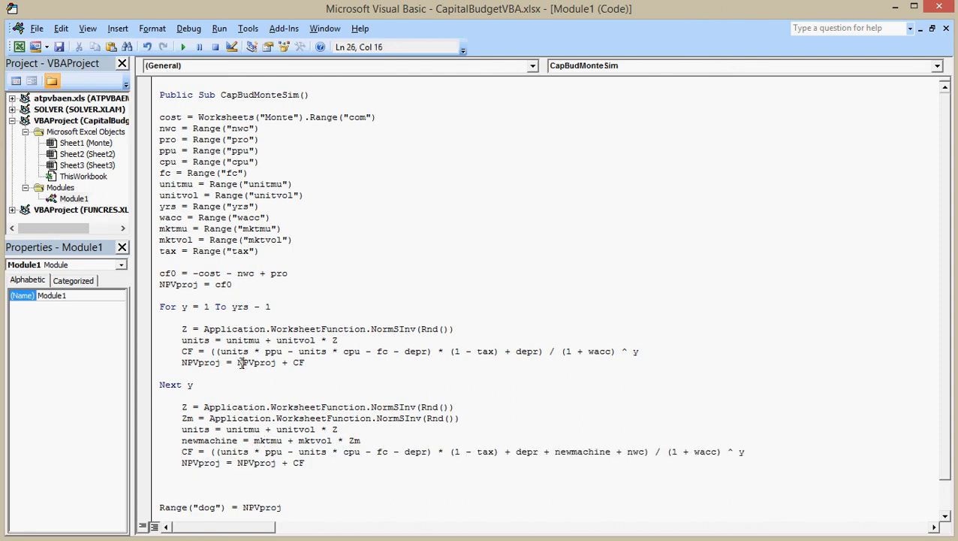
Set the new machine cost to 1,000,000 and rerun CapBudMonteSim.
double_click(225, 283)
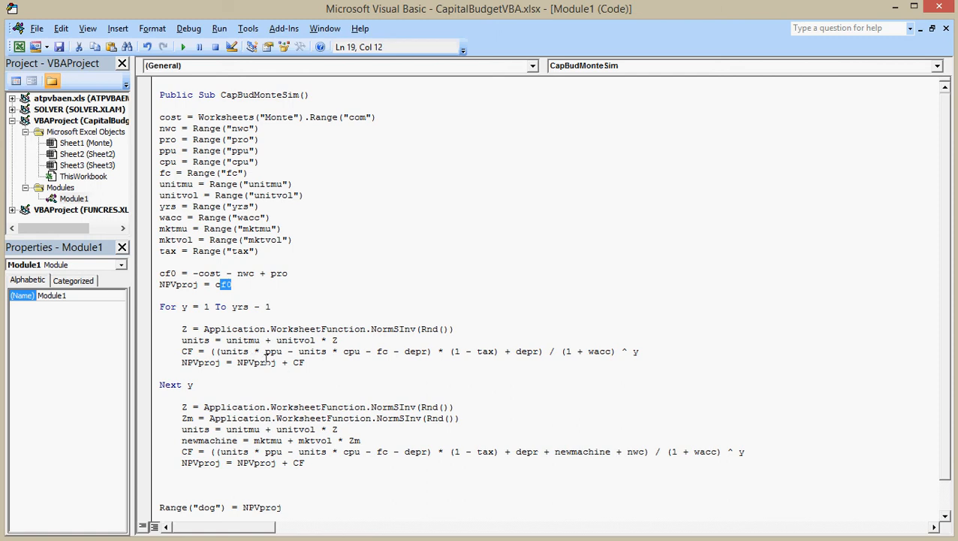
mouse_move(312, 460)
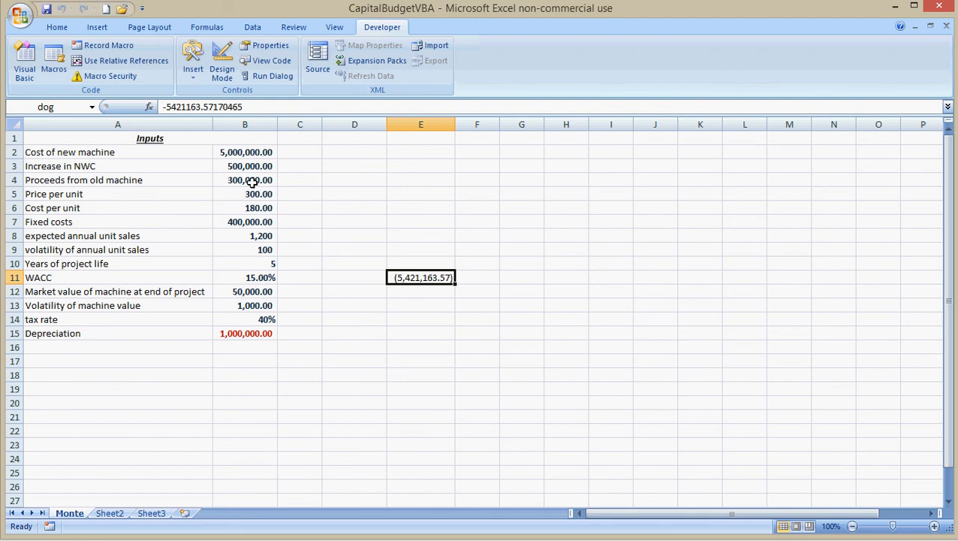
left_click(245, 165)
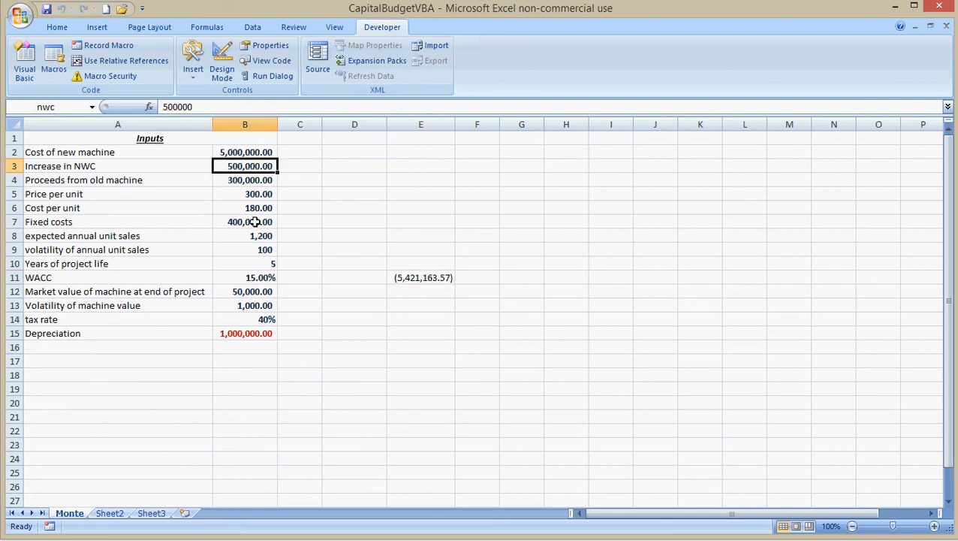
left_click(245, 152)
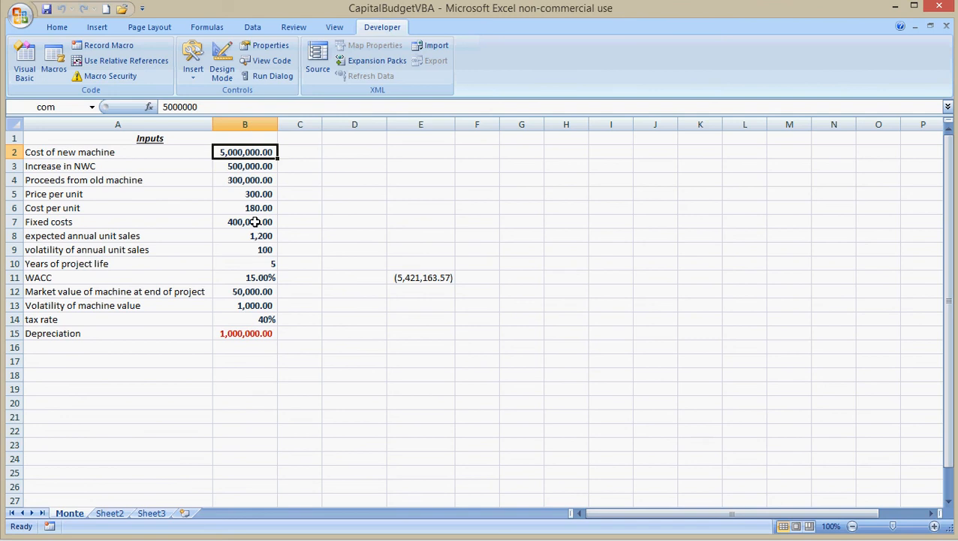
type("10")
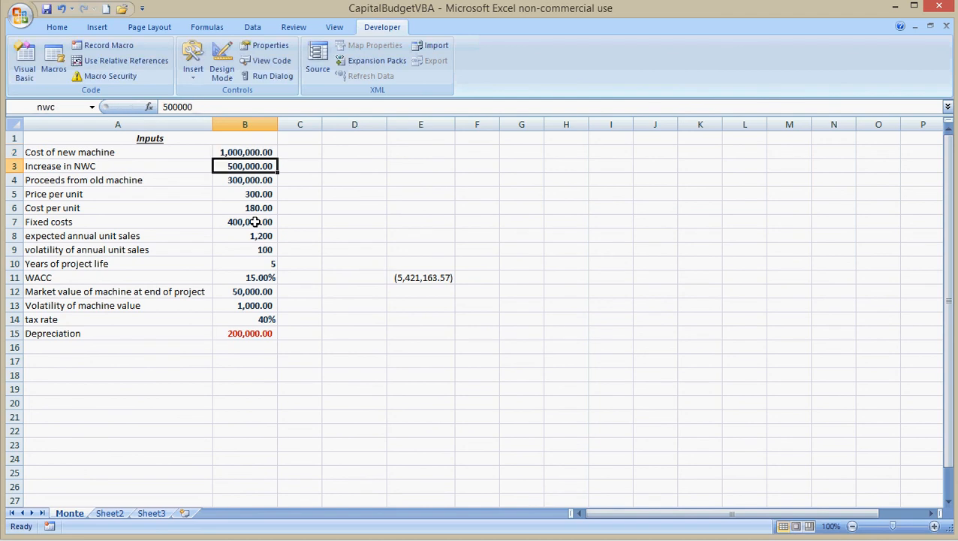
left_click(53, 60)
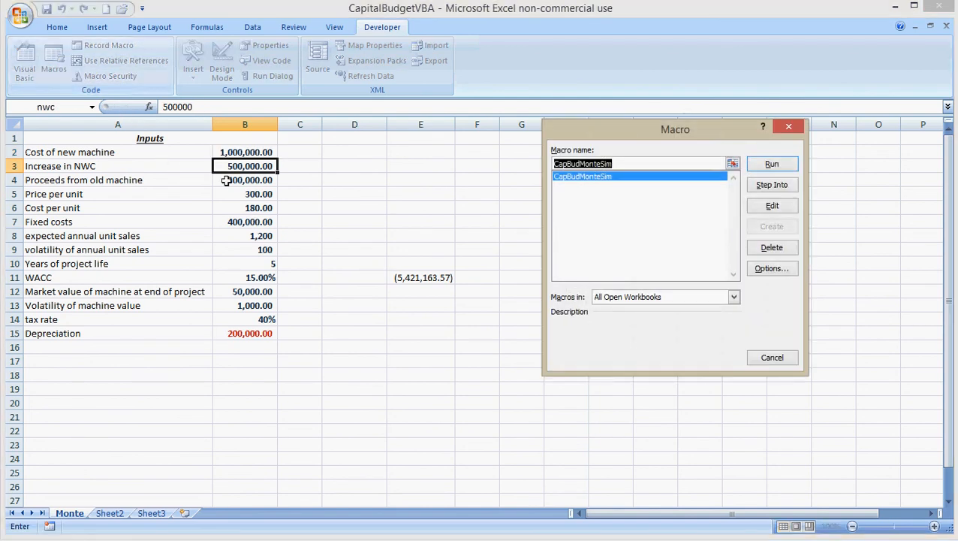
left_click(772, 163)
type("250,000")
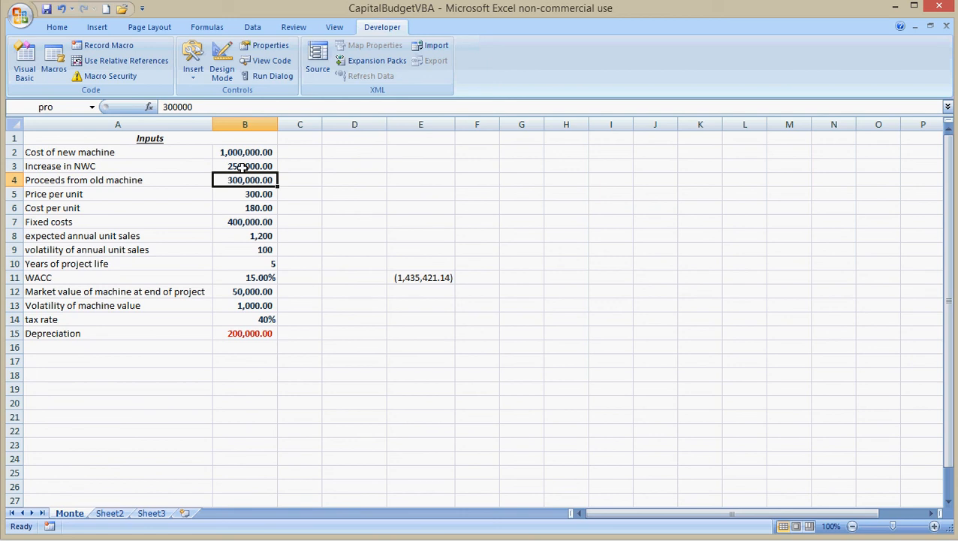
Set old-machine proceeds to 500,000 and WACC to 10%, rerunning the simulation to get about (1,116,602.92).
type("500")
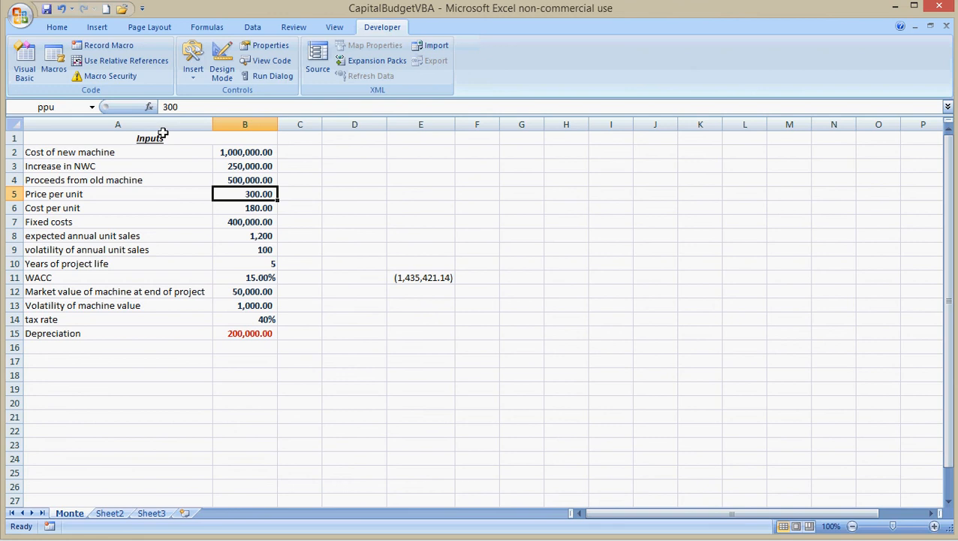
left_click(54, 60)
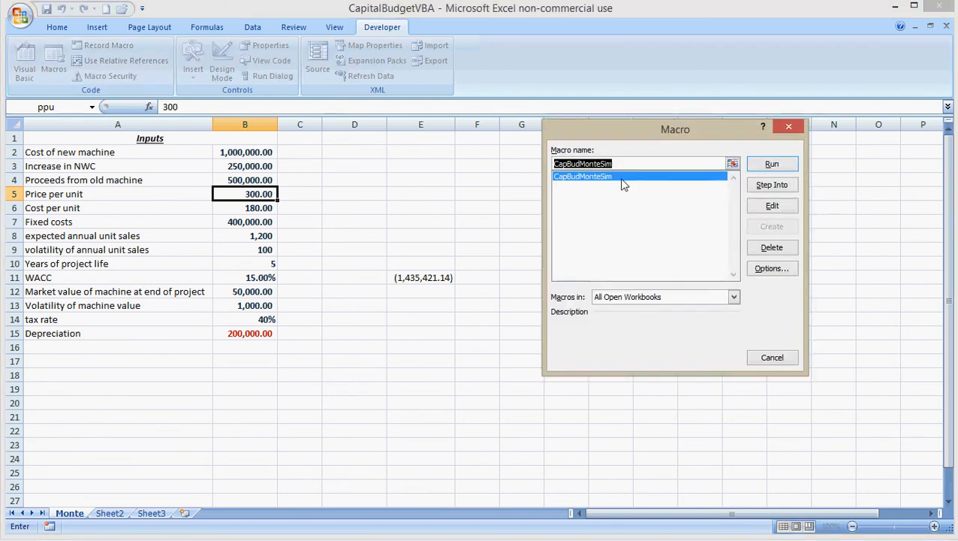
left_click(771, 164)
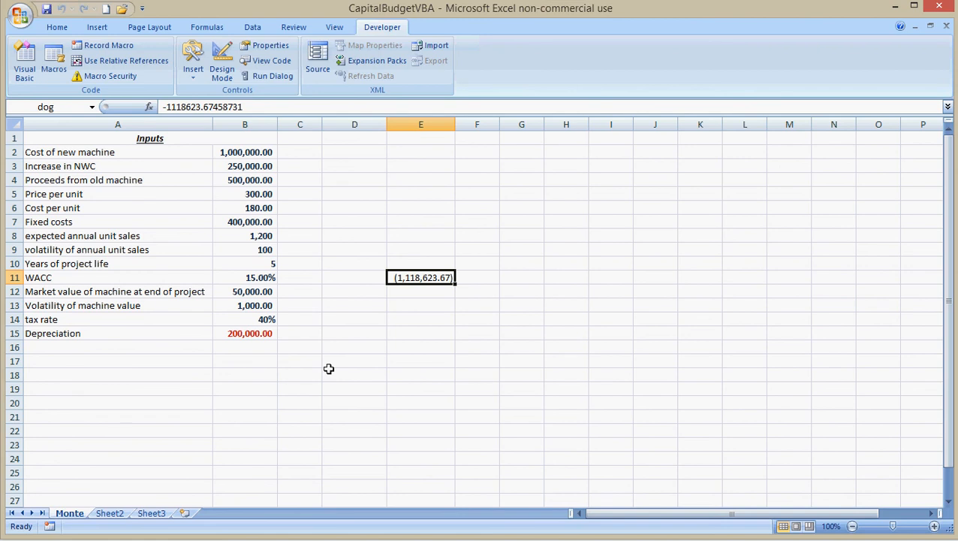
left_click(244, 291)
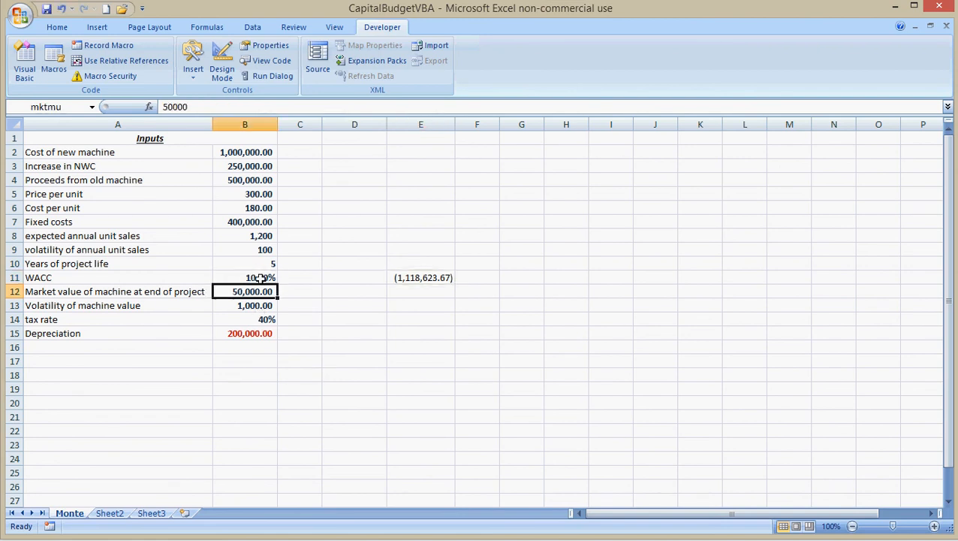
left_click(54, 60)
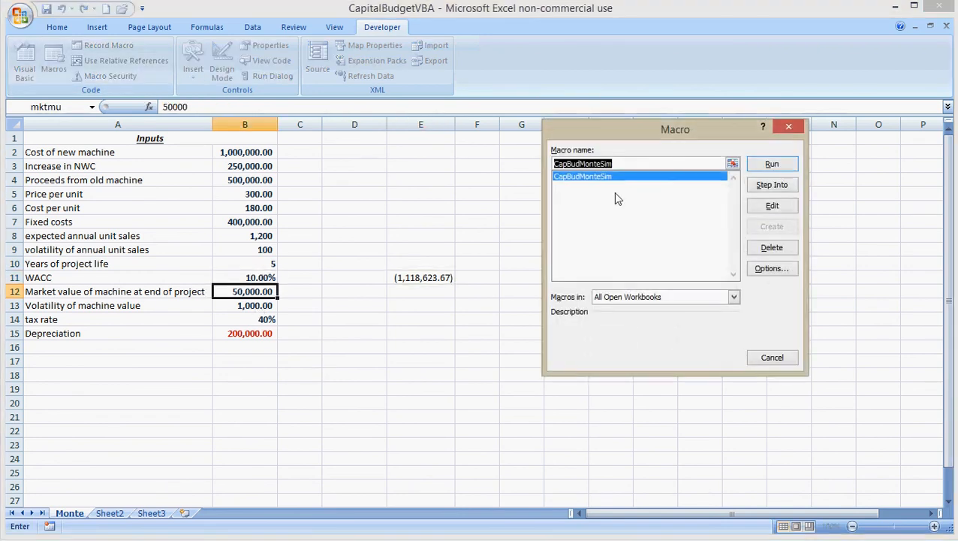
left_click(772, 163)
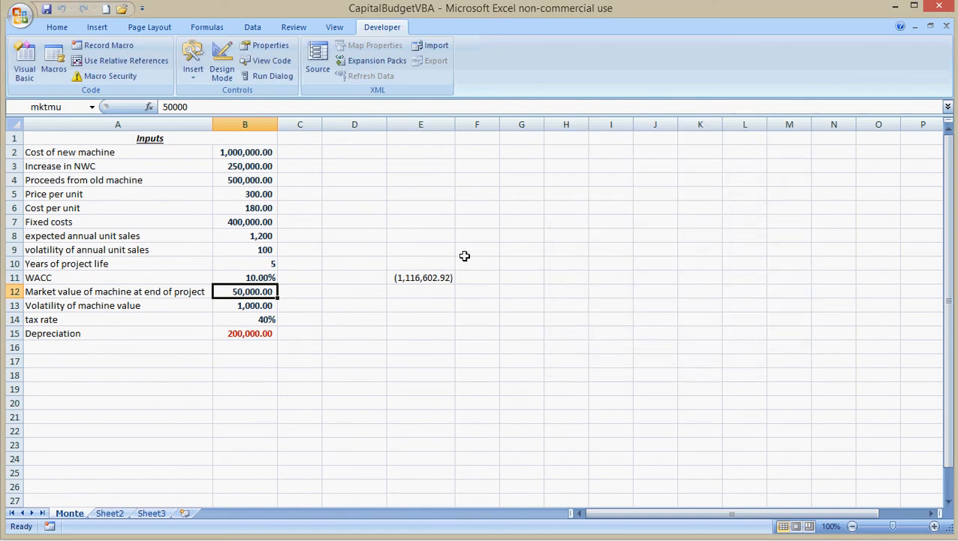